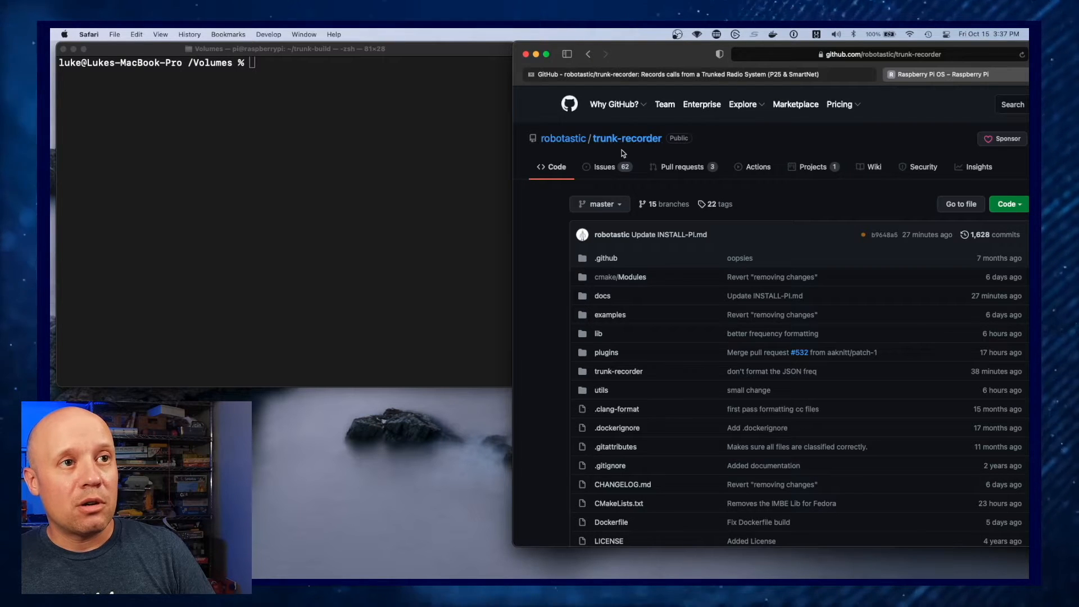
# - Open the Raspberry Pi install guide from the README's Install table and reach 'Download and burn the image'
pyautogui.scroll(-3)
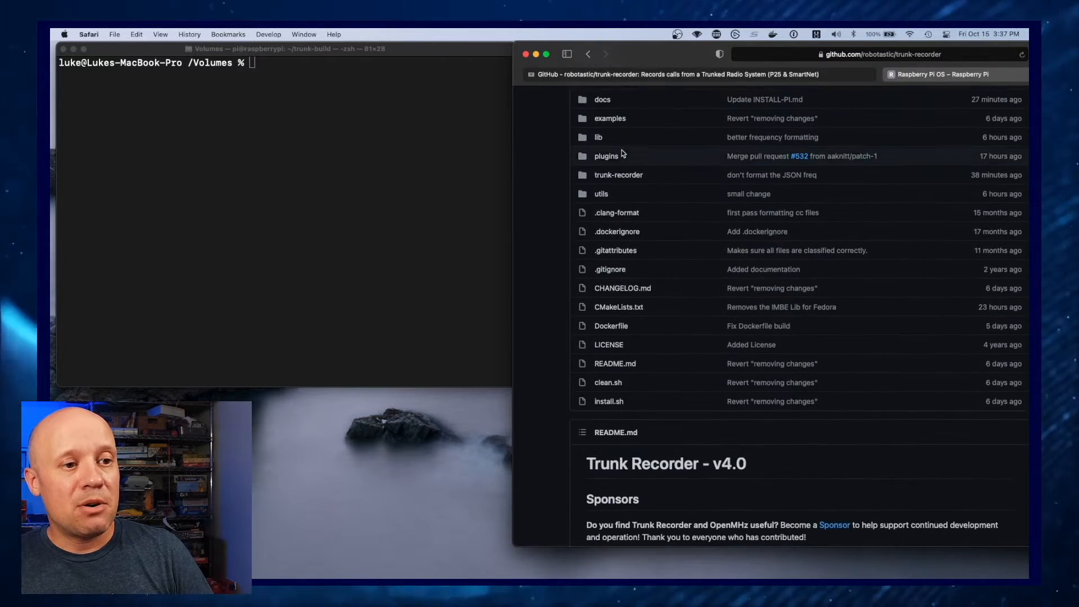
pyautogui.scroll(-3)
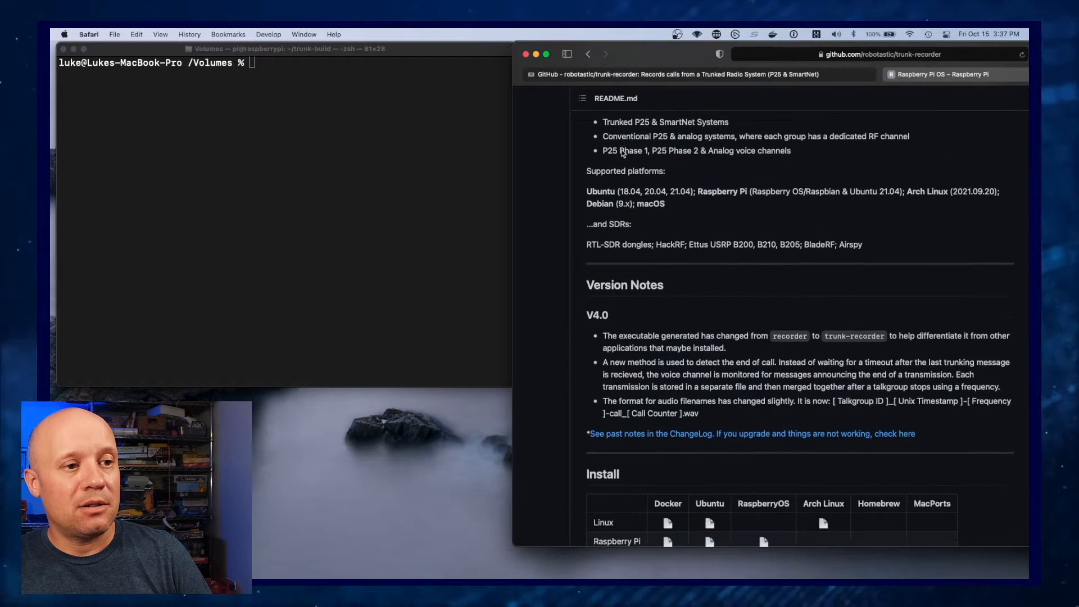
pyautogui.scroll(-3)
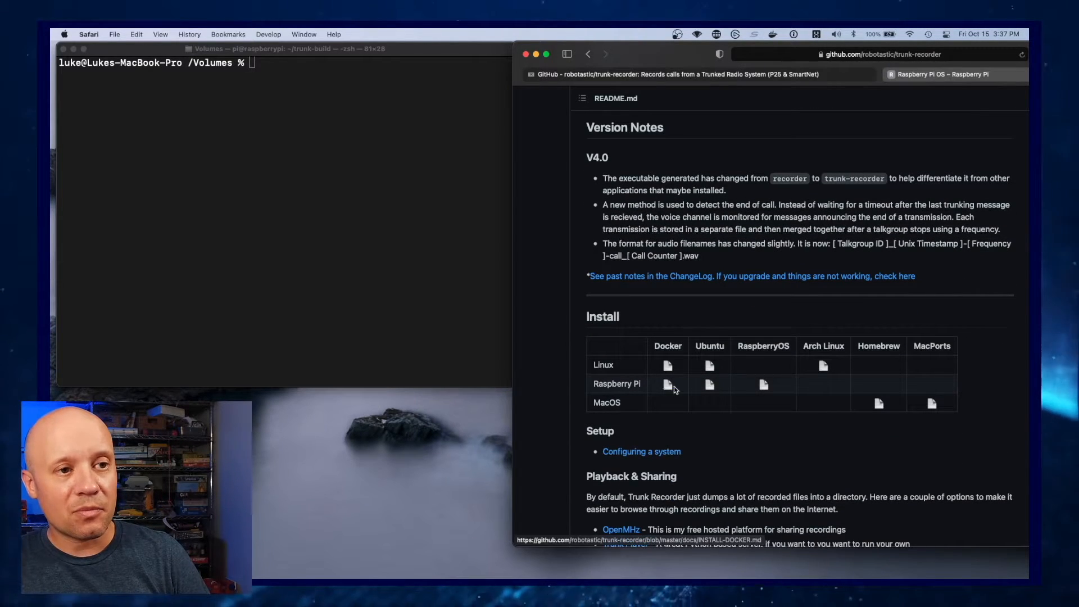
pyautogui.moveTo(705, 355)
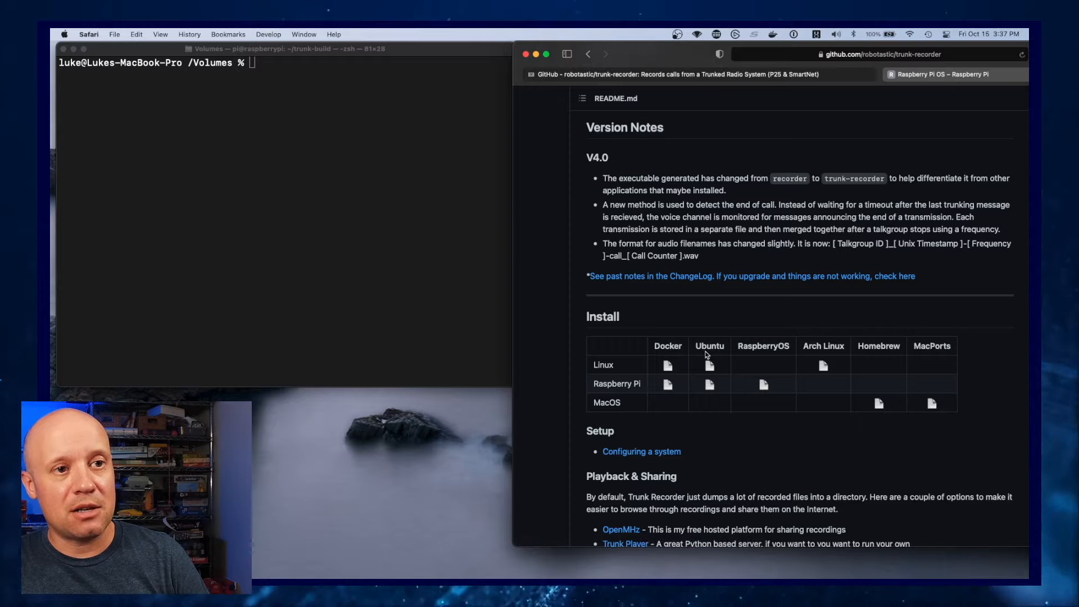
pyautogui.moveTo(764, 385)
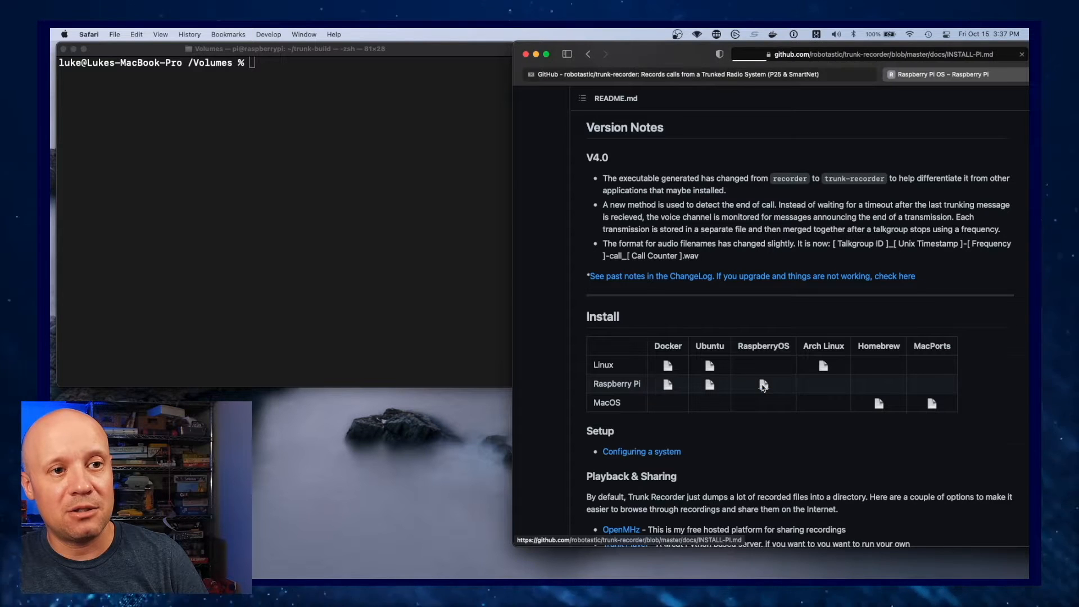
pyautogui.click(763, 384)
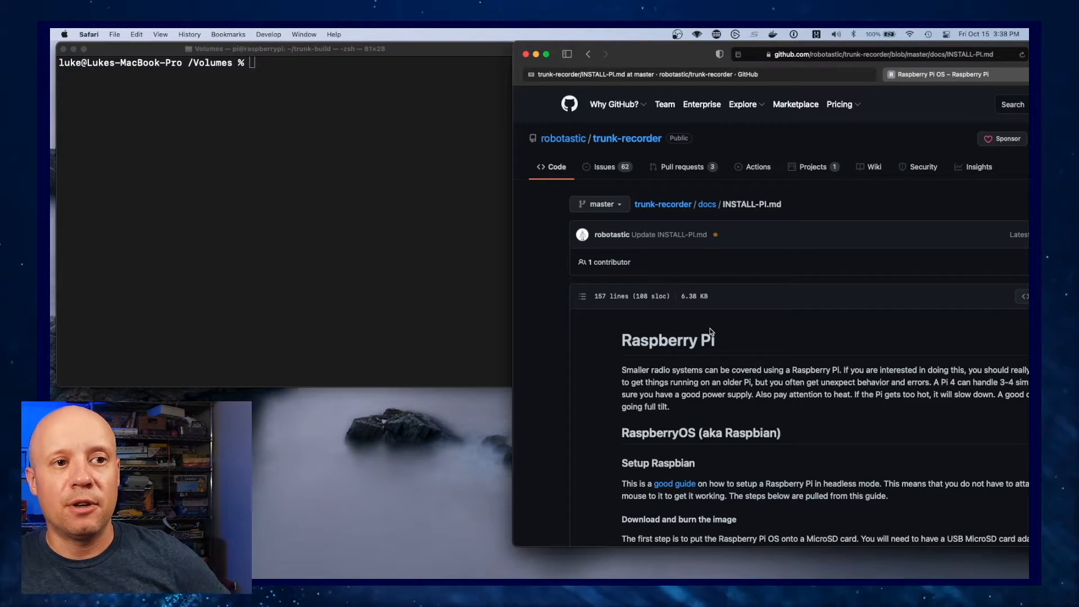
pyautogui.scroll(-3)
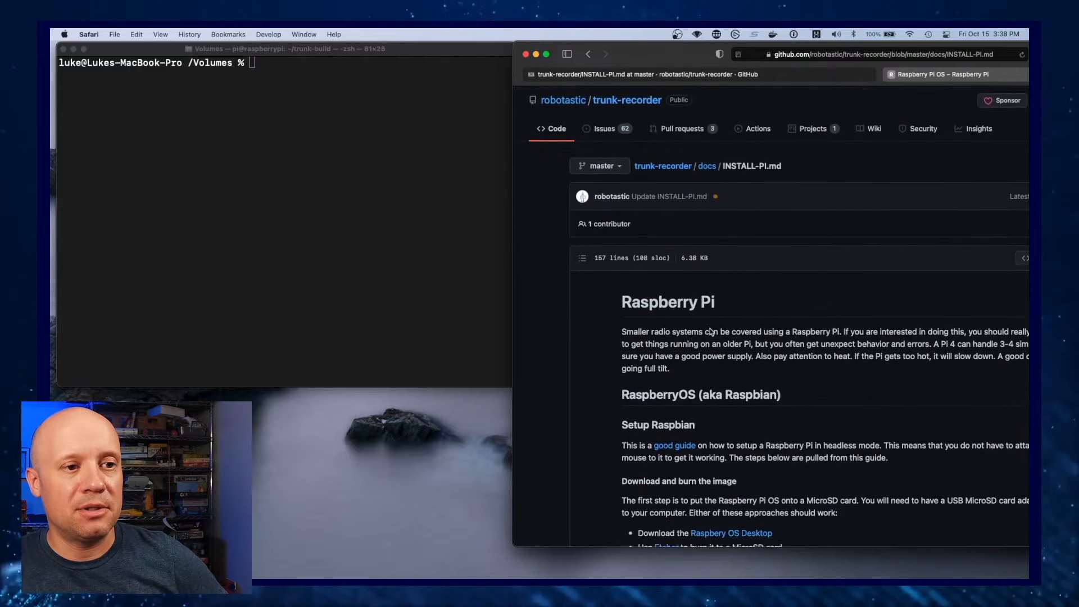
pyautogui.scroll(-3)
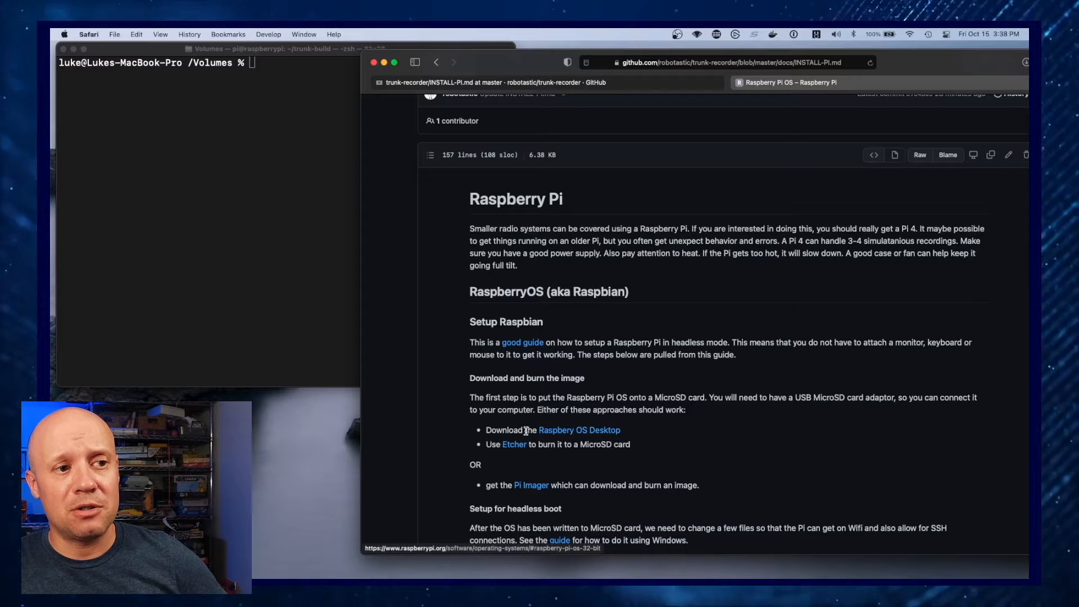
pyautogui.moveTo(579, 429)
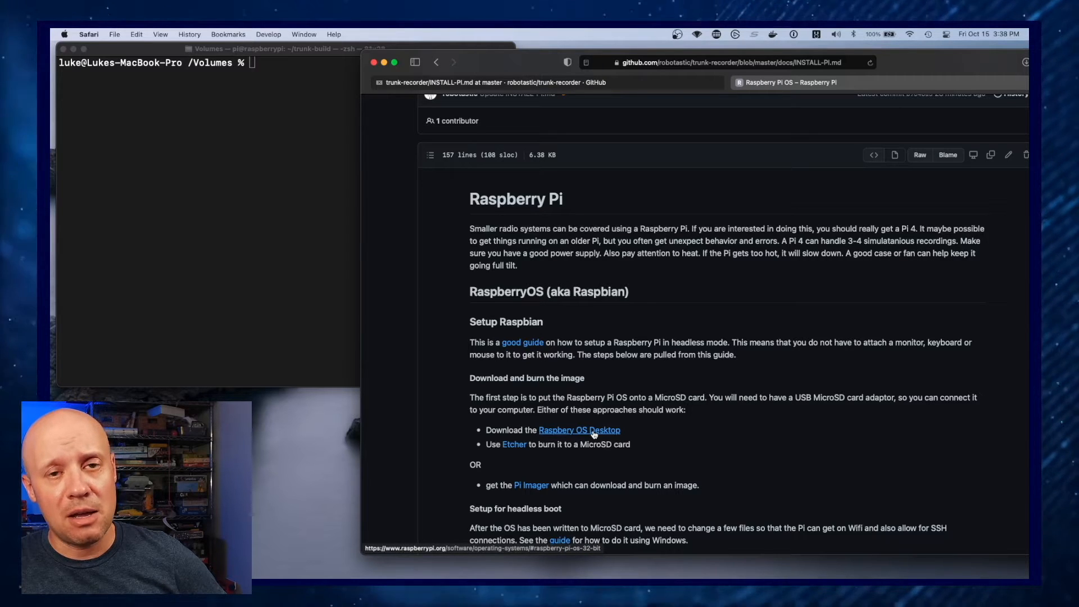
pyautogui.moveTo(514, 444)
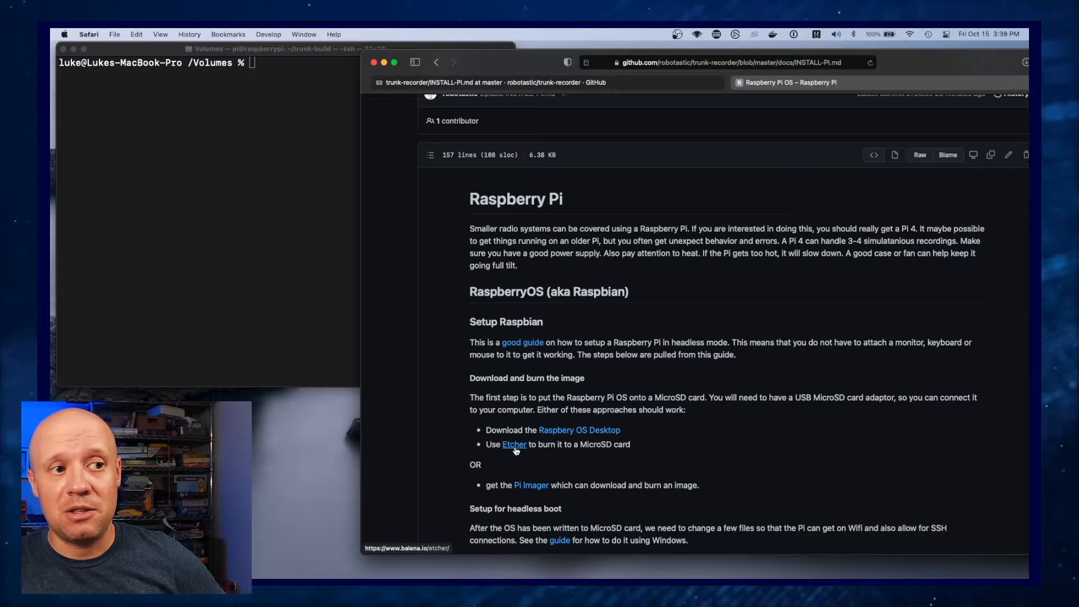
pyautogui.moveTo(531, 485)
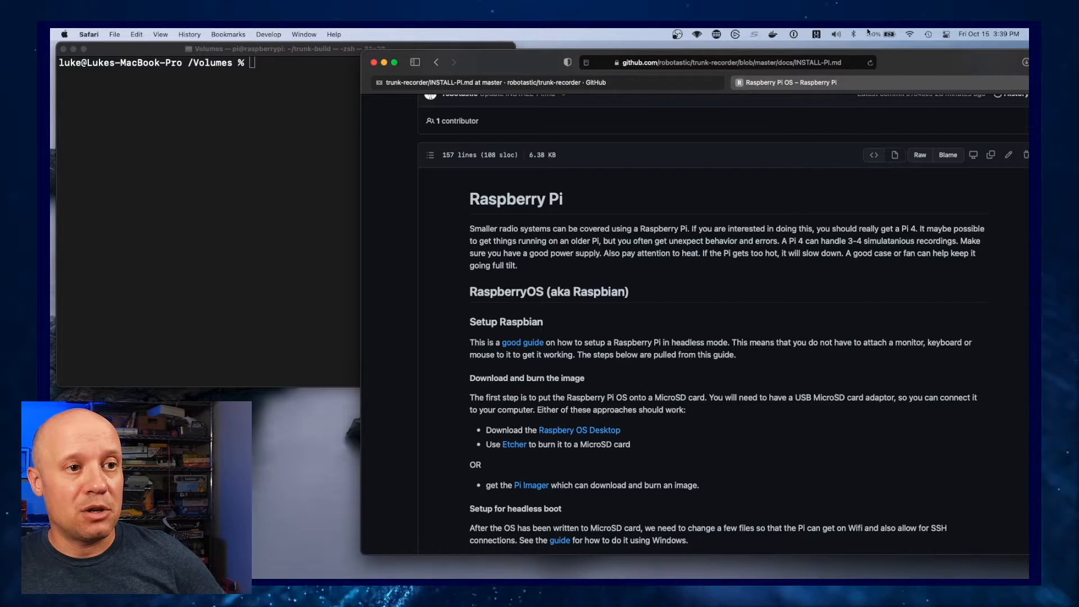
# - Review the Raspberry Pi OS Imager download page, then return to the GitHub INSTALL-PI.md guide
pyautogui.click(531, 485)
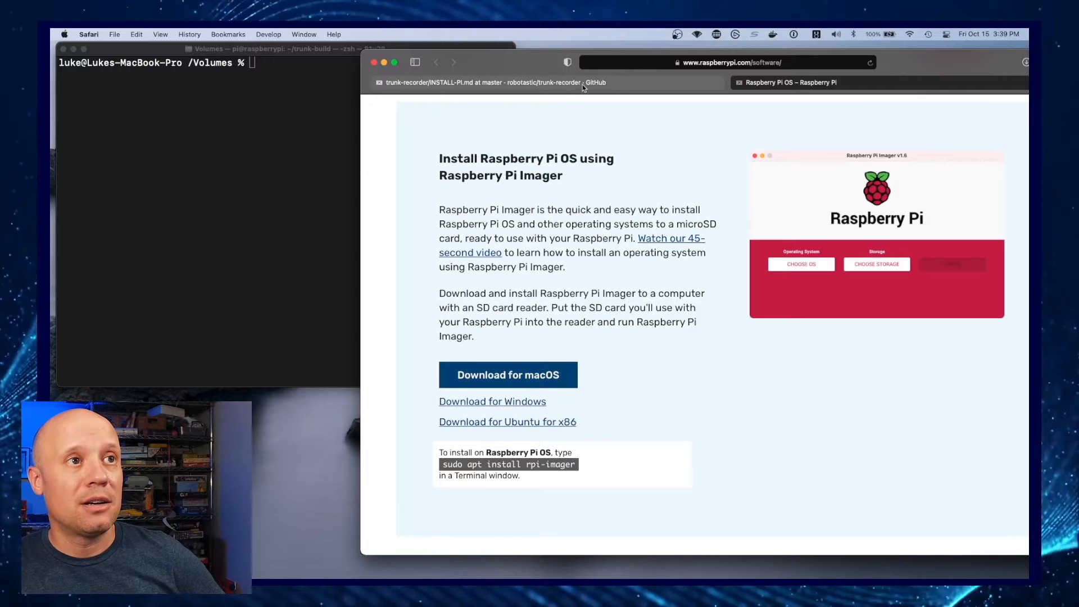
pyautogui.click(492, 83)
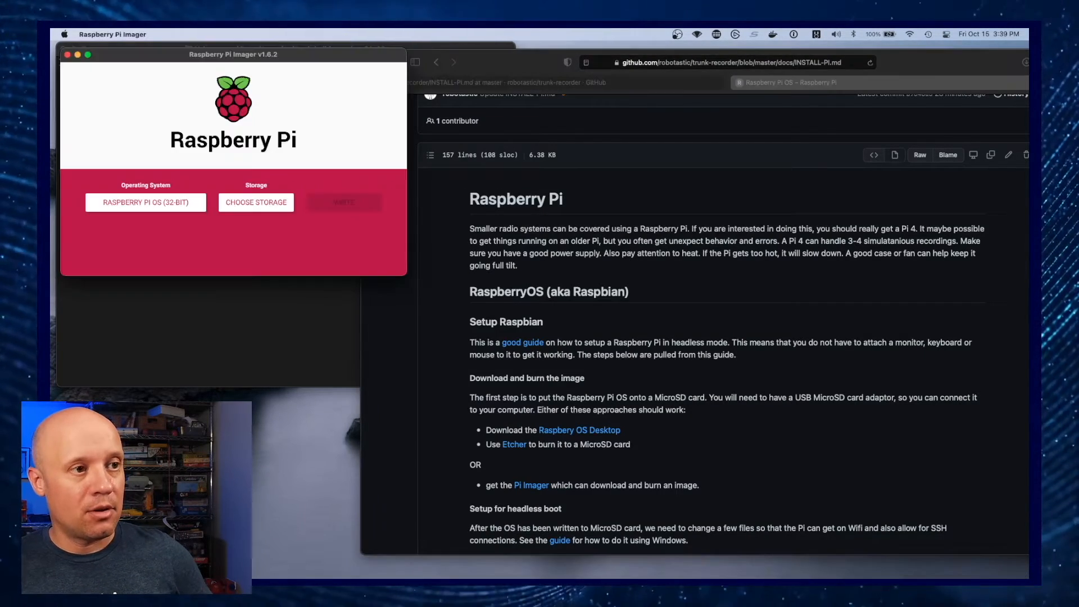
# - Reposition Imager, browse the OS variants keeping Raspberry Pi OS (32-bit), and list storage devices
pyautogui.moveTo(233, 55); pyautogui.dragTo(362, 68)
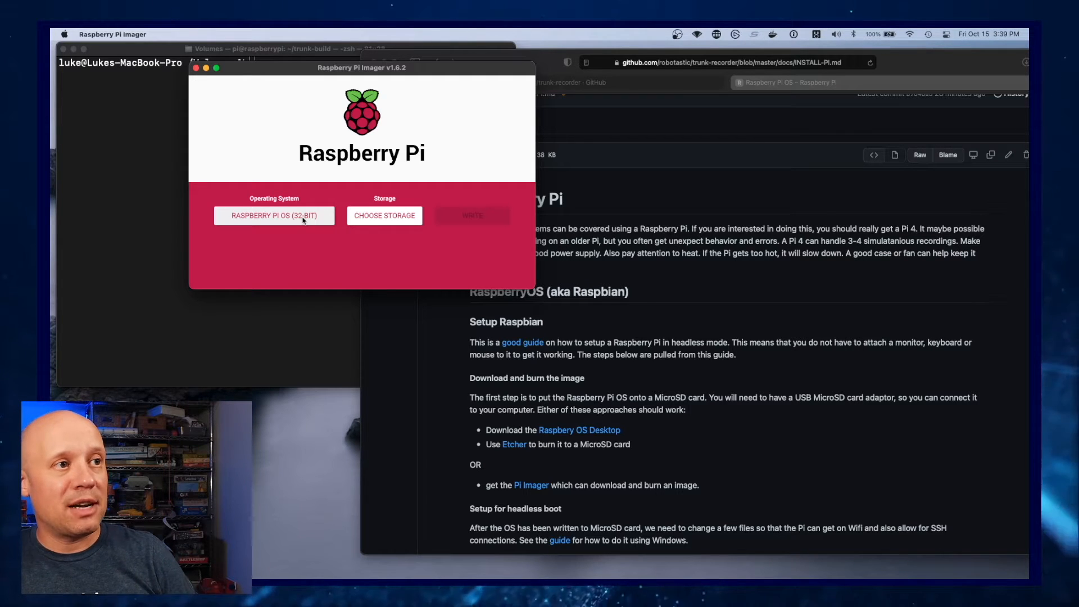
pyautogui.click(274, 215)
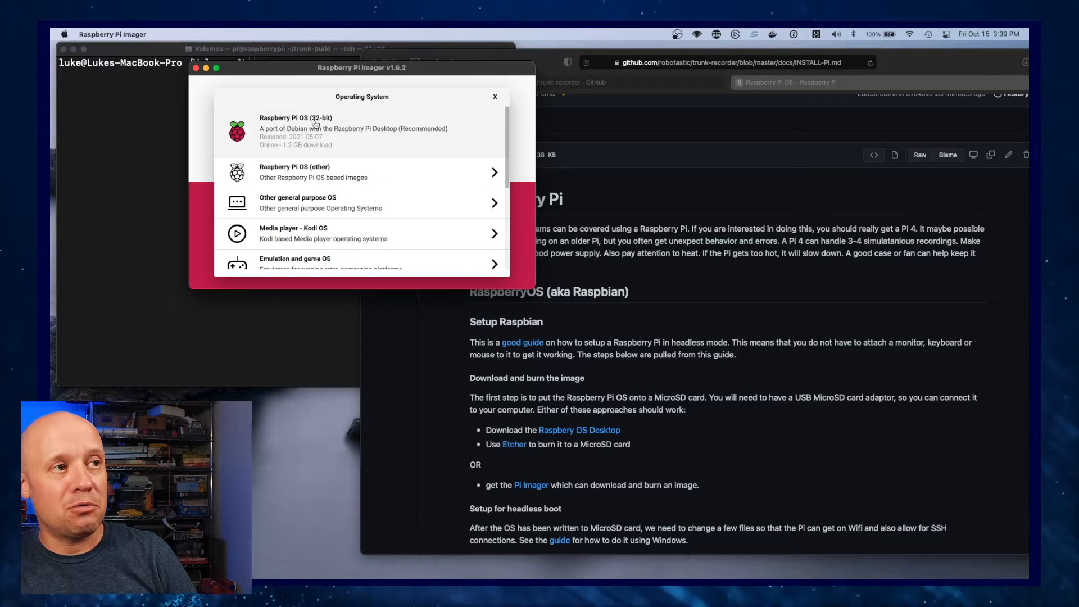
pyautogui.click(361, 172)
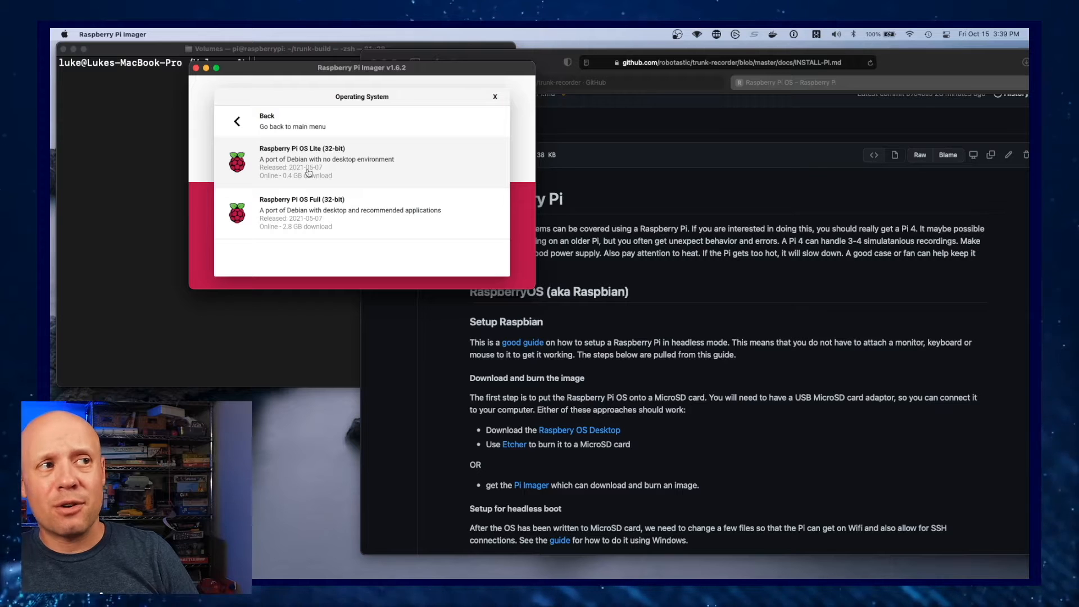
pyautogui.moveTo(335, 225)
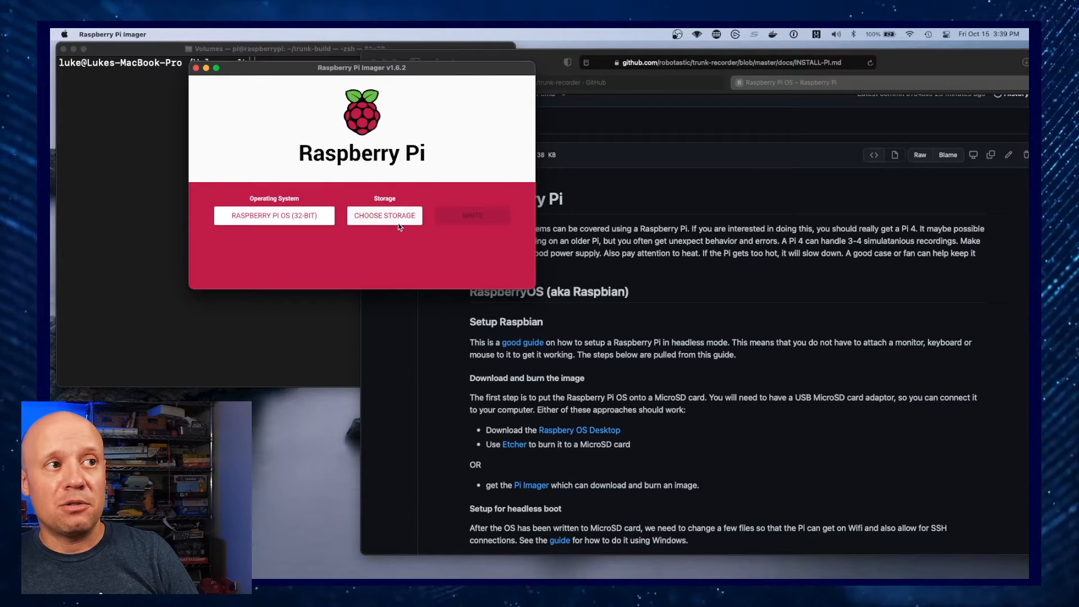
pyautogui.click(384, 215)
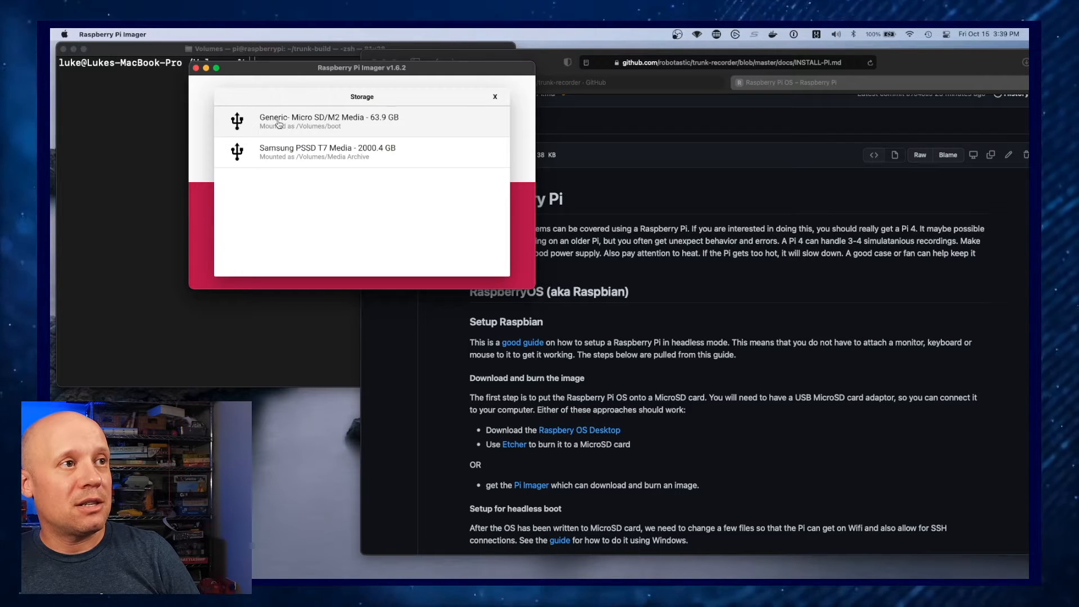
pyautogui.moveTo(289, 122)
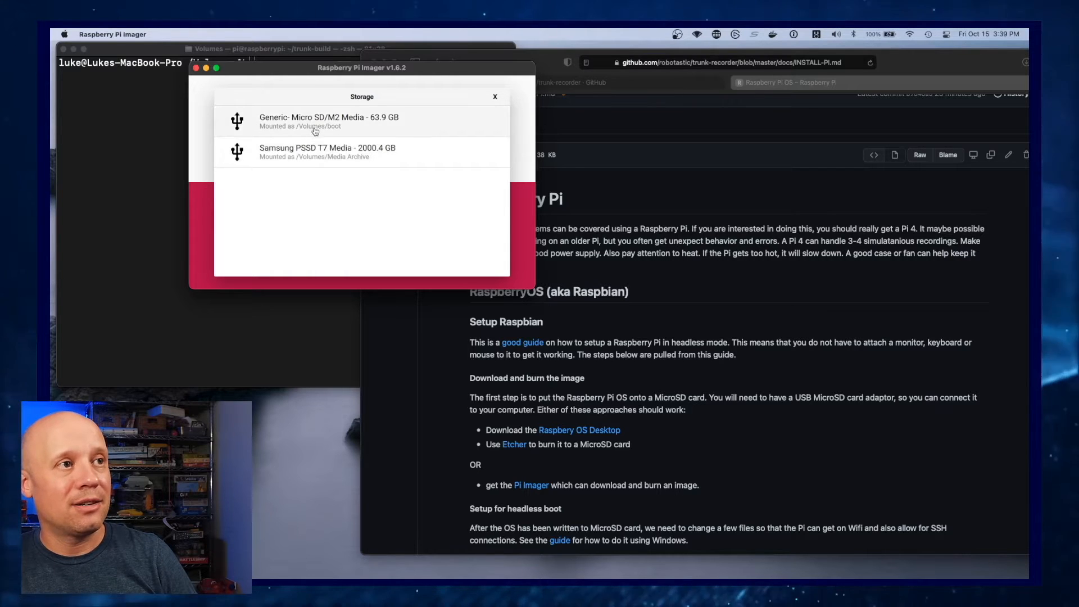
# - Write Raspberry Pi OS (32-bit) to the Generic Micro SD/M2 Media card, authorising with the password
pyautogui.click(328, 121)
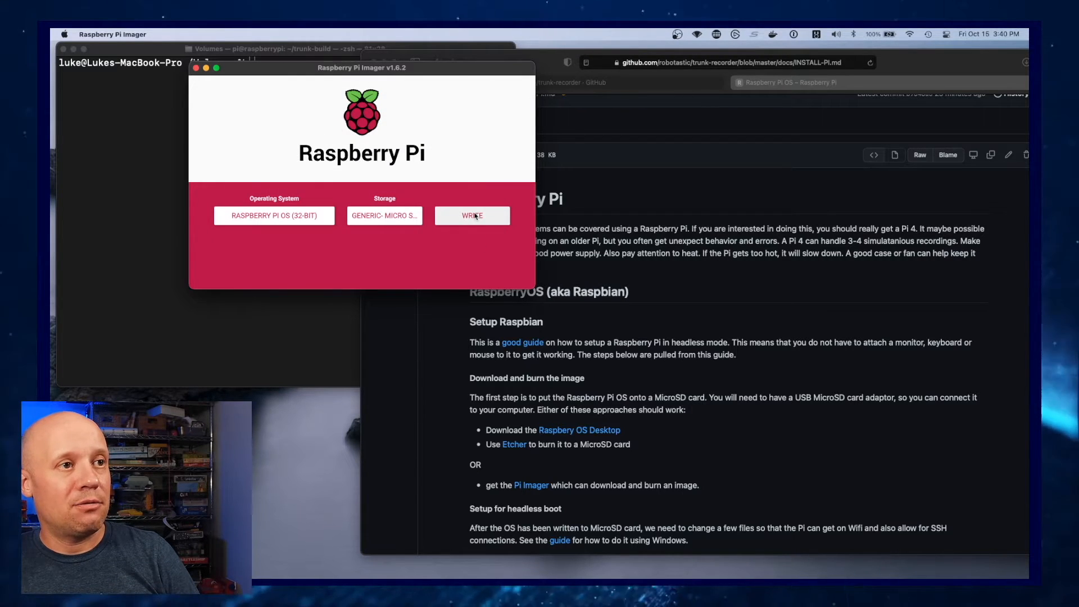
pyautogui.click(472, 215)
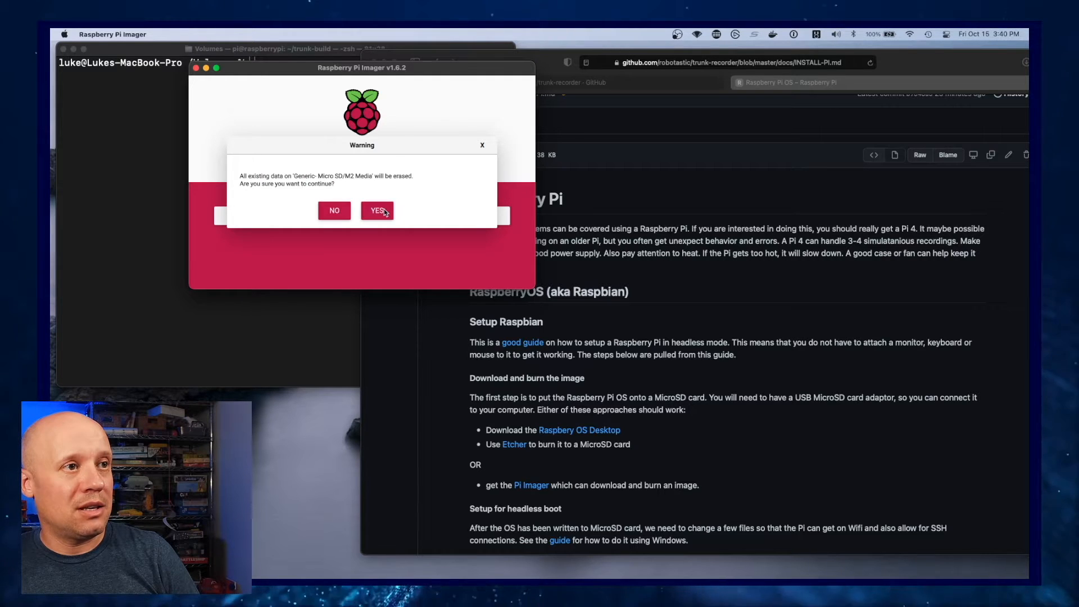
pyautogui.click(377, 211)
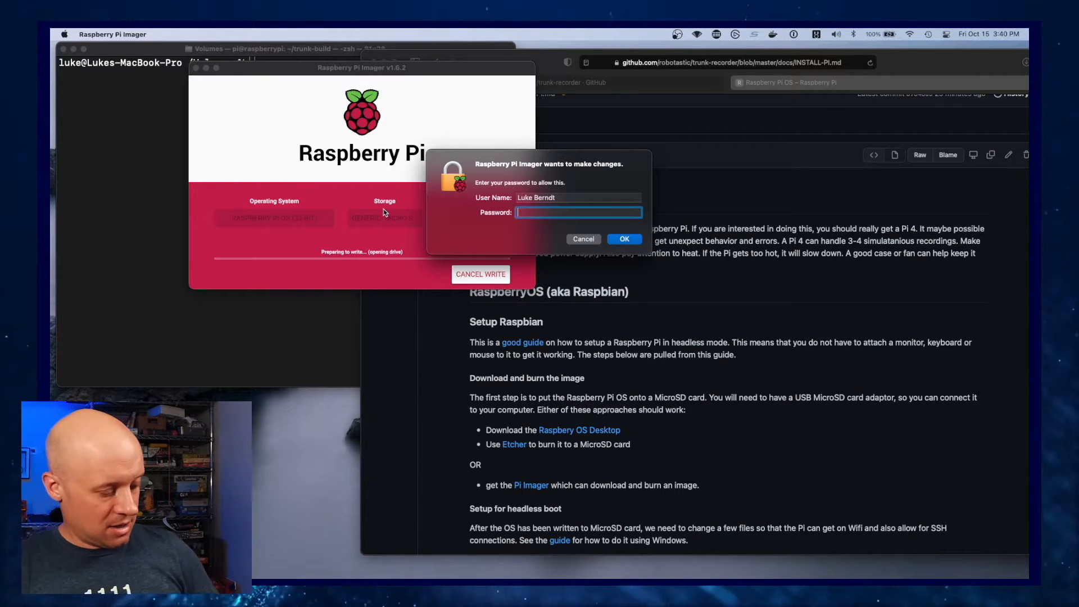
pyautogui.click(622, 239)
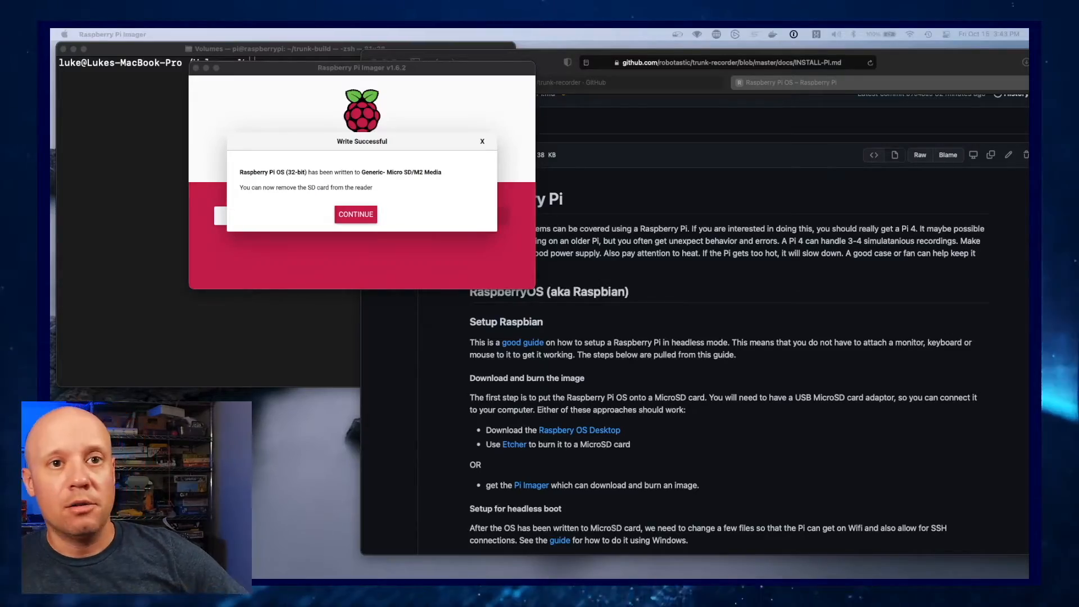
pyautogui.moveTo(620, 328)
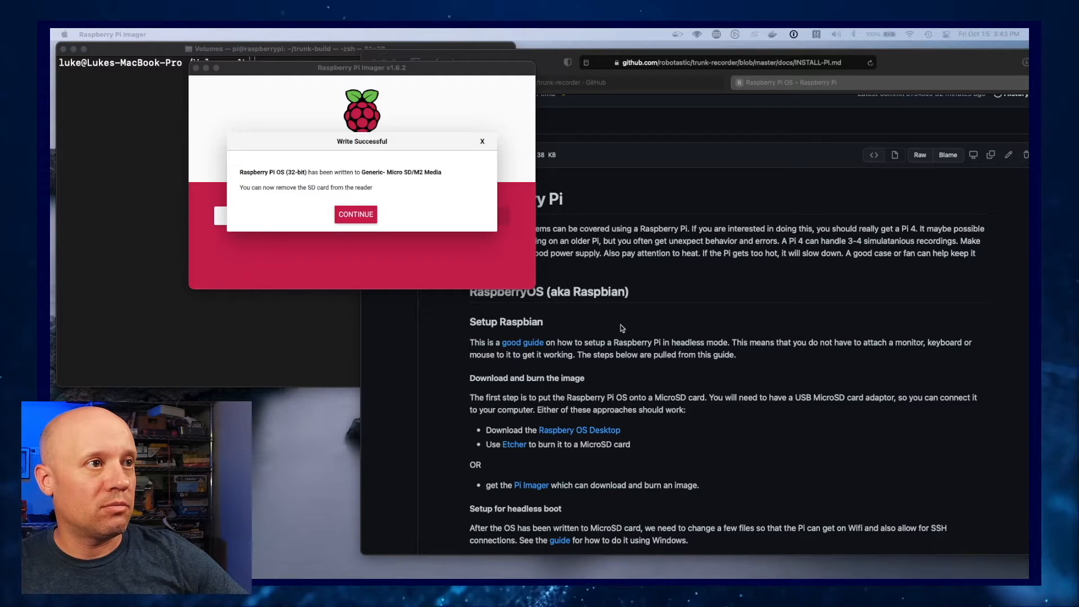
pyautogui.moveTo(394, 219)
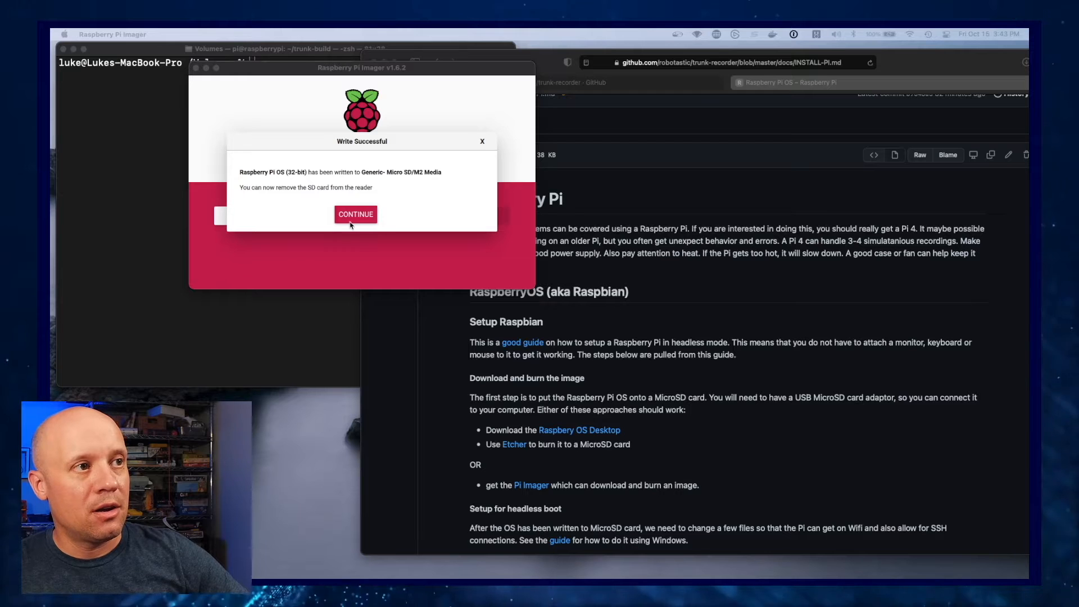
pyautogui.click(355, 214)
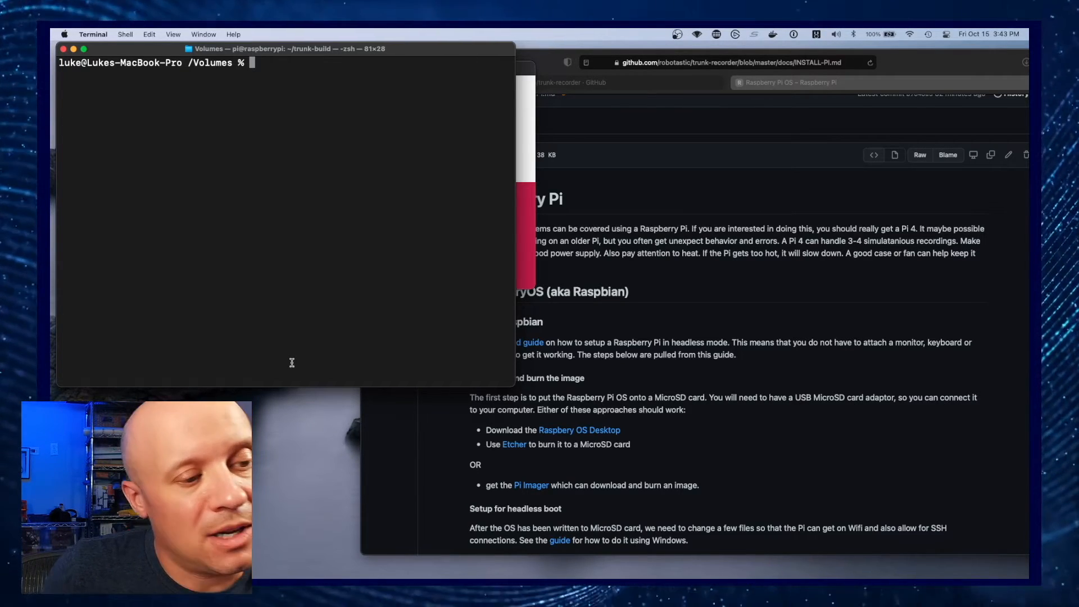
pyautogui.moveTo(350, 337)
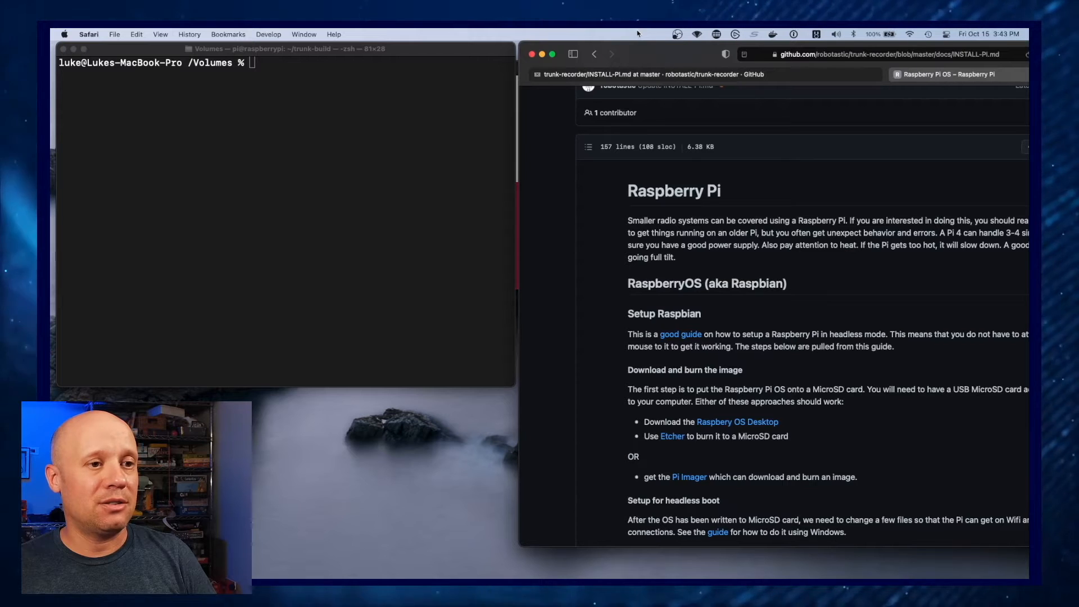
# - Scroll the install guide to the 'Setup for headless boot' section
pyautogui.scroll(-3)
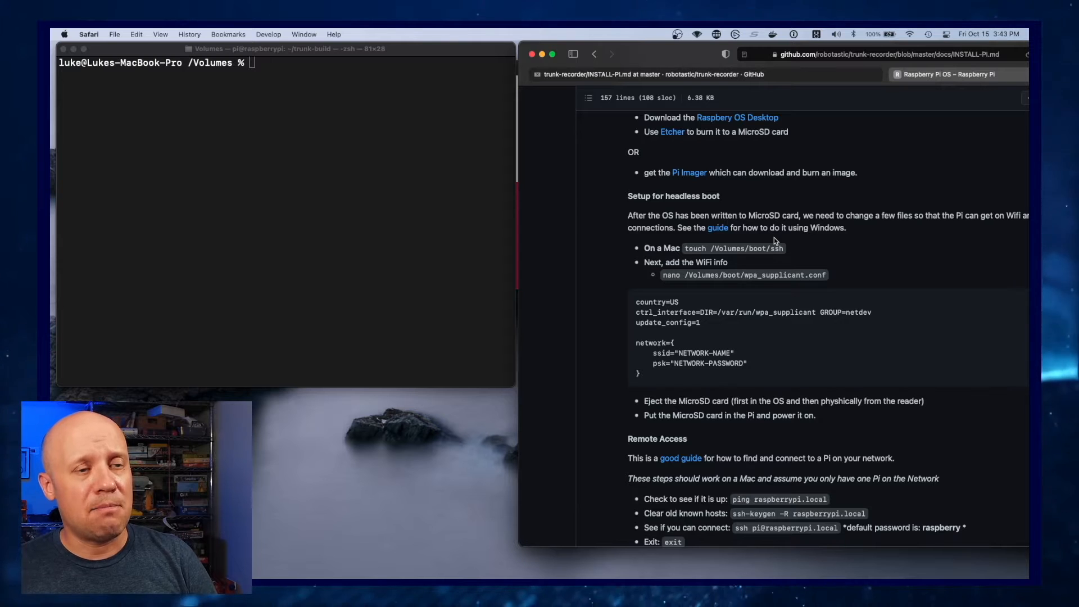
pyautogui.moveTo(718, 228)
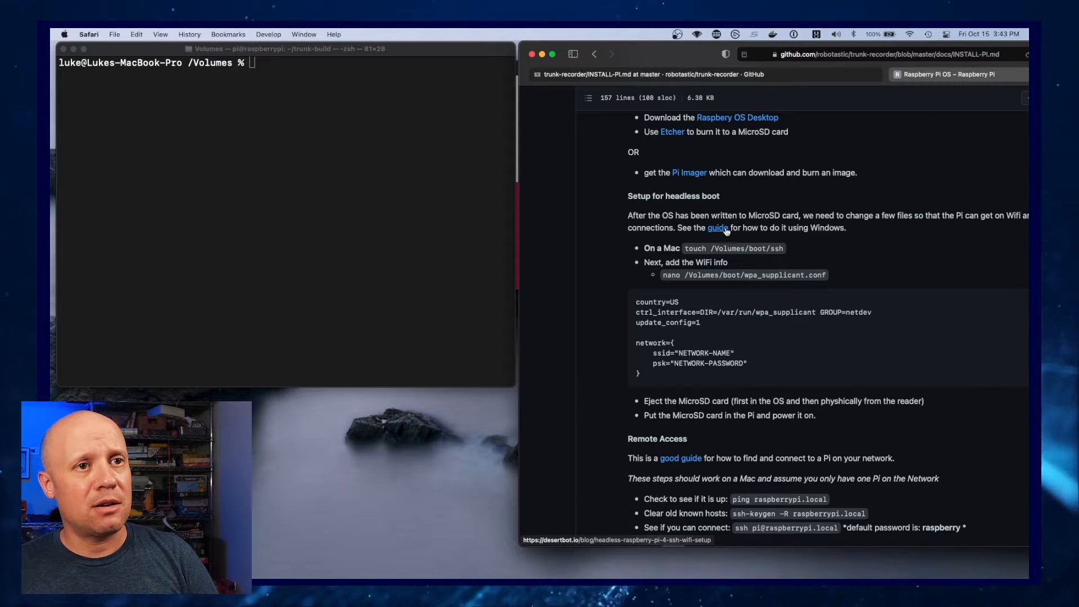
pyautogui.moveTo(715, 240)
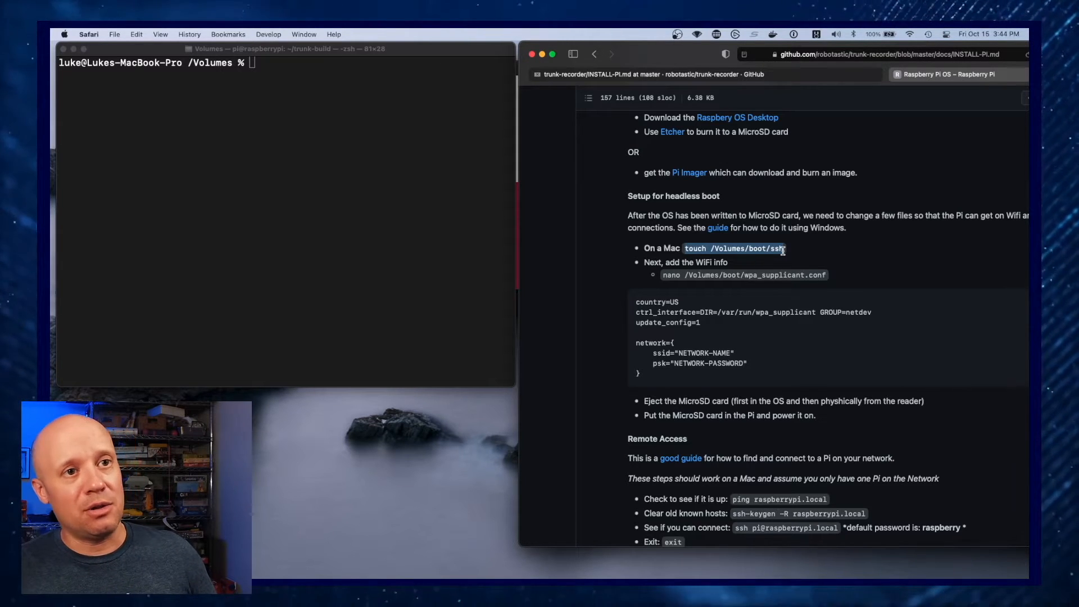
pyautogui.moveTo(644, 269)
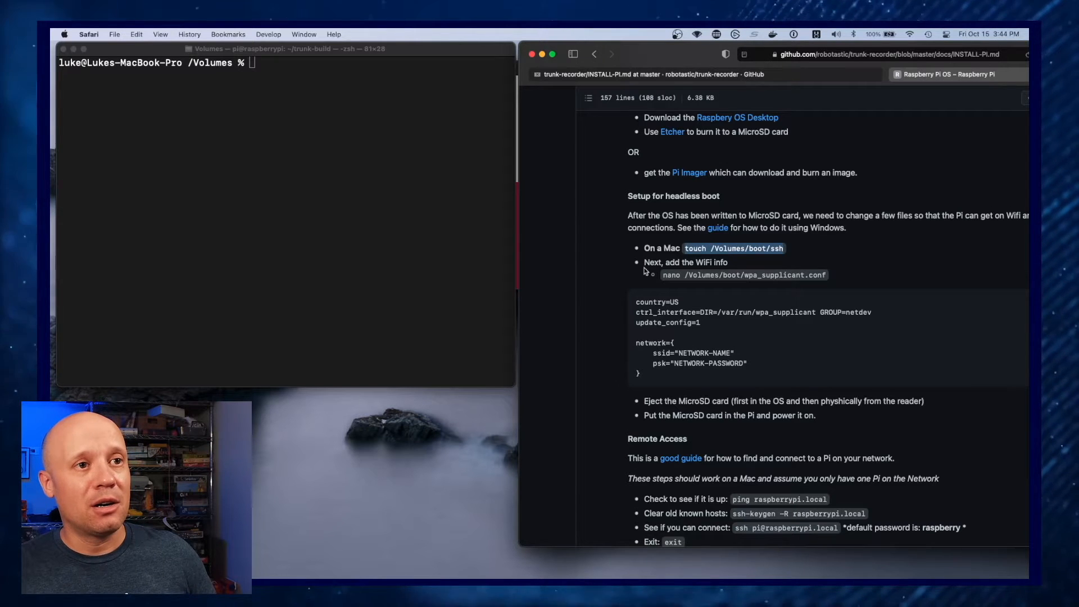
# - Run touch /Volumes/boot/ssh, then select the guide's nano Wi-Fi config command
pyautogui.click(275, 241)
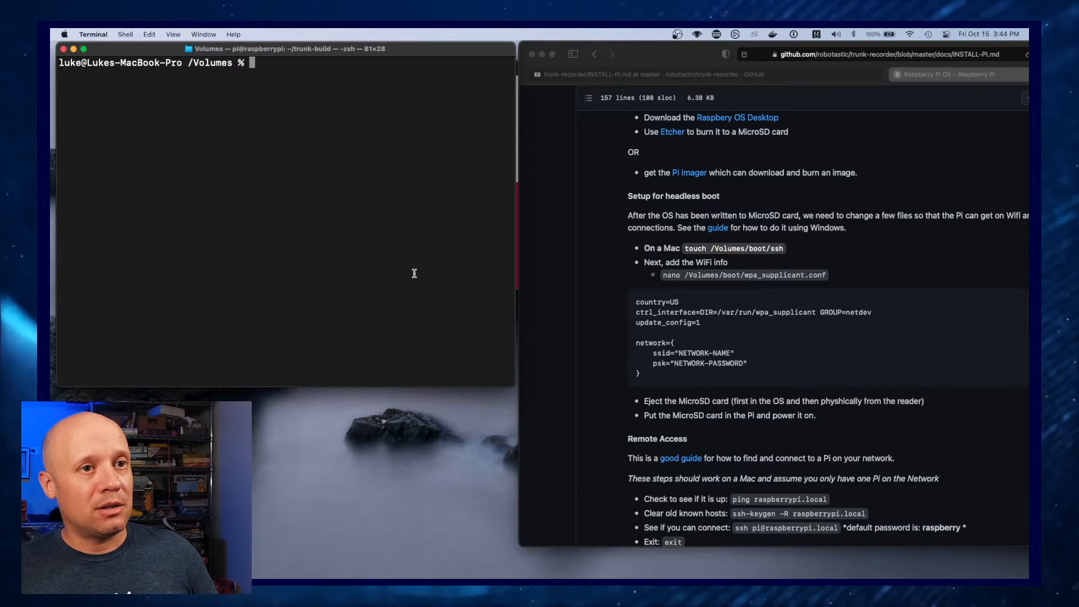
pyautogui.write('touch /Volumes/boot/ssh')
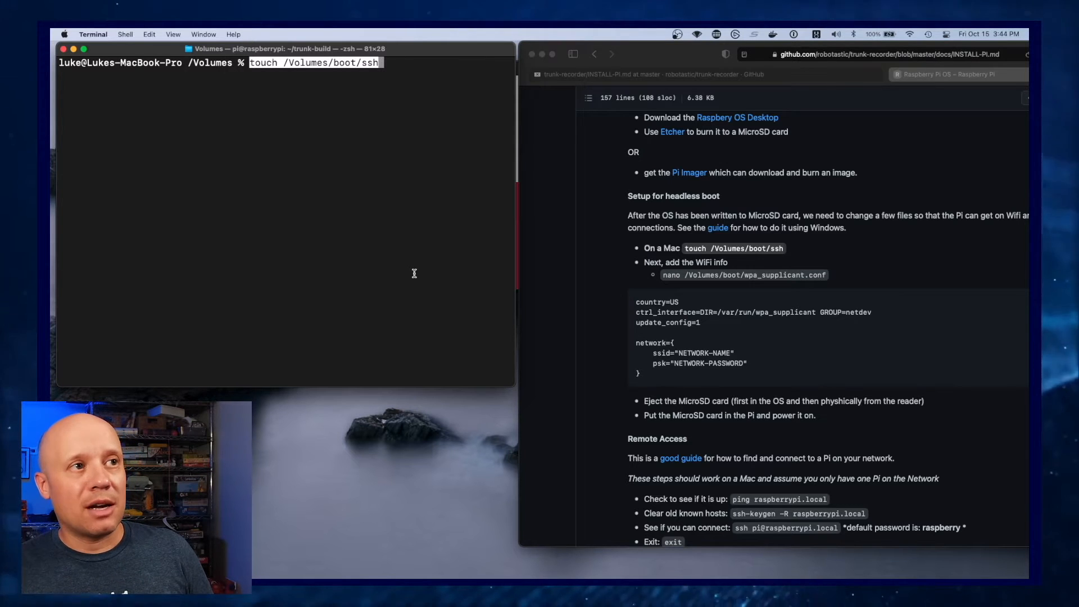
pyautogui.press('Return')
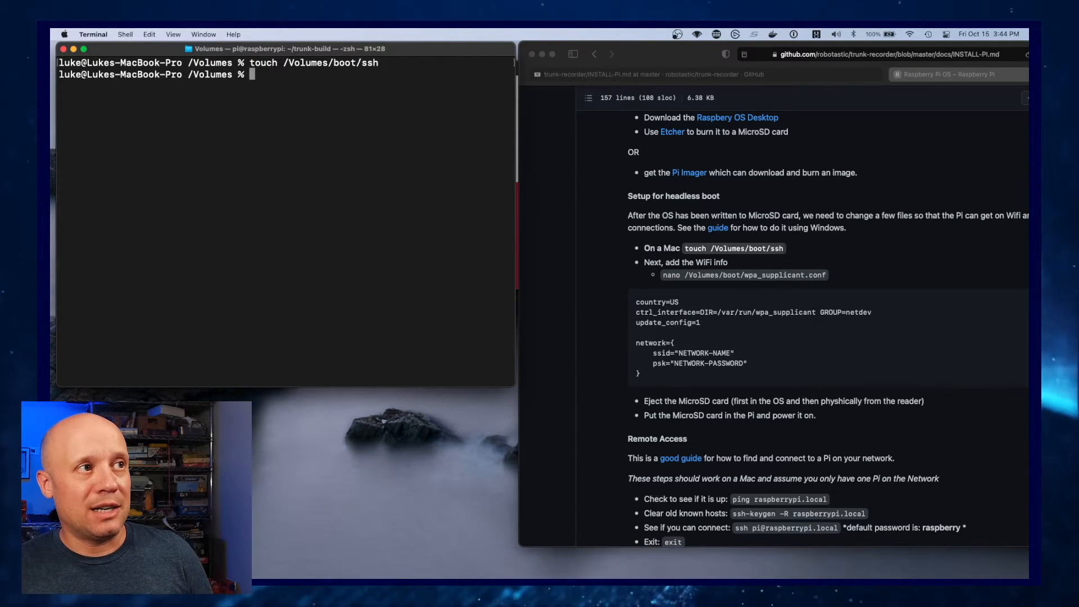
pyautogui.click(826, 276)
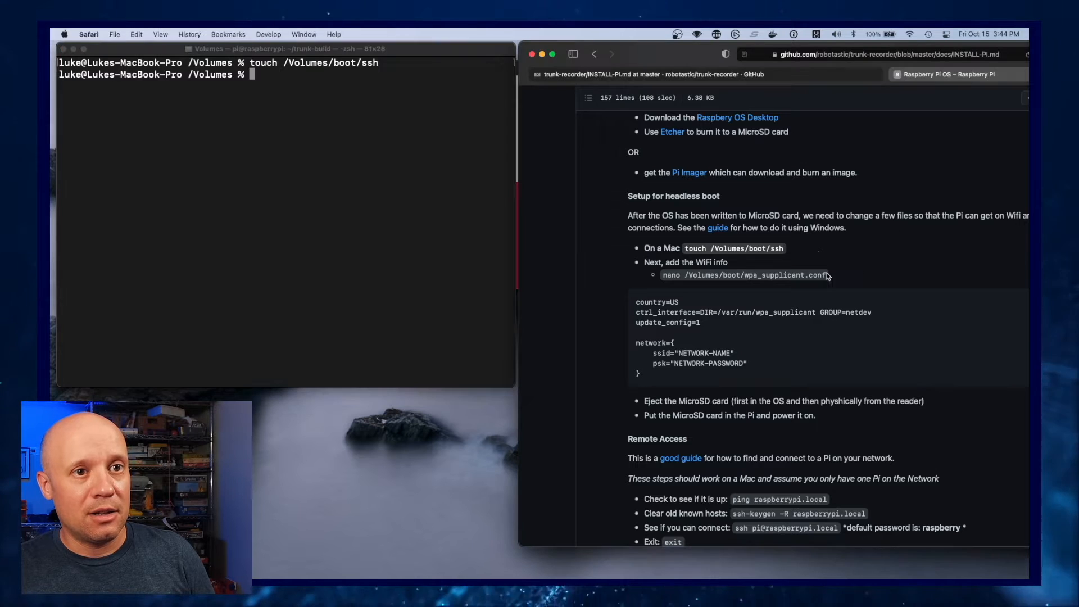
pyautogui.doubleClick(744, 274)
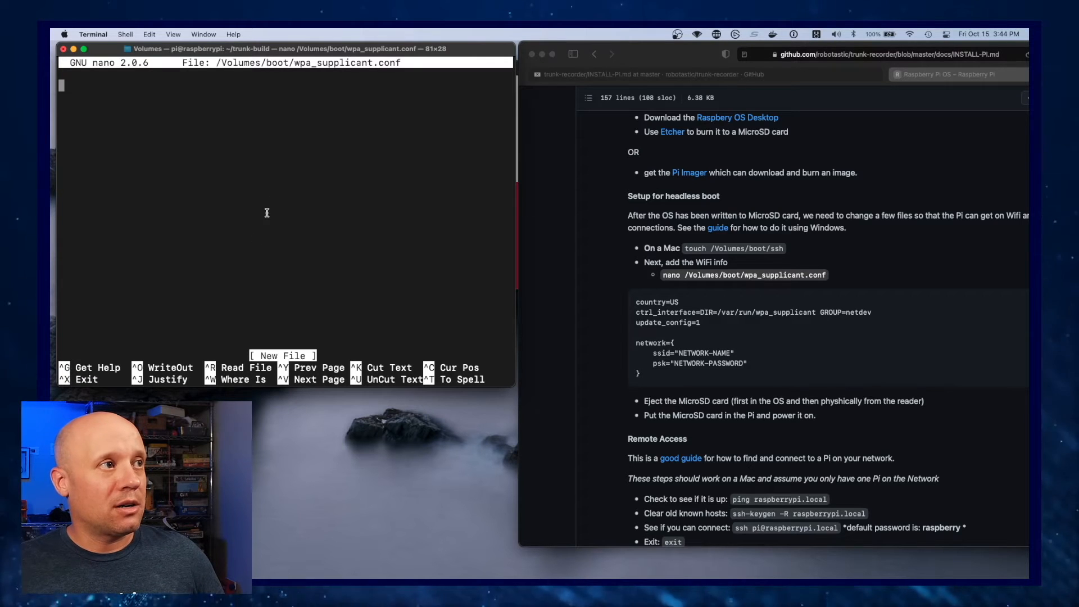
pyautogui.moveTo(747, 281)
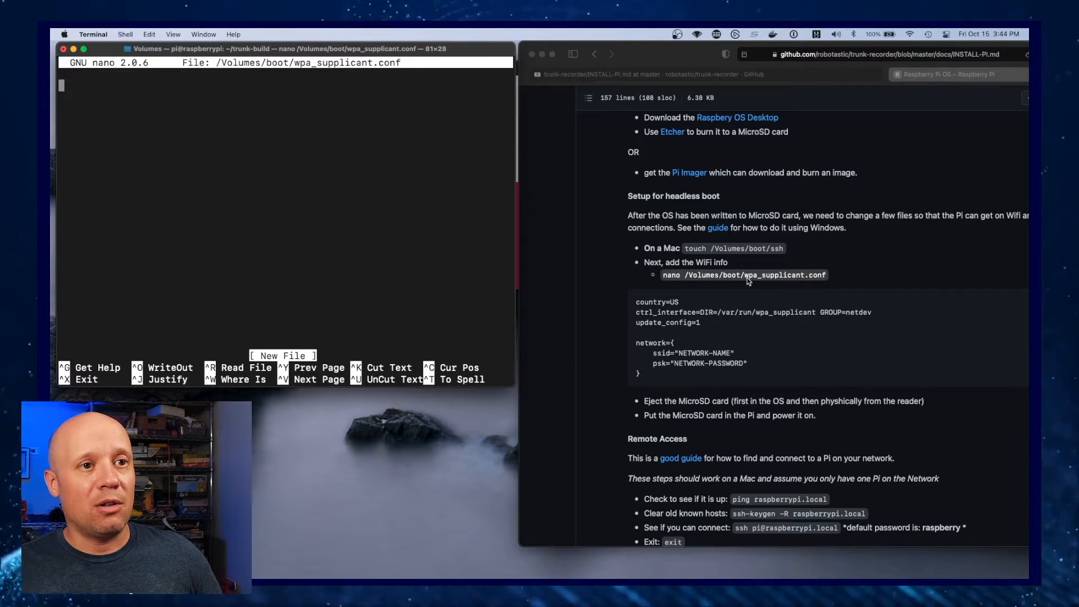
pyautogui.moveTo(805, 285)
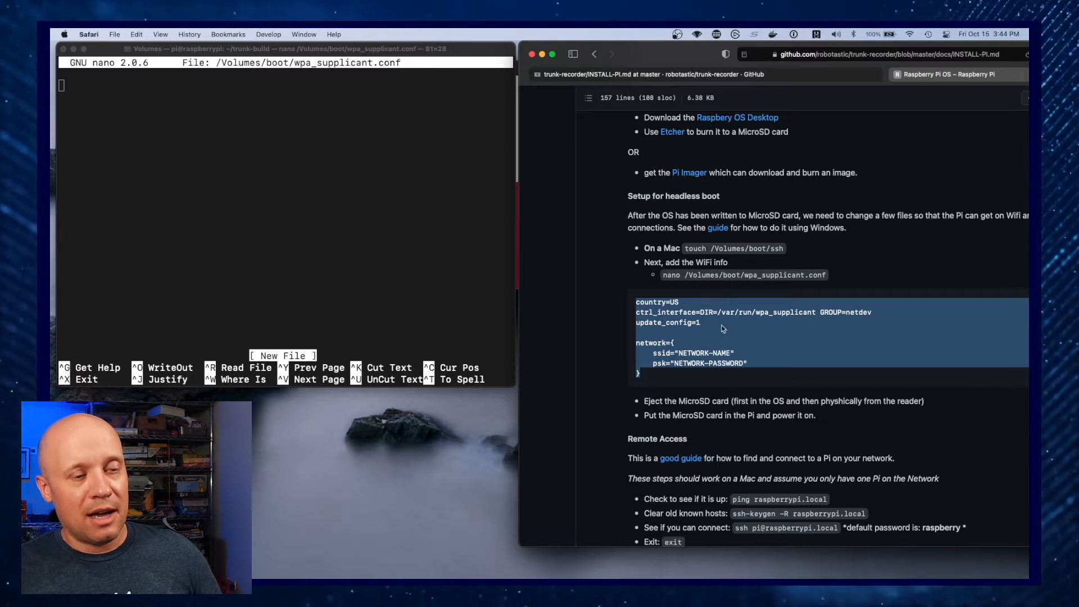
pyautogui.moveTo(350, 246)
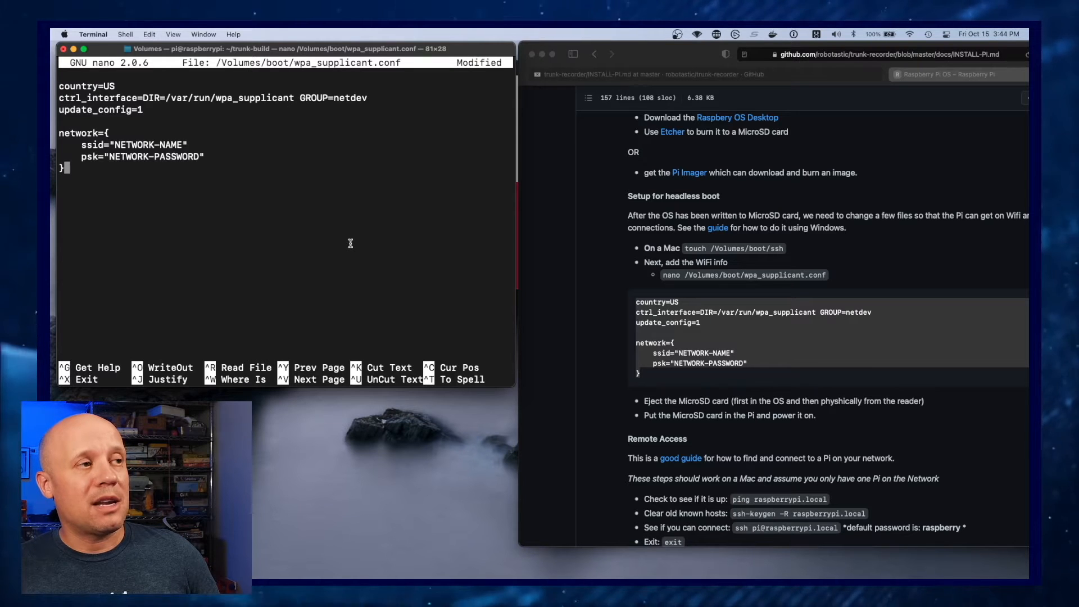
pyautogui.moveTo(416, 239)
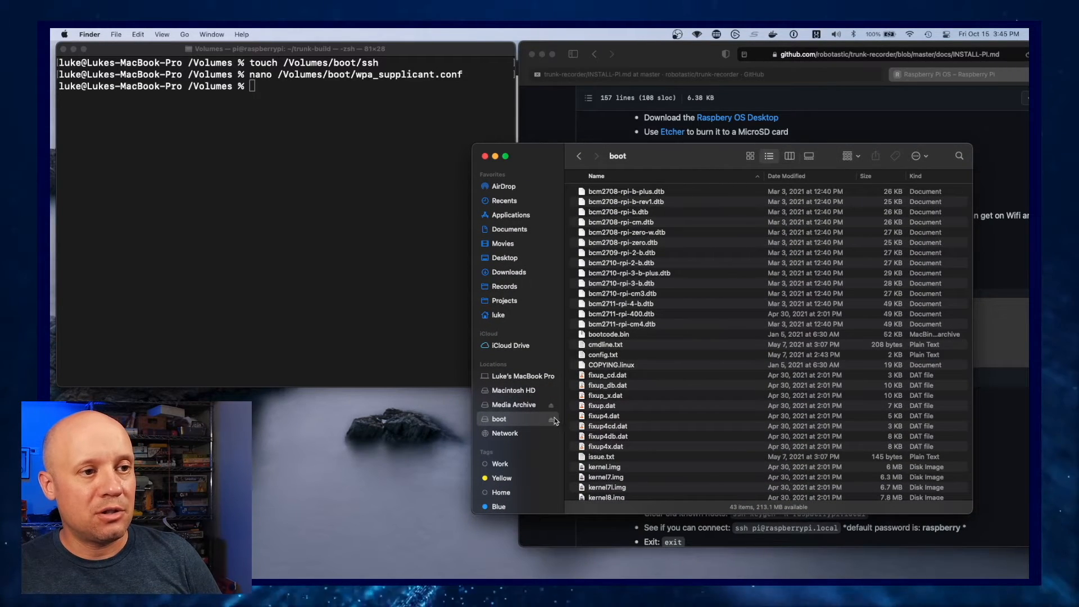
pyautogui.moveTo(491, 429)
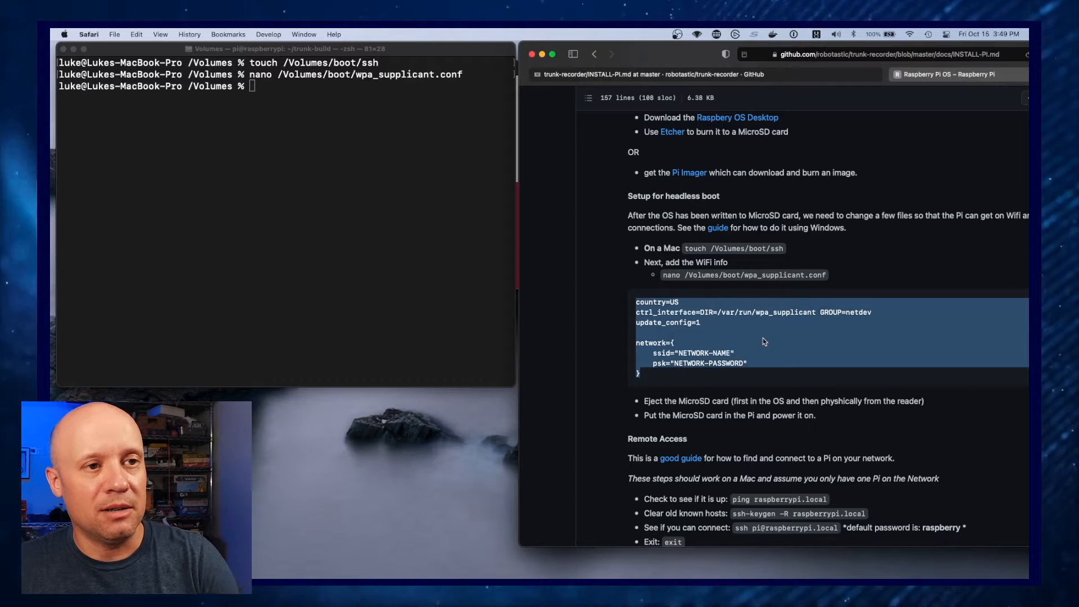
pyautogui.moveTo(723, 338)
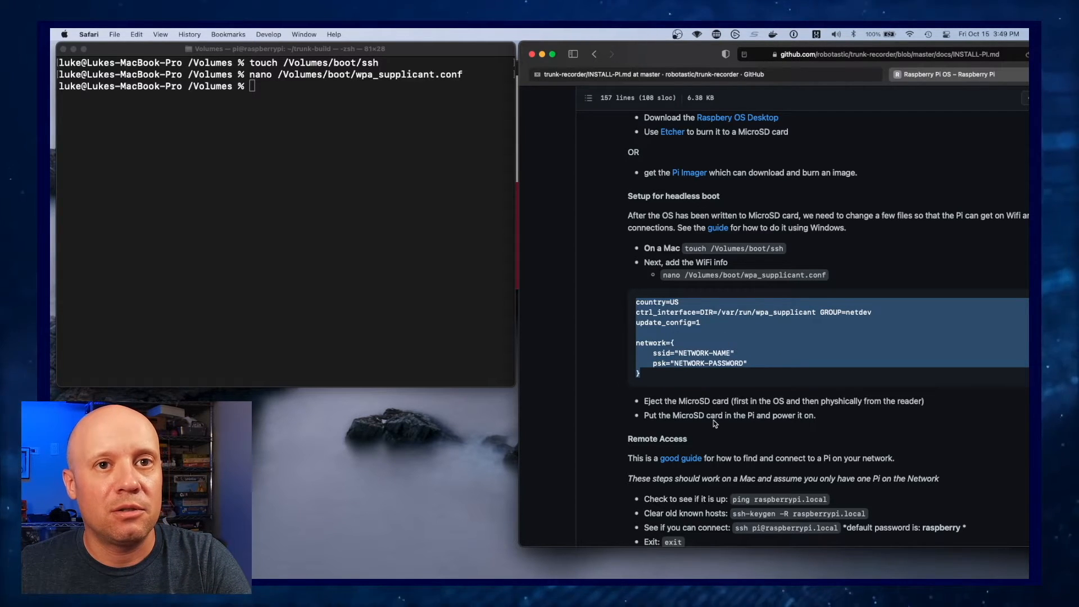
pyautogui.scroll(-3)
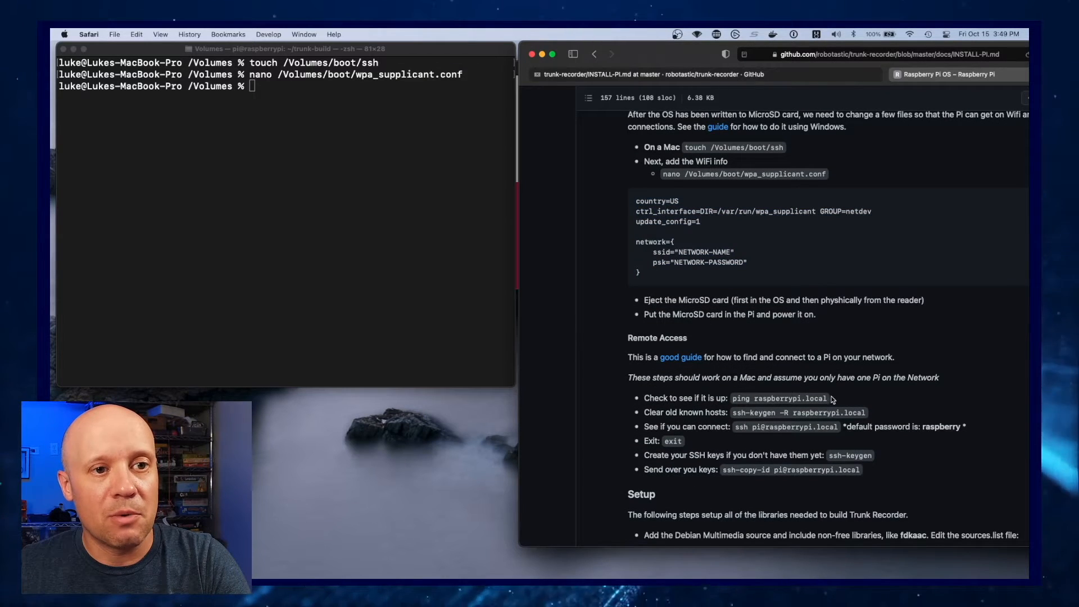
# - Ping raspberrypi.local in a cleared Terminal and stop it to see 0% packet loss
pyautogui.doubleClick(779, 398)
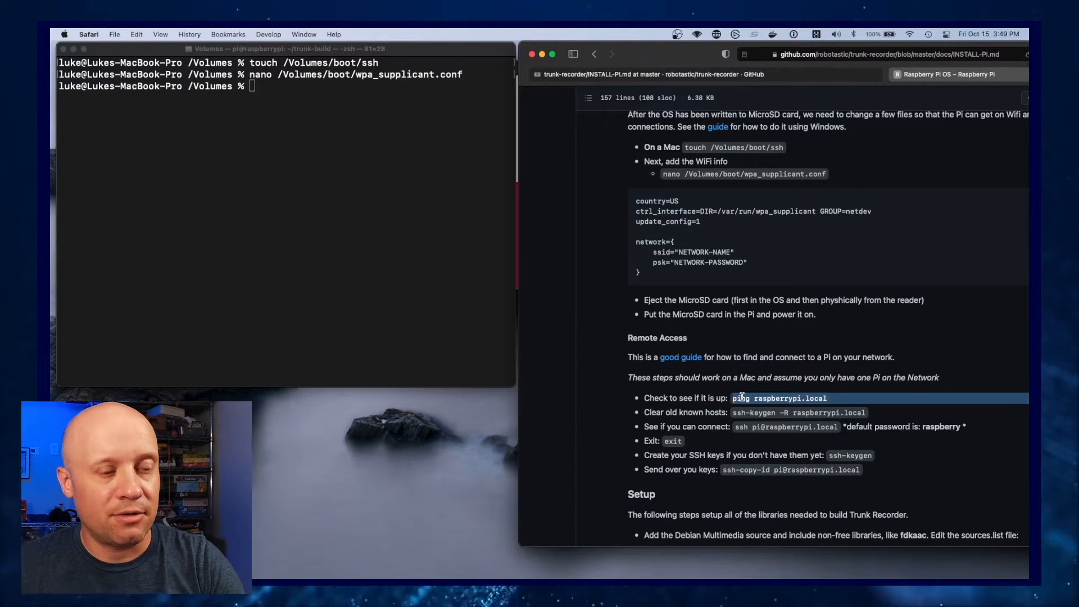
pyautogui.click(275, 207)
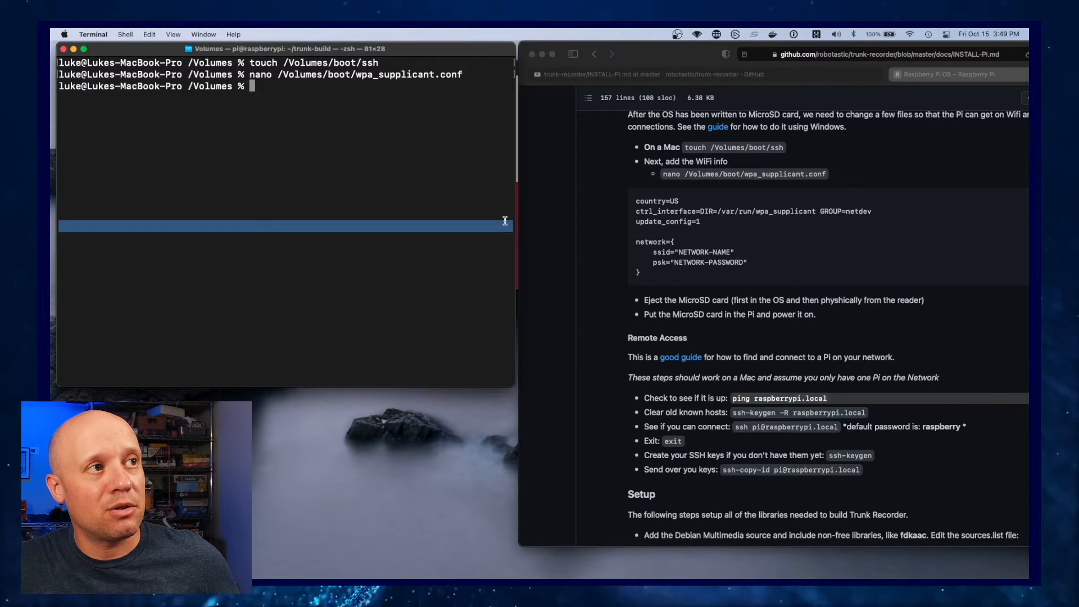
pyautogui.write('c')
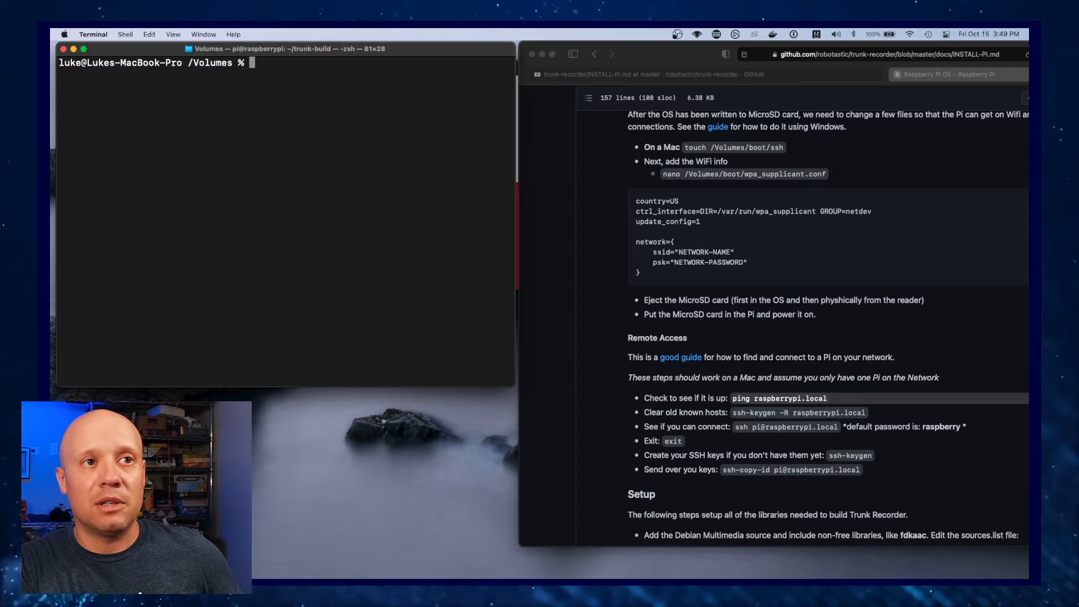
pyautogui.write('ping raspberrypi.local')
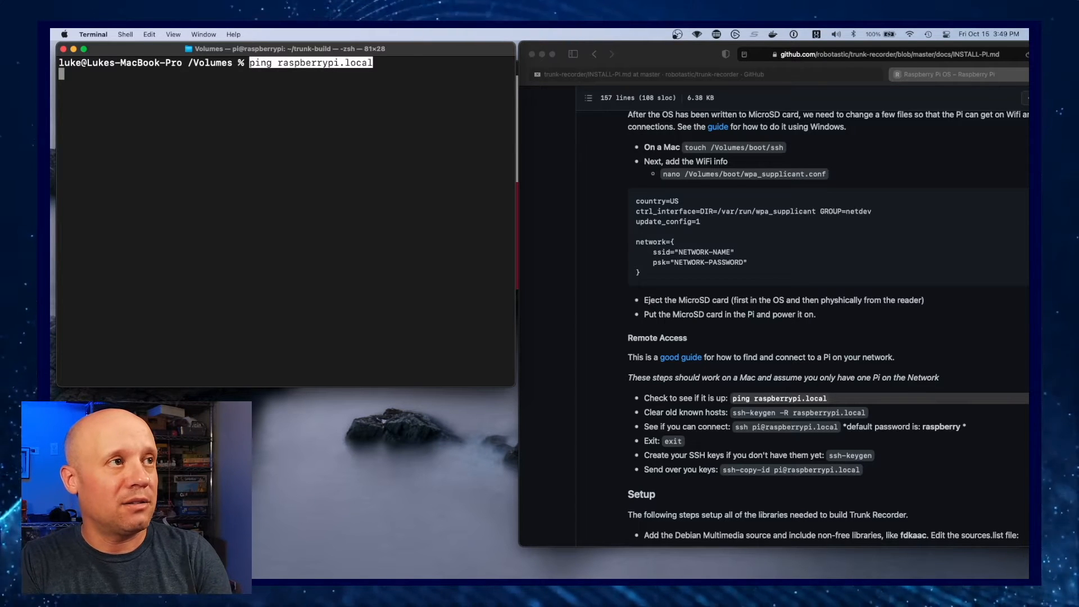
pyautogui.press('Return')
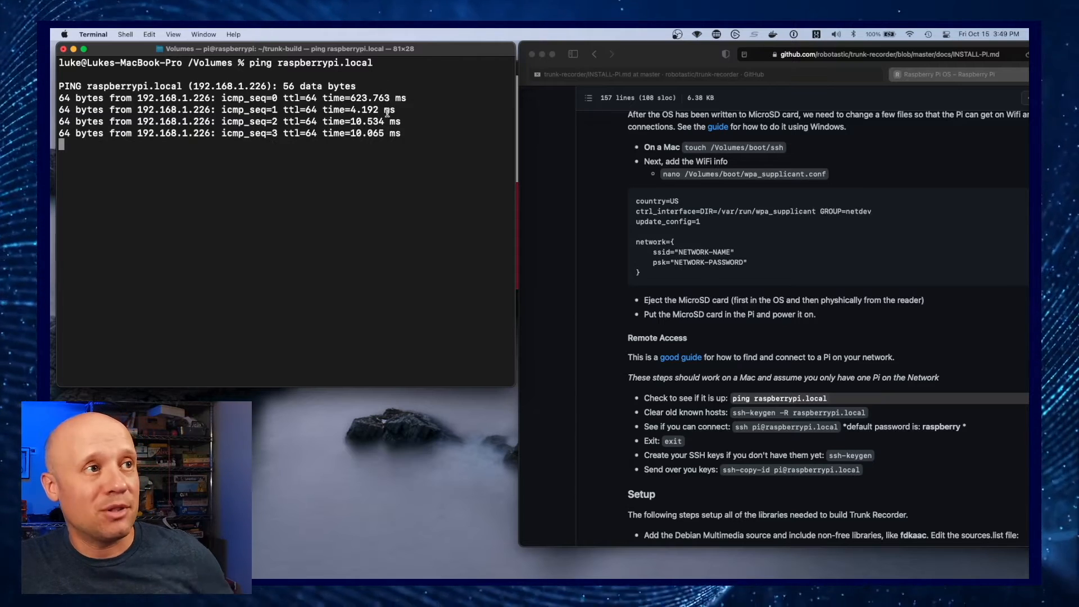
pyautogui.press('ctrl+c')
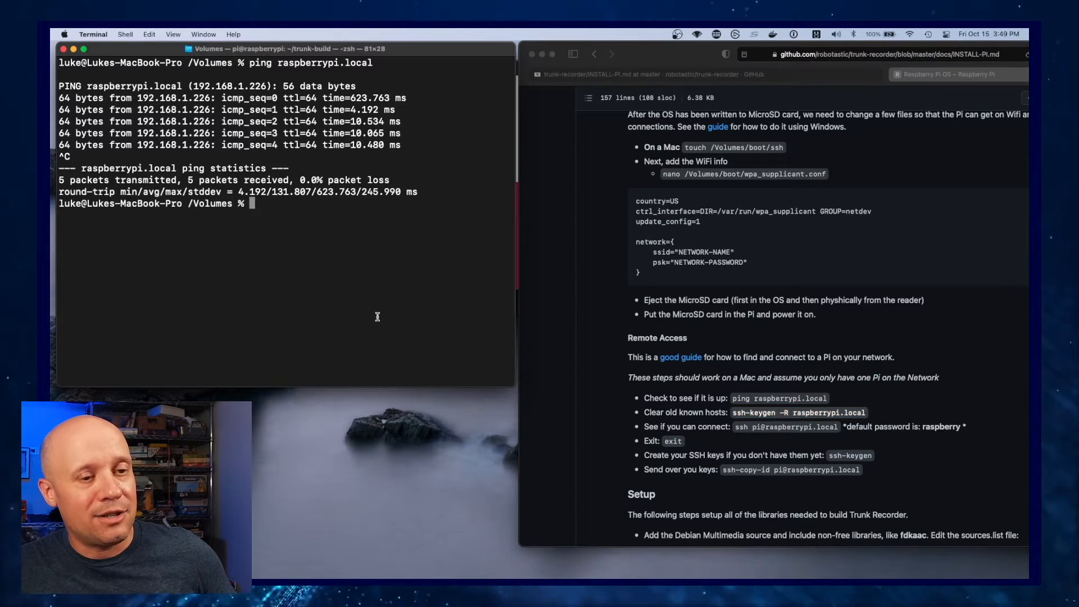
# - Remove the old raspberrypi.local host key, then SSH in as pi, accepting the new fingerprint
pyautogui.write('ssh-keygen -R raspberrypi.local')
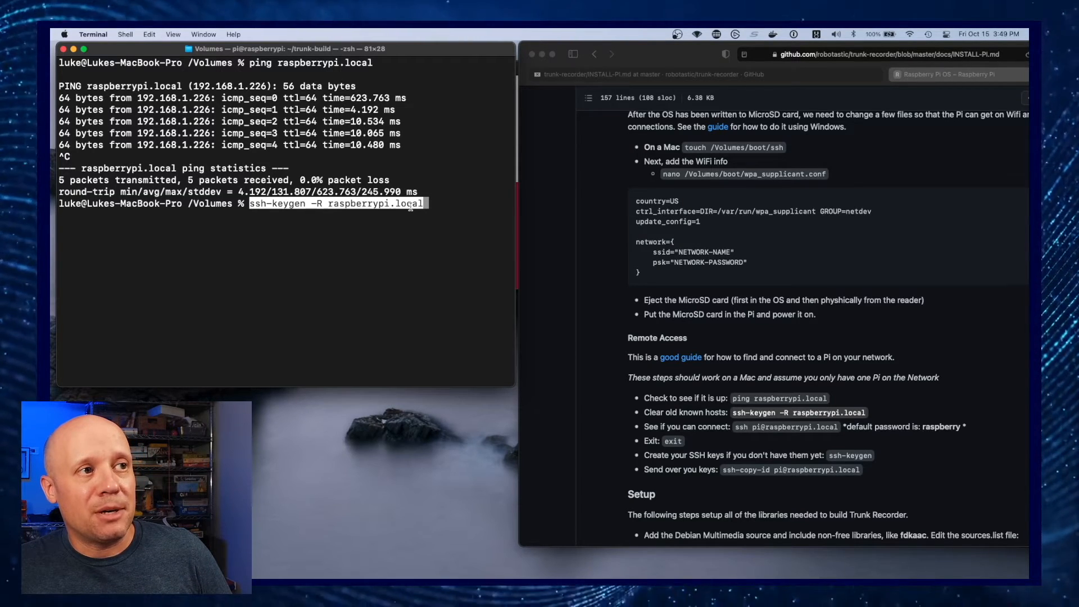
pyautogui.press('Return')
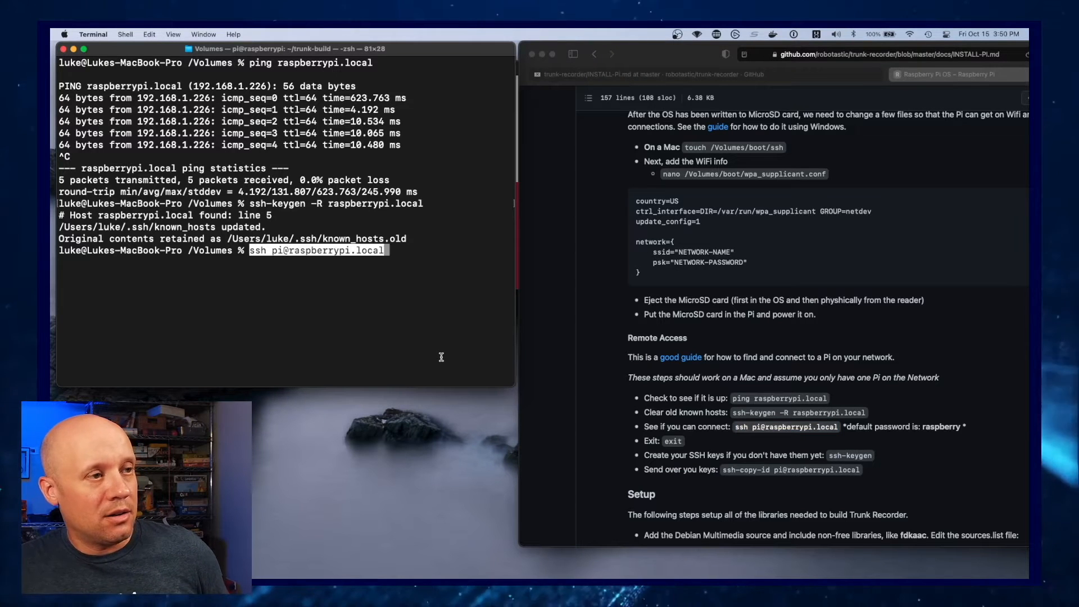
pyautogui.press('return')
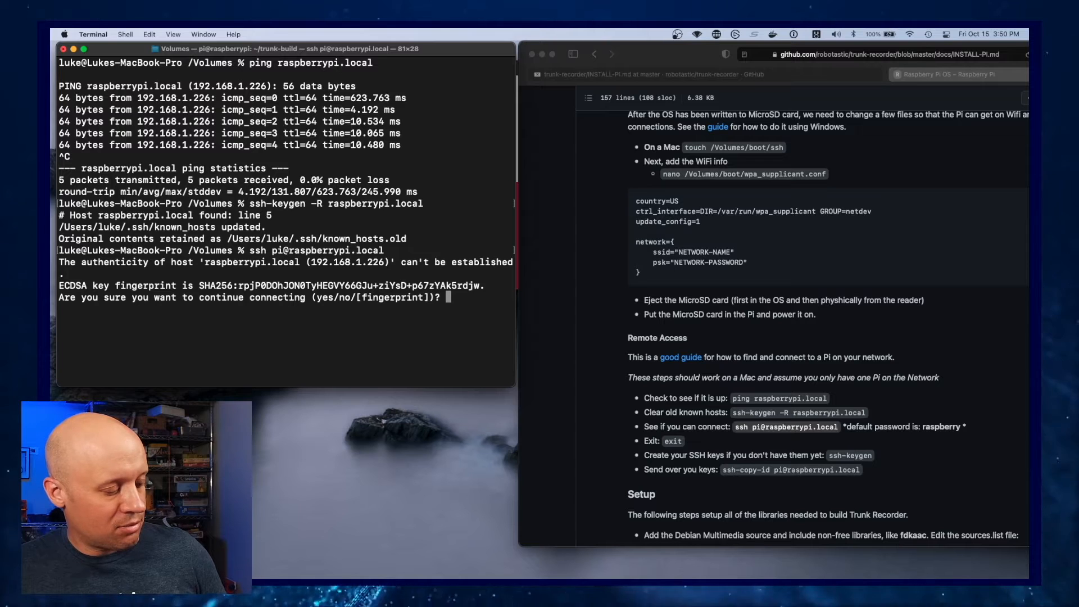
pyautogui.write('yes')
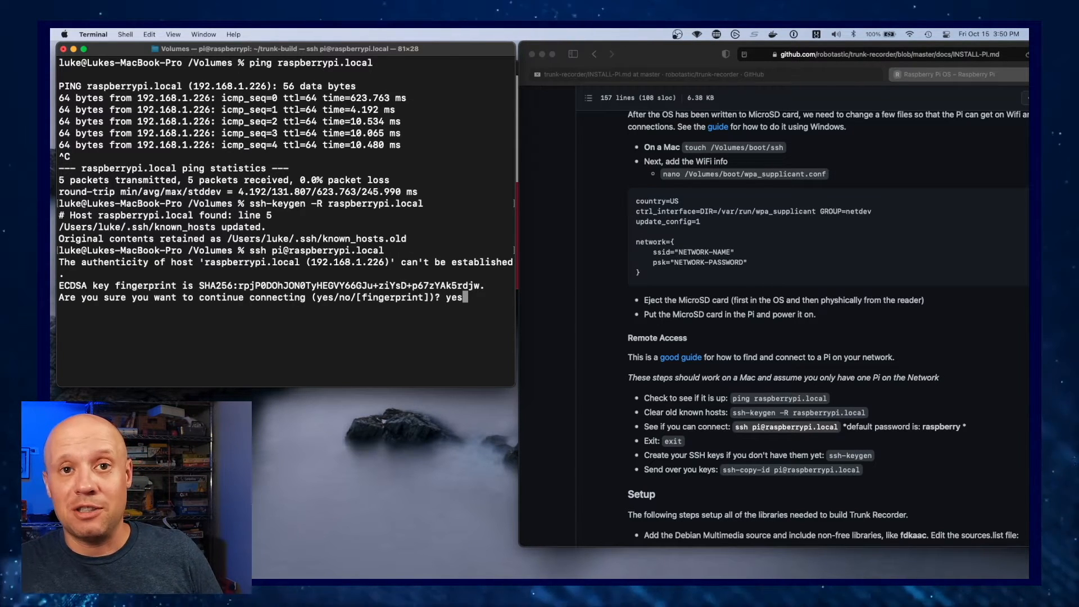
pyautogui.press('Return')
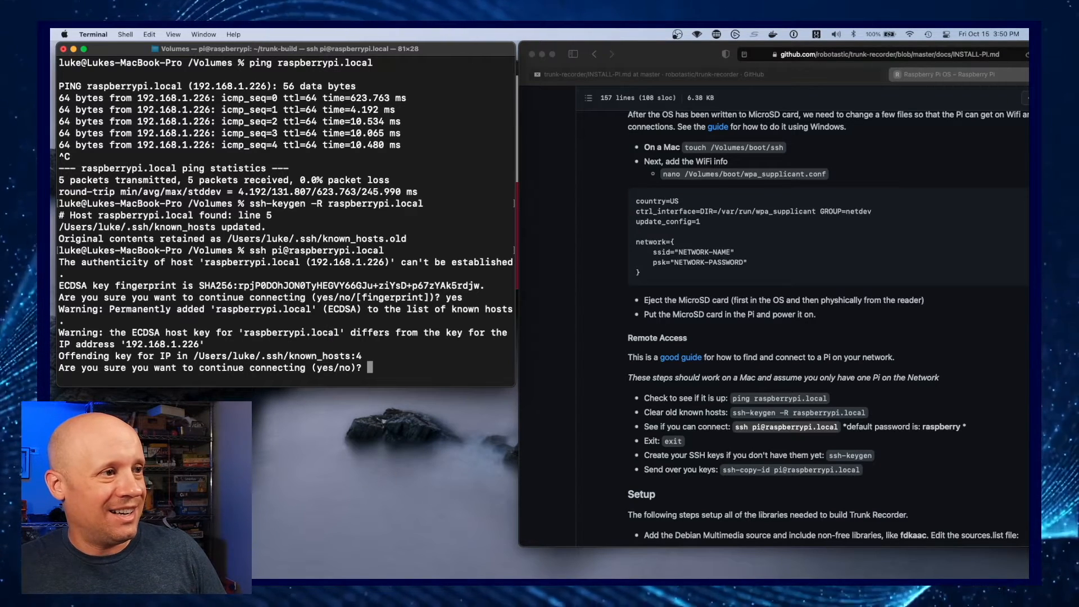
pyautogui.write('yes')
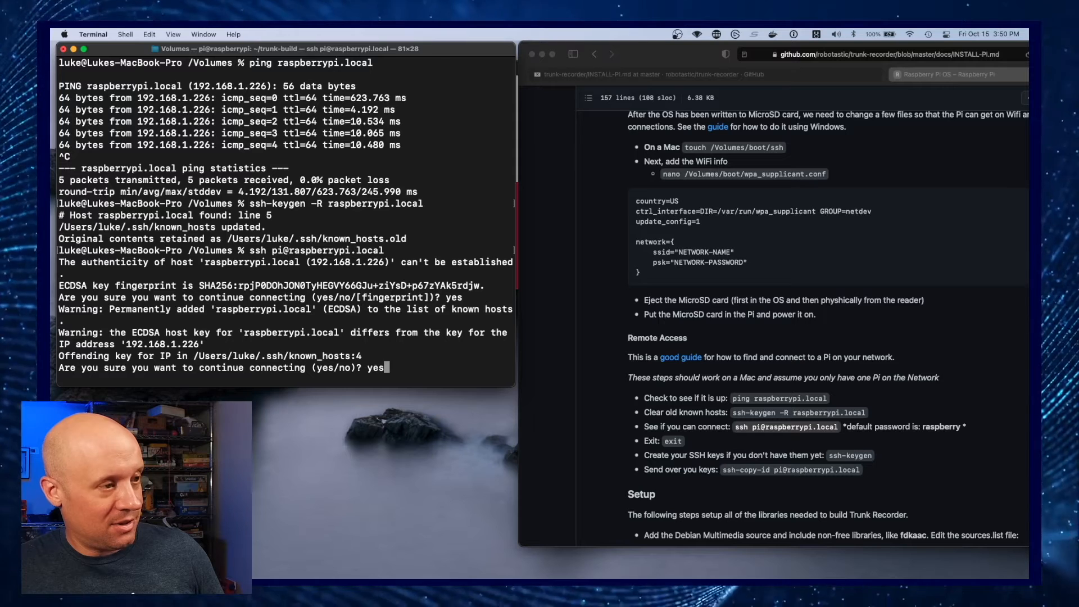
pyautogui.press('Return')
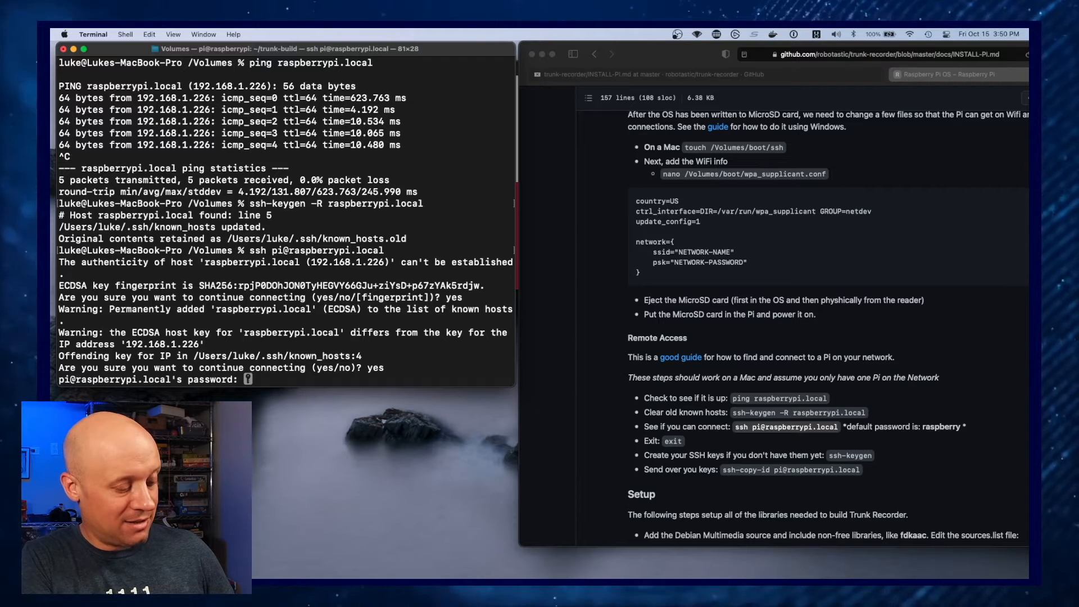
pyautogui.press('Return')
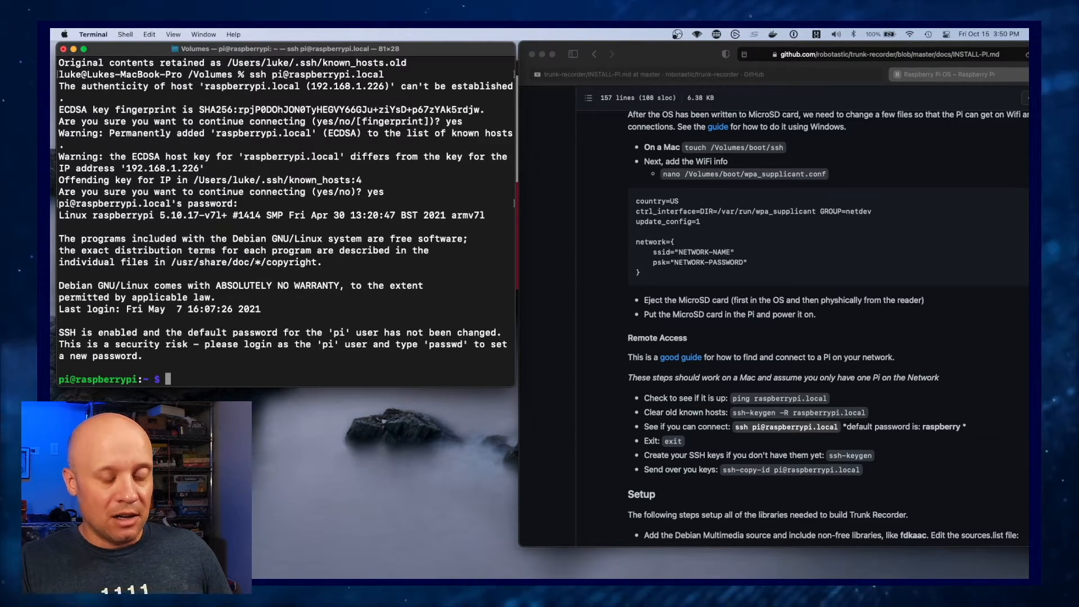
# - Exit the Pi SSH session back to the Mac's local prompt
pyautogui.write('exit')
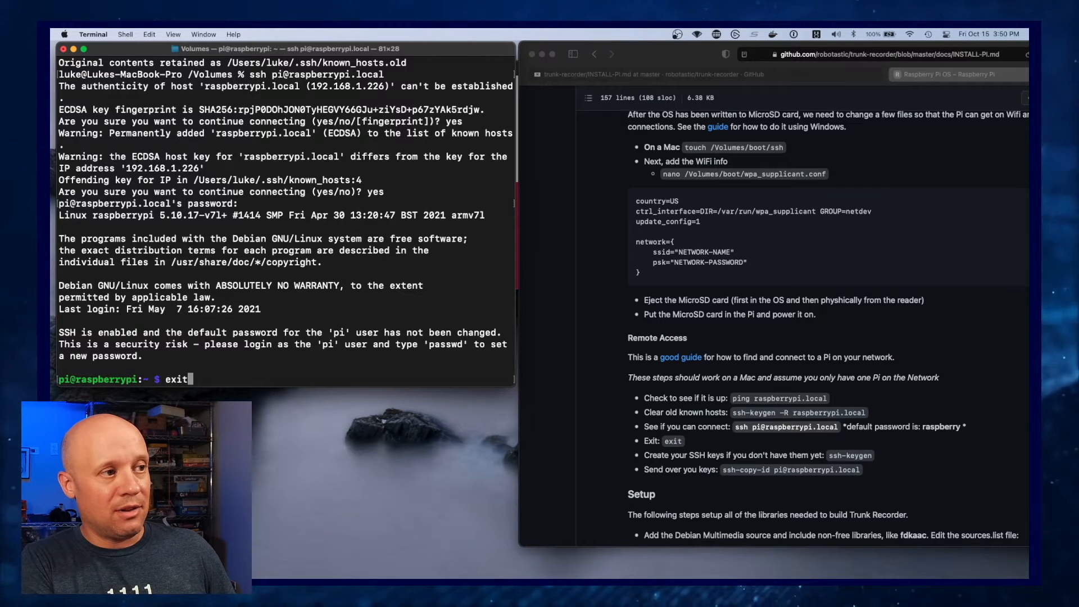
pyautogui.press('Return')
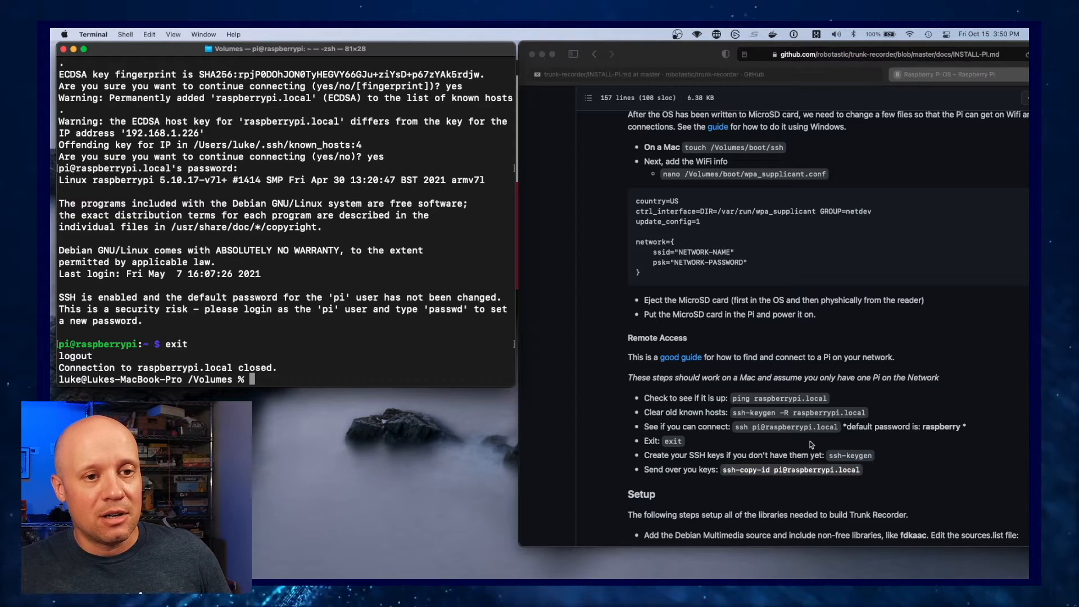
pyautogui.moveTo(832, 462)
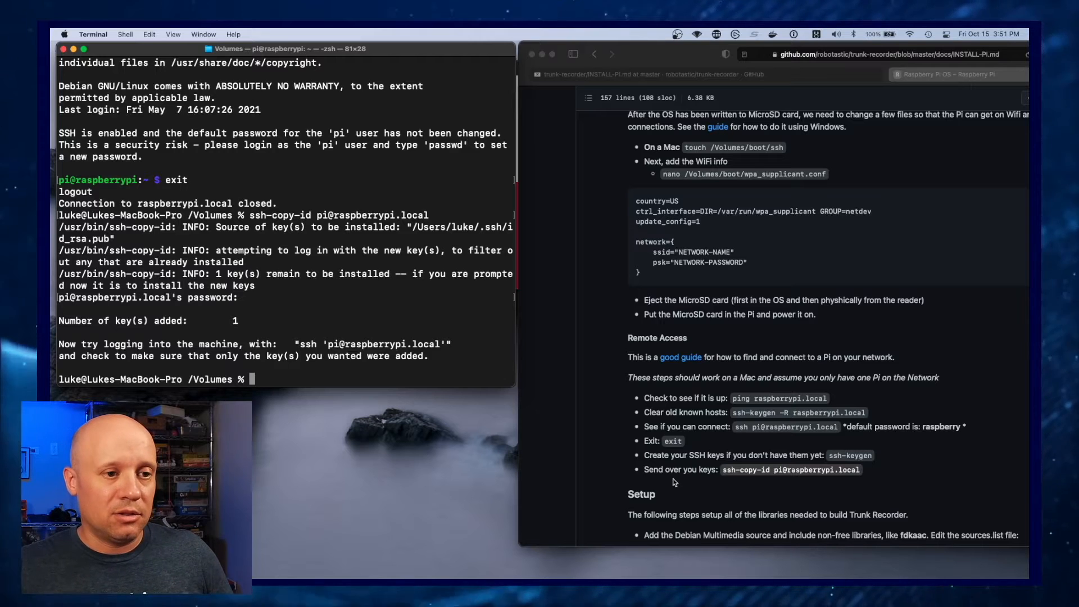
pyautogui.scroll(-3)
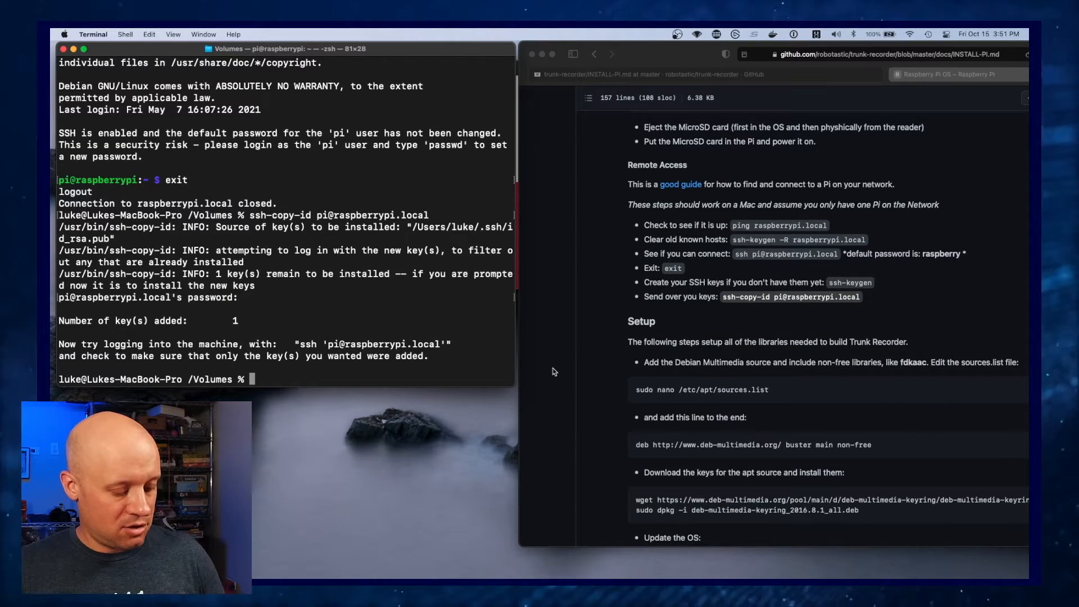
pyautogui.write('ssh pi@raspberrypi.local')
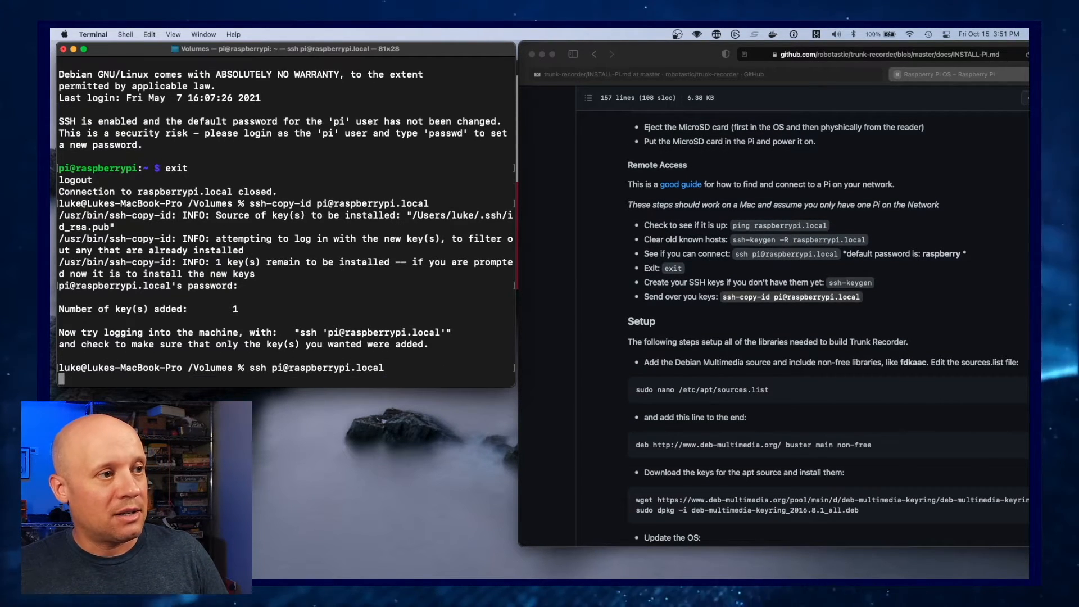
pyautogui.press('Return')
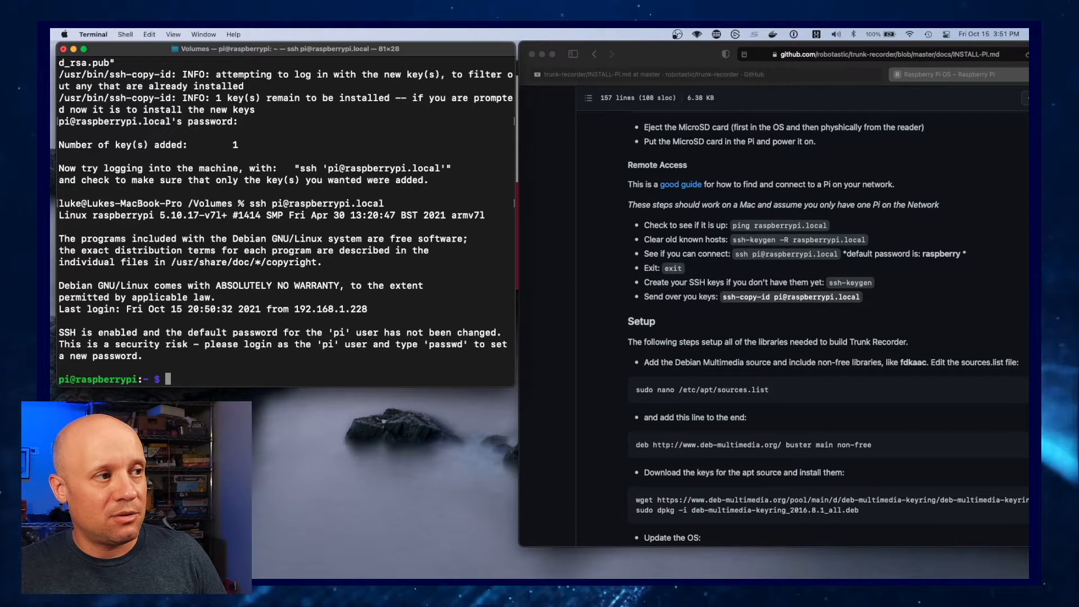
pyautogui.moveTo(720, 408)
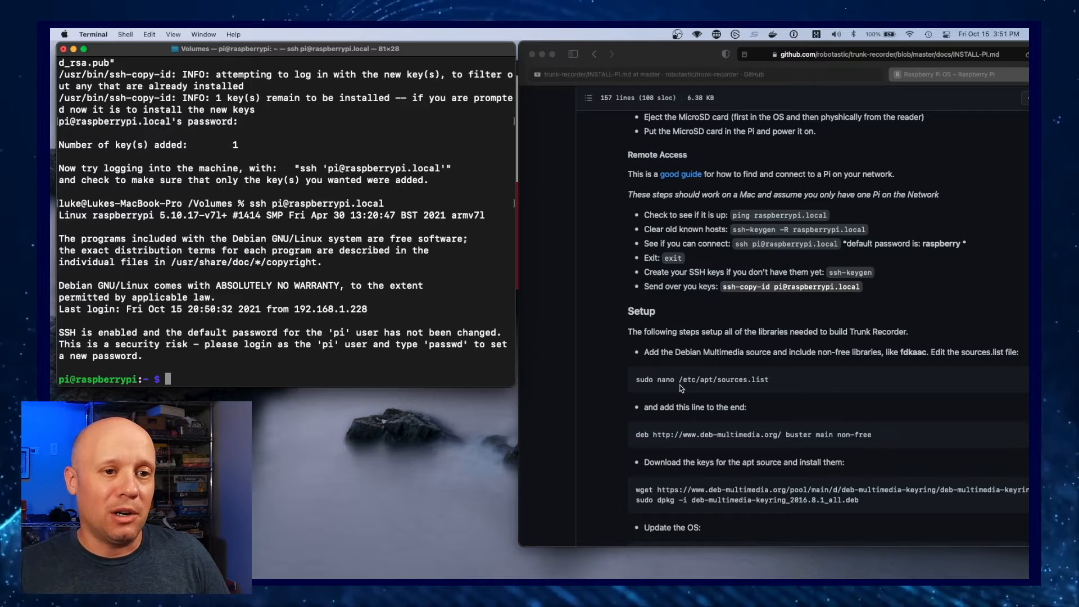
pyautogui.moveTo(772, 385)
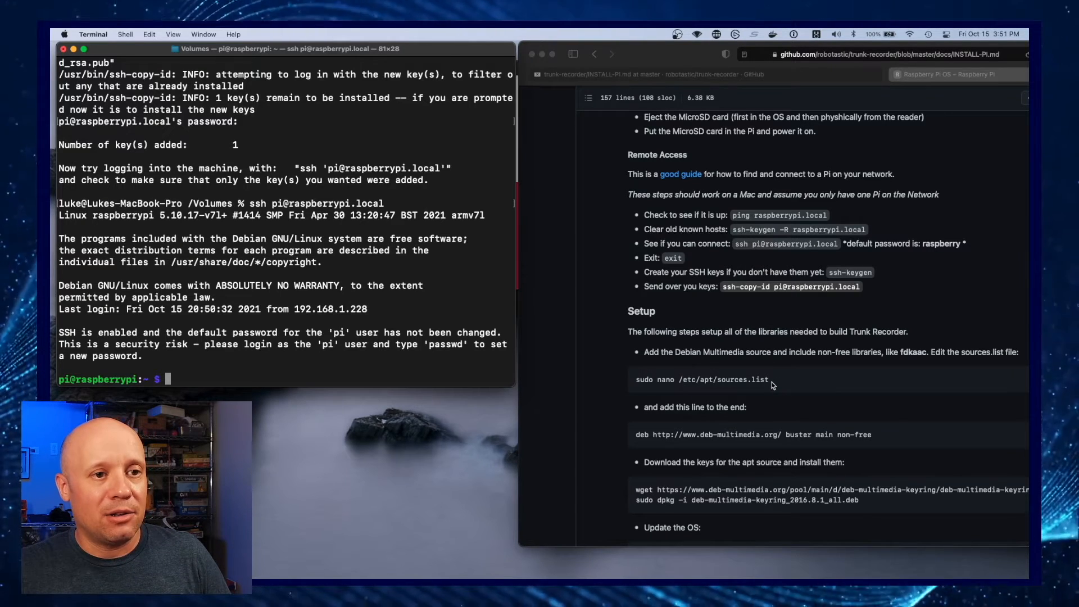
pyautogui.click(770, 384)
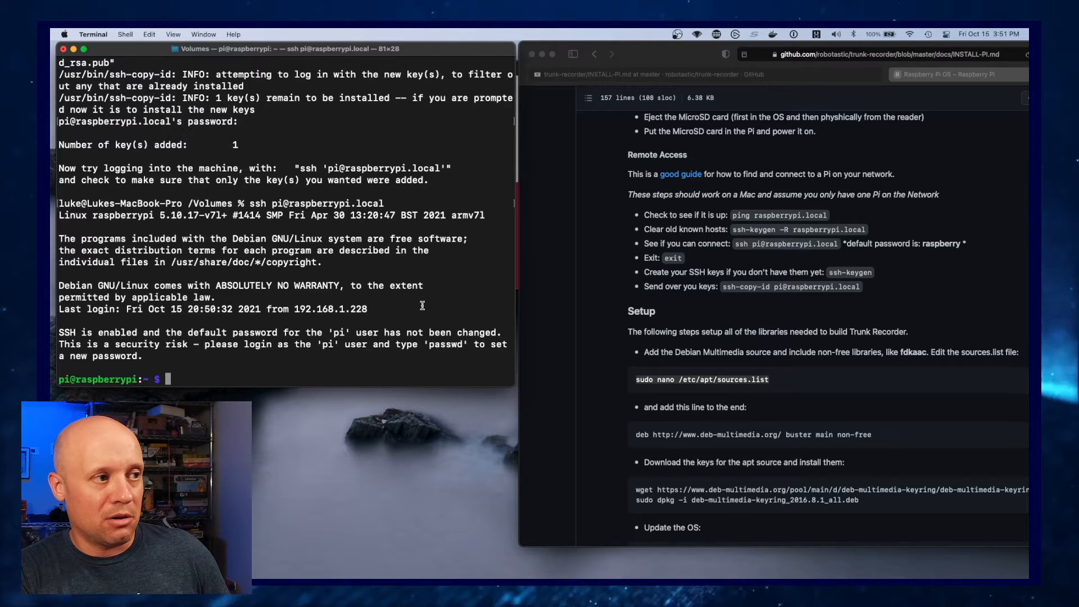
# - Add the deb-multimedia line to /etc/apt/sources.list and install the deb-multimedia keyring package
pyautogui.write('sudo nano /etc/apt/sources.list')
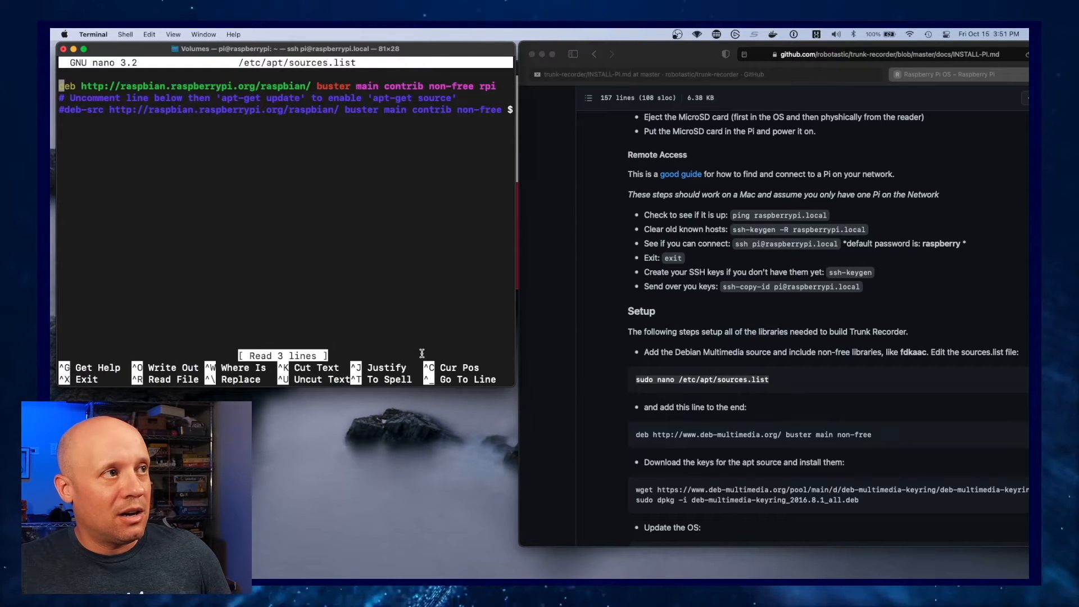
pyautogui.press('enter')
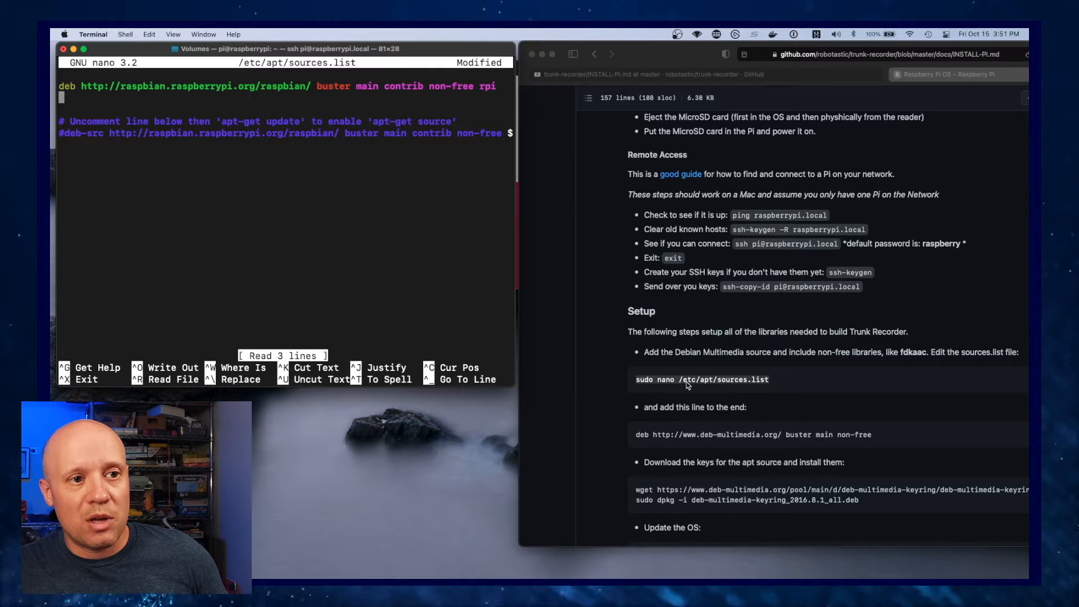
pyautogui.moveTo(807, 410)
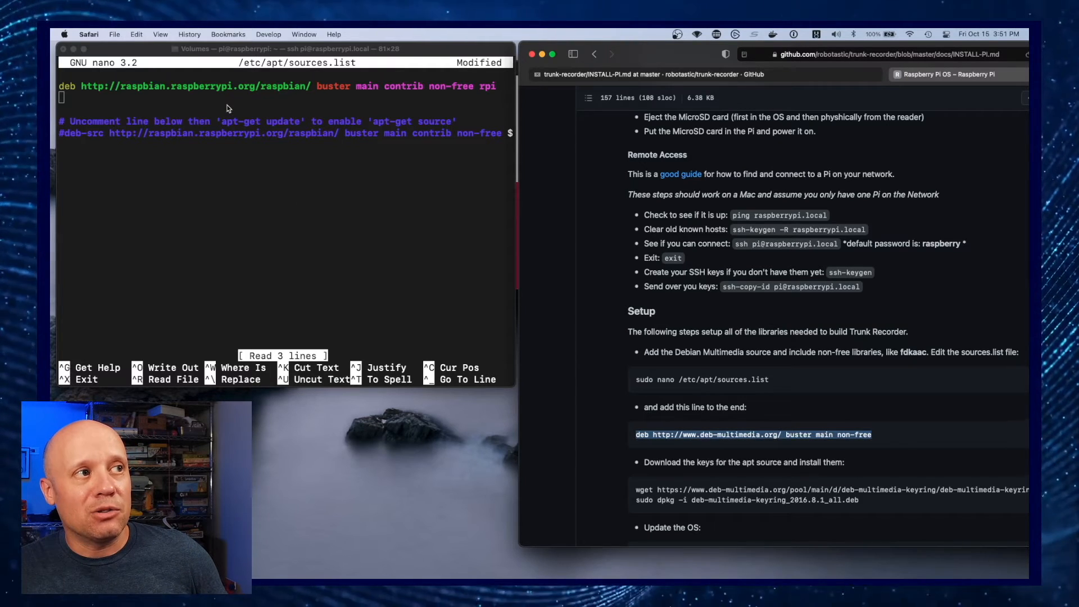
pyautogui.press('ctrl+x')
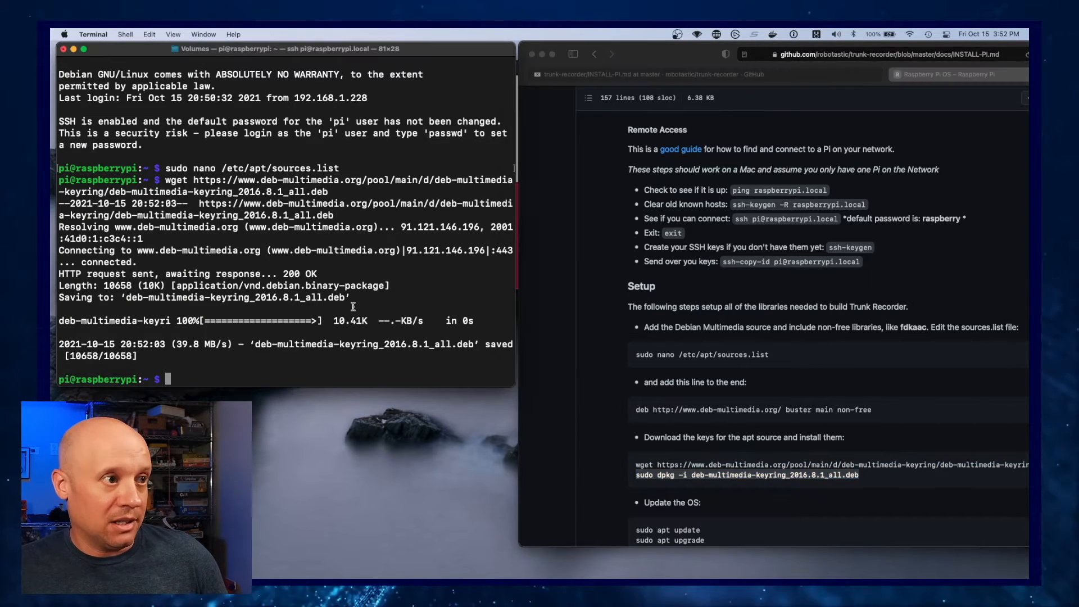
pyautogui.press('Return')
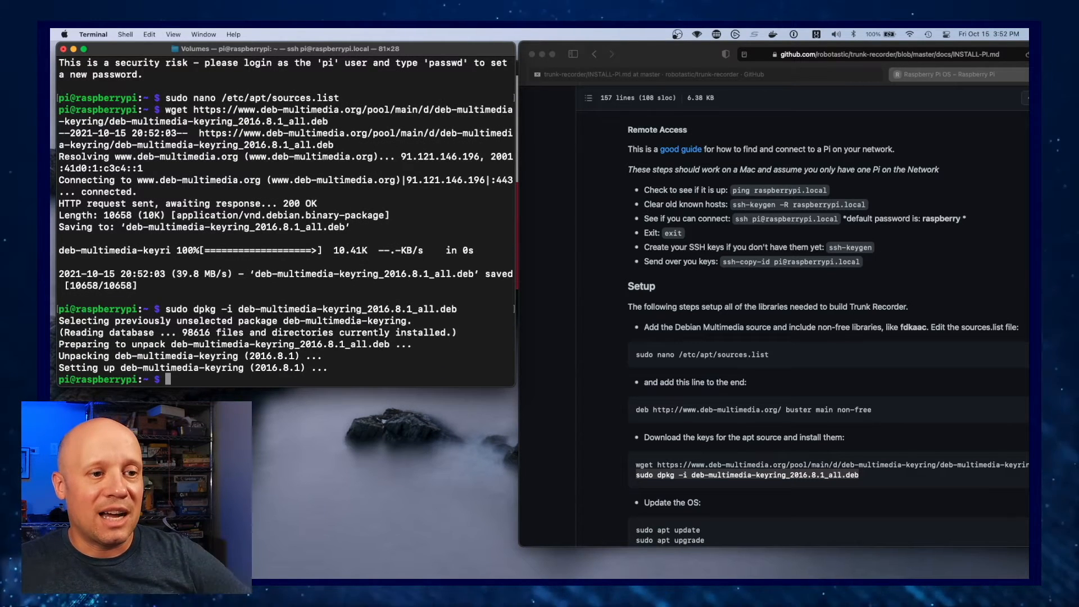
pyautogui.scroll(-3)
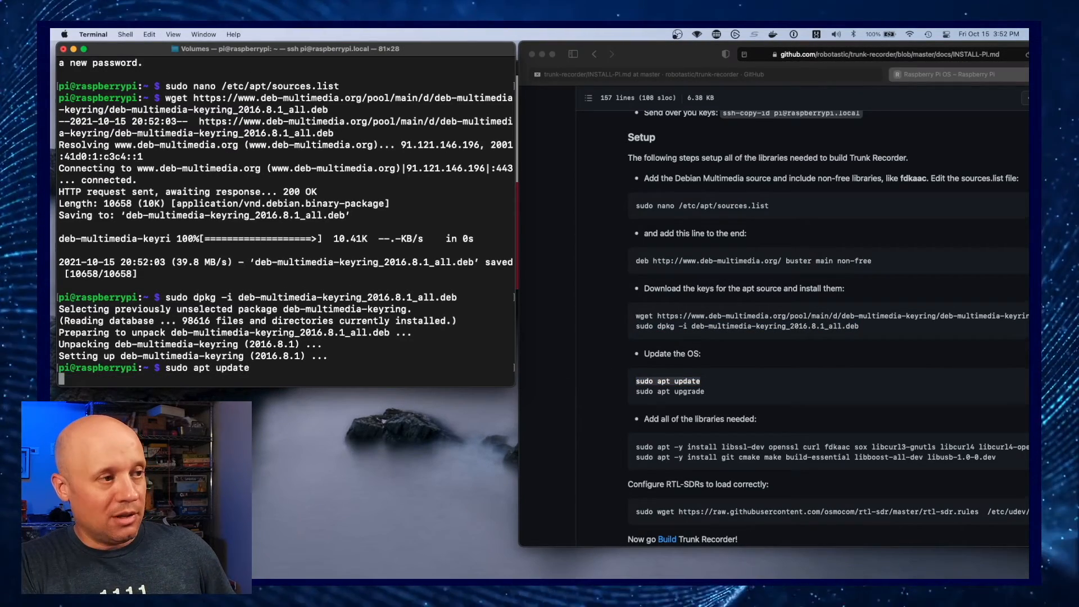
# - Run sudo apt update, then sudo apt upgrade, confirming with y for 155 packages
pyautogui.press('Return')
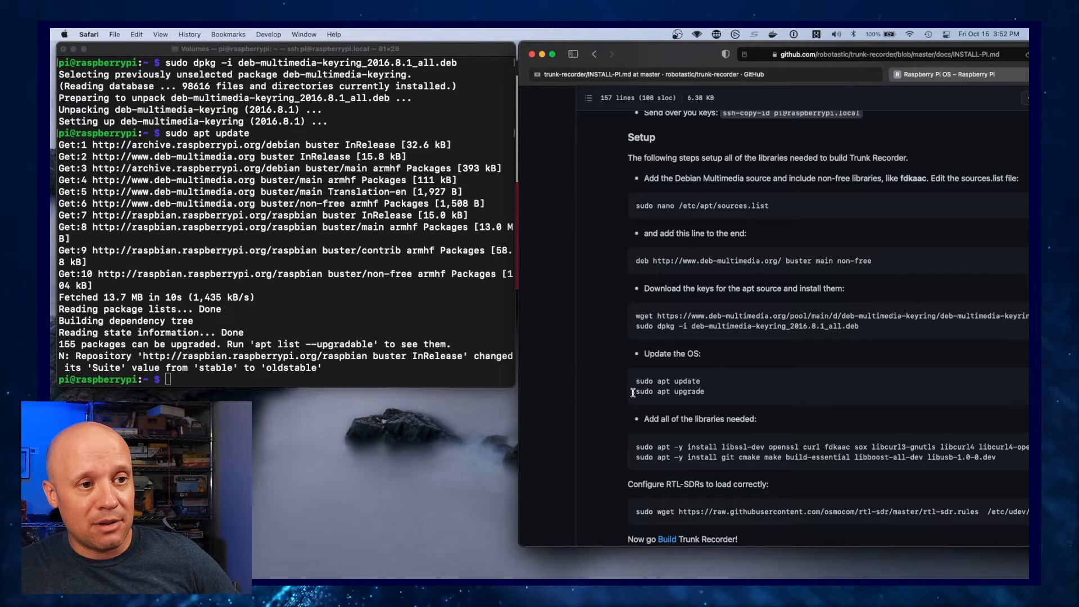
pyautogui.doubleClick(669, 391)
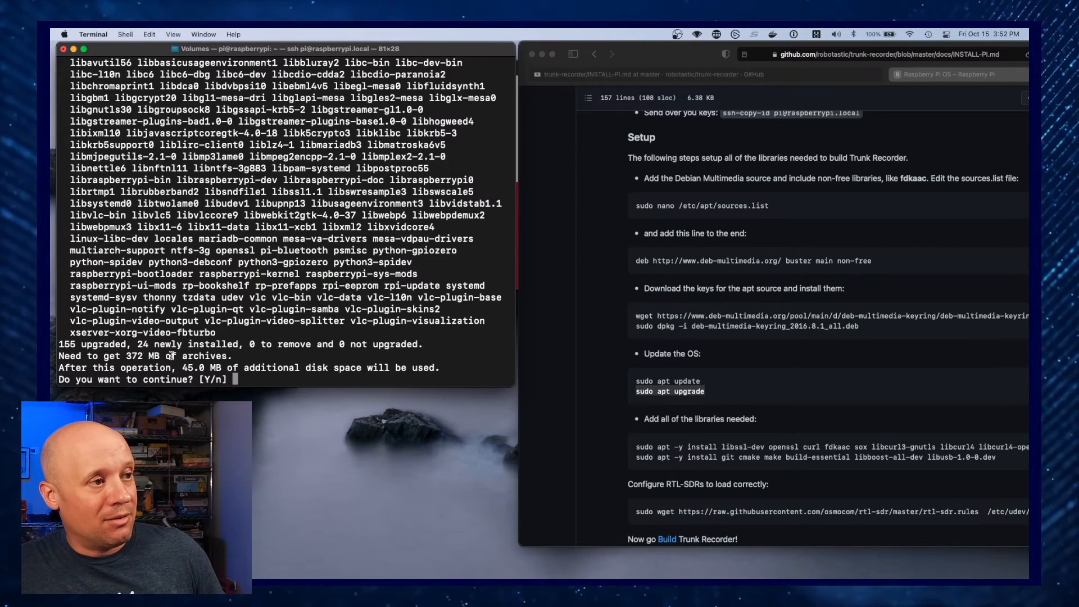
pyautogui.write('y')
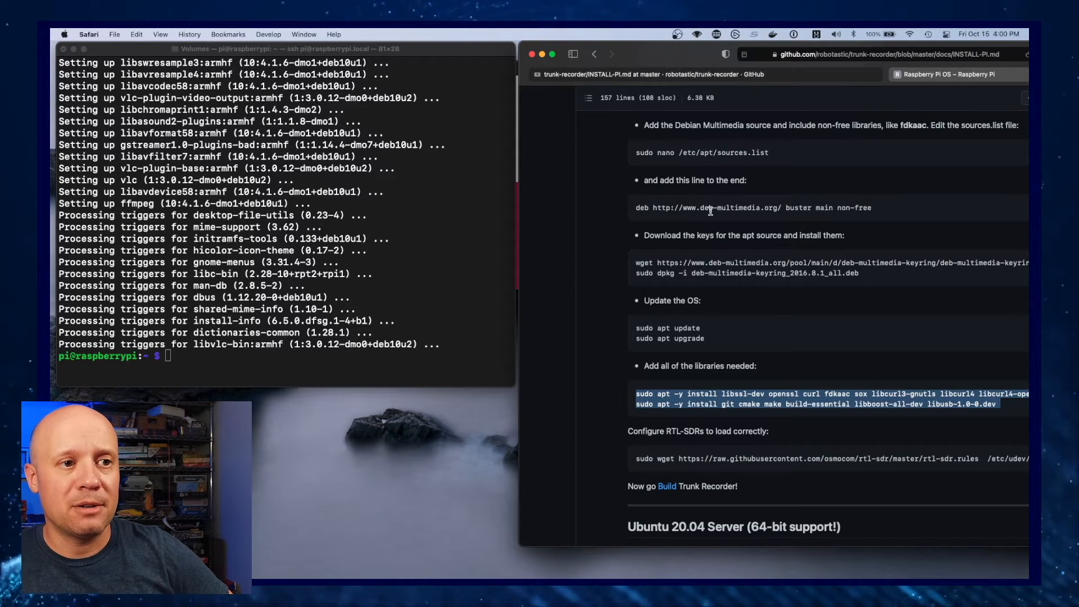
pyautogui.moveTo(707, 380)
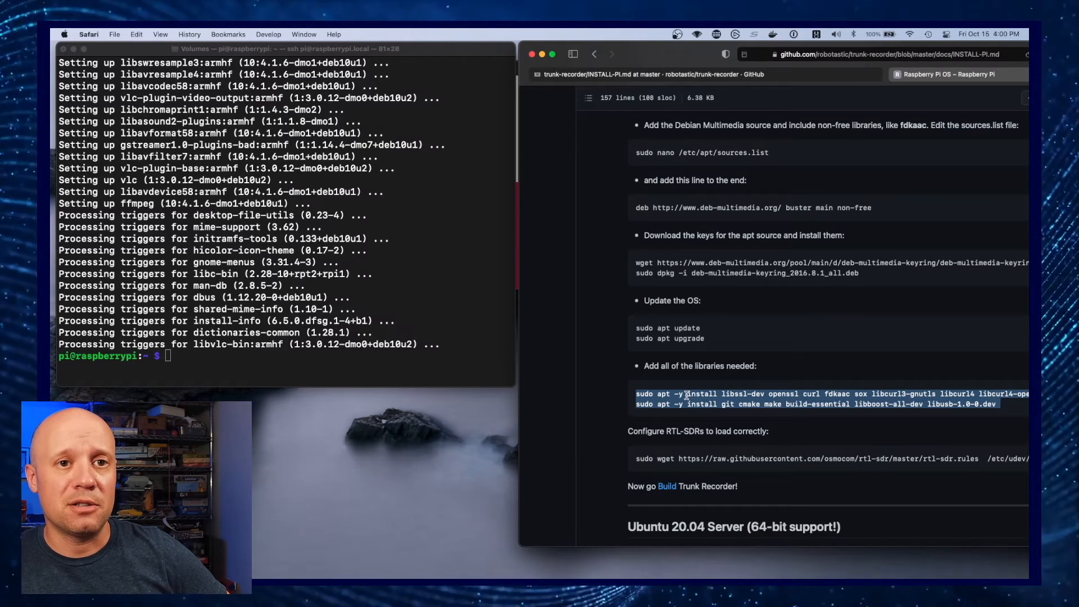
pyautogui.moveTo(687, 396)
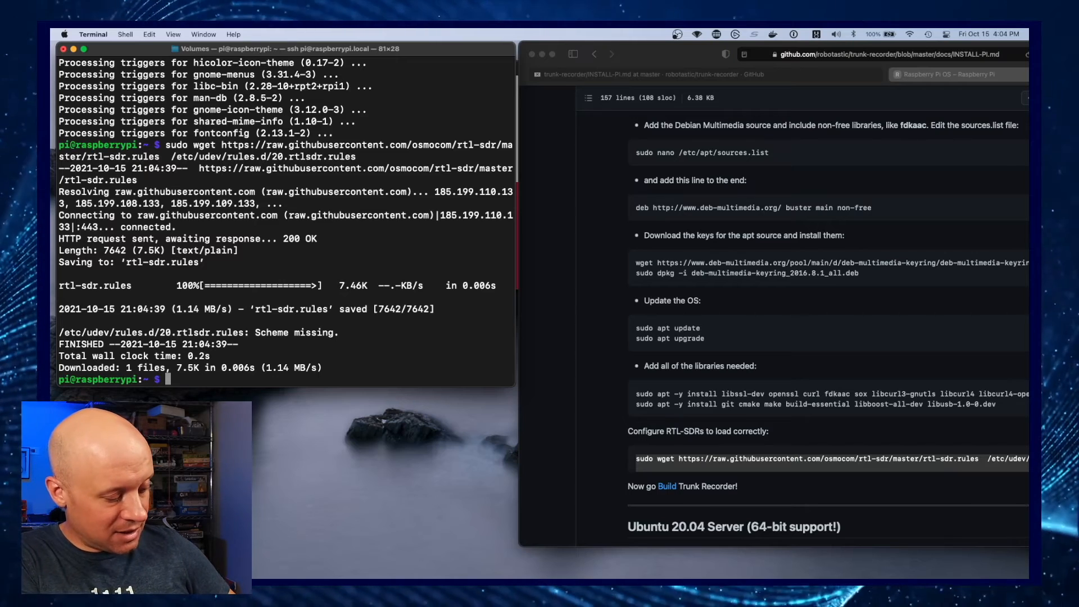
# - Reboot the Pi with sudo reboot, dropping back to the Mac prompt
pyautogui.write('sudo reboot')
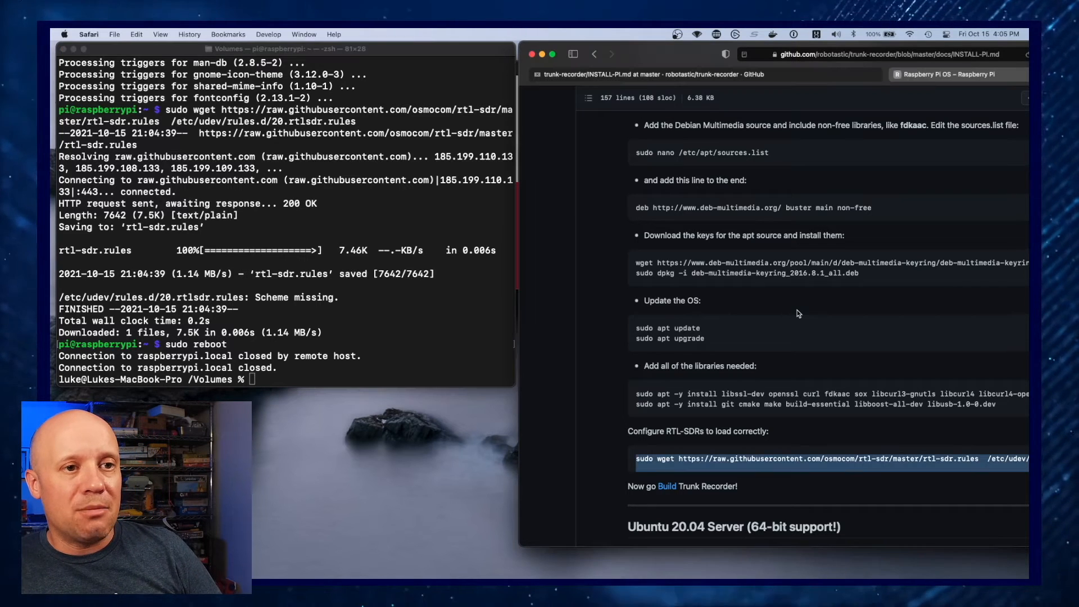
# - Scroll INSTALL-PI.md down to the mkdir, git clone, cmake and make install commands
pyautogui.scroll(-3)
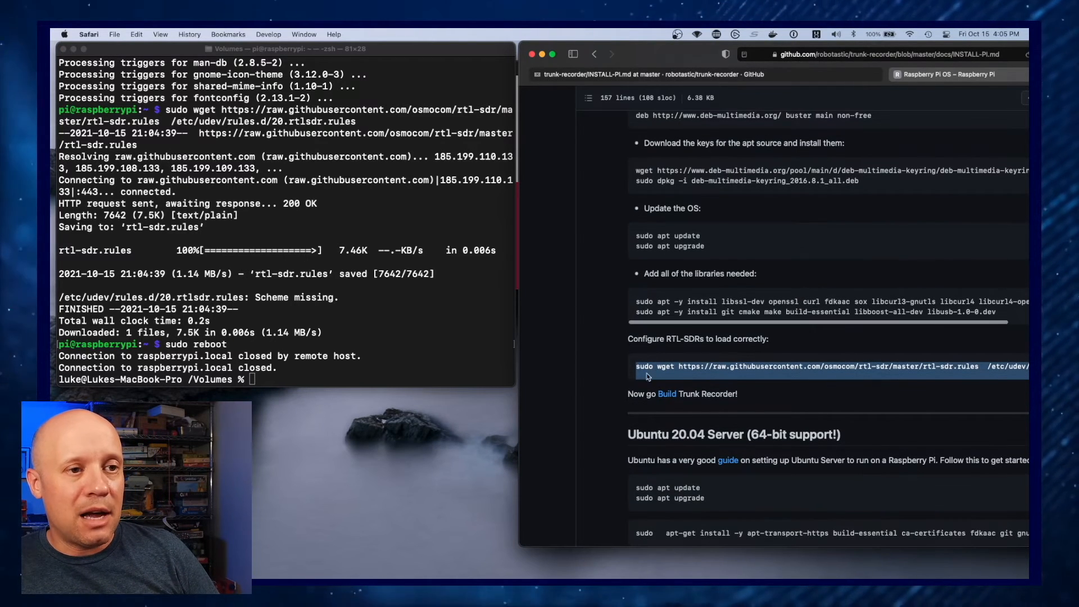
pyautogui.moveTo(666, 393)
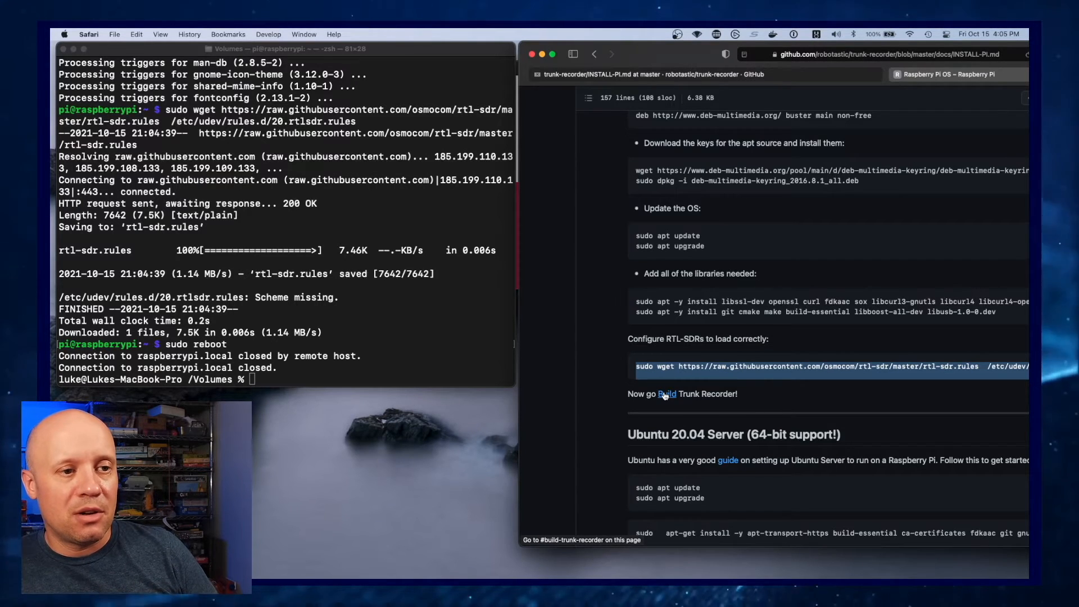
pyautogui.scroll(-3)
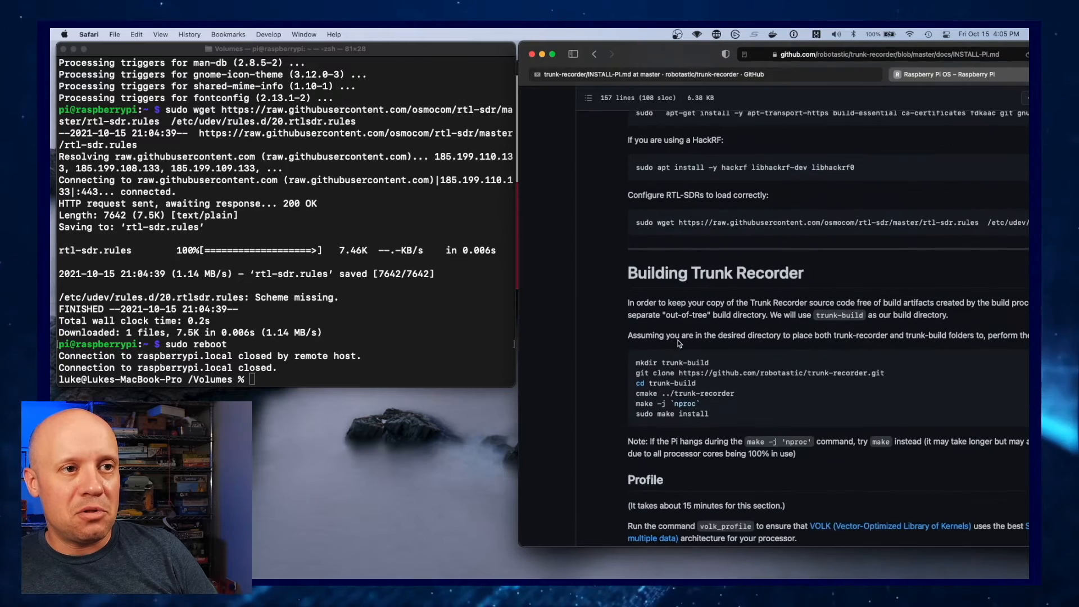
pyautogui.scroll(-3)
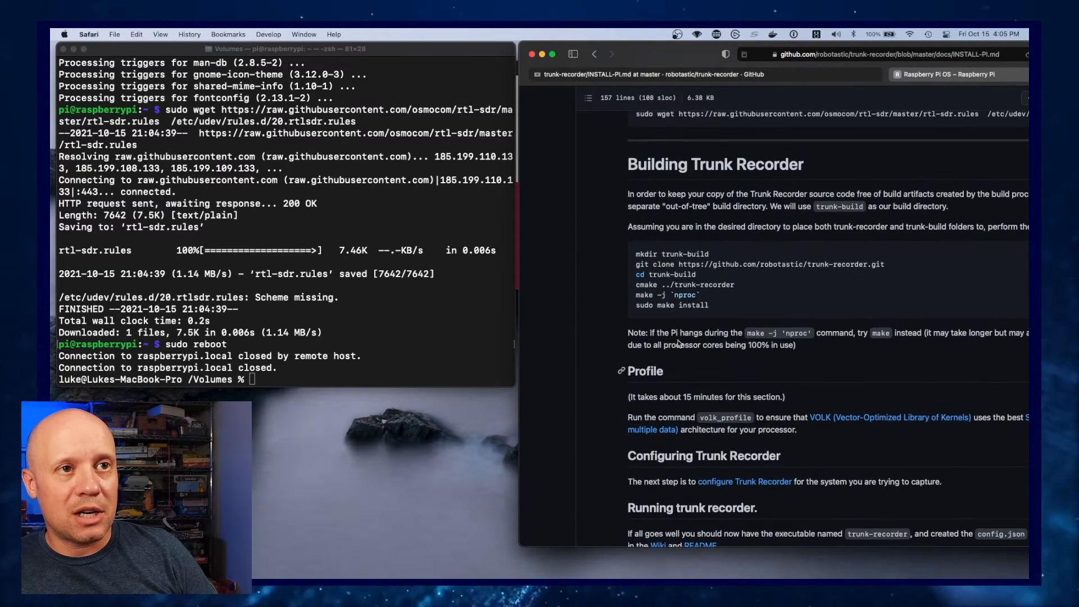
pyautogui.scroll(-3)
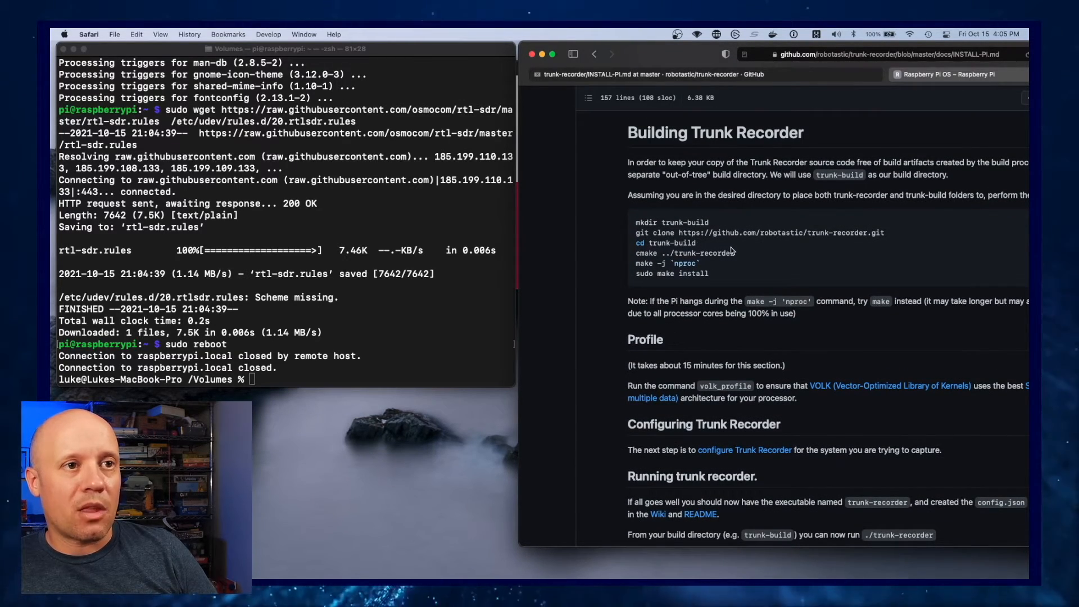
pyautogui.moveTo(684, 236)
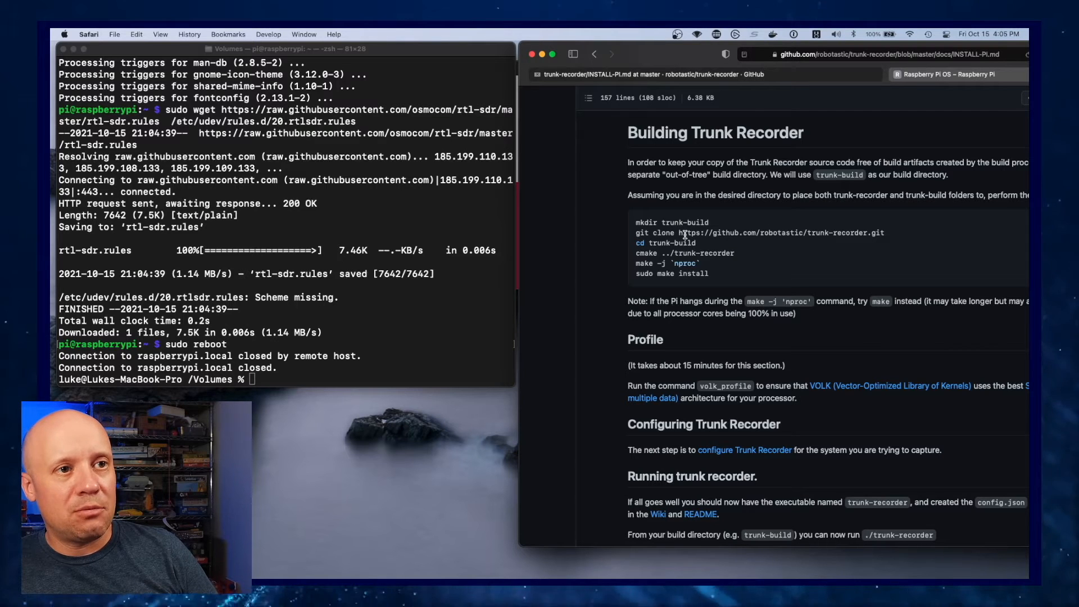
pyautogui.moveTo(666, 225)
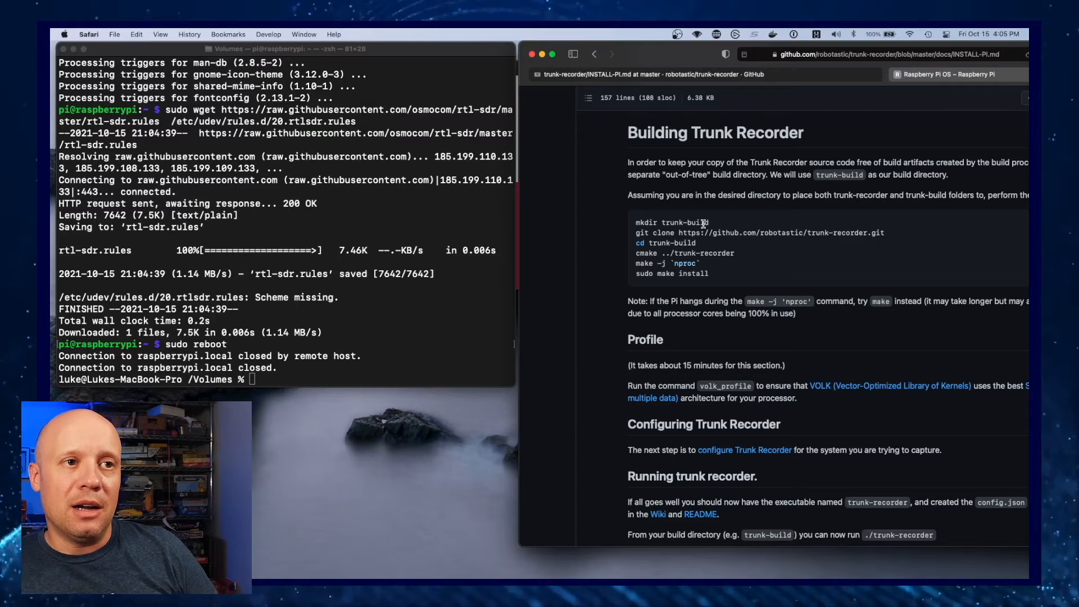
pyautogui.moveTo(721, 248)
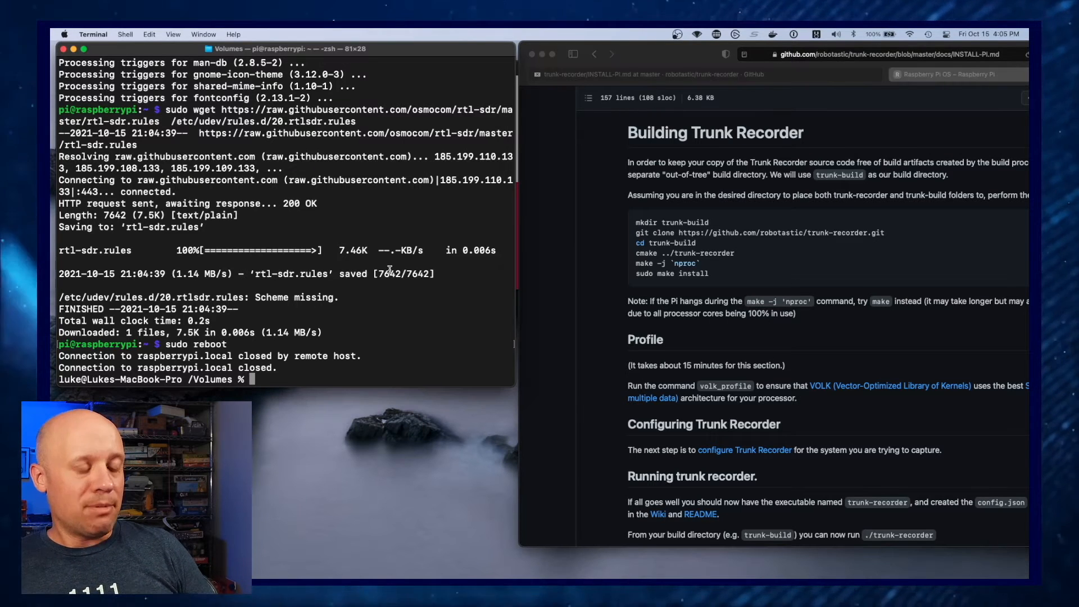
pyautogui.write('ssh pi@raspberrypi.local')
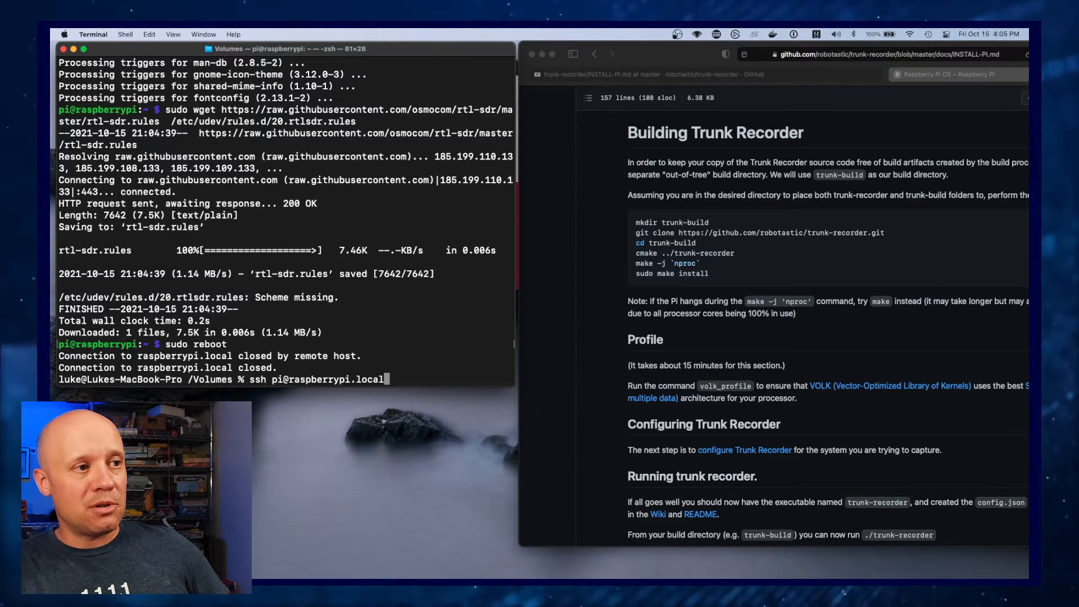
pyautogui.press('Return')
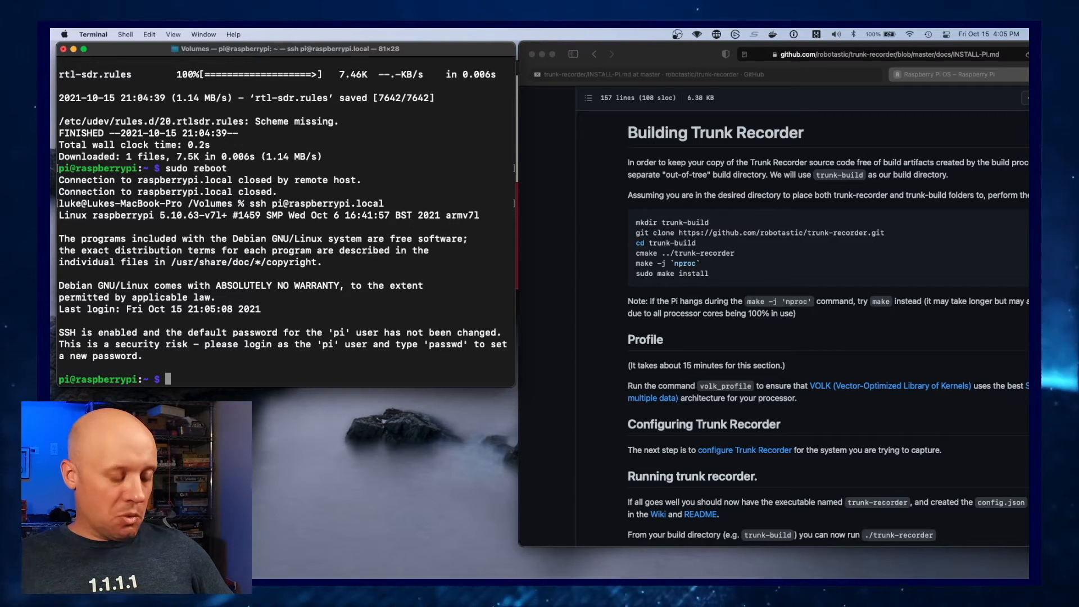
pyautogui.write('mkdir')
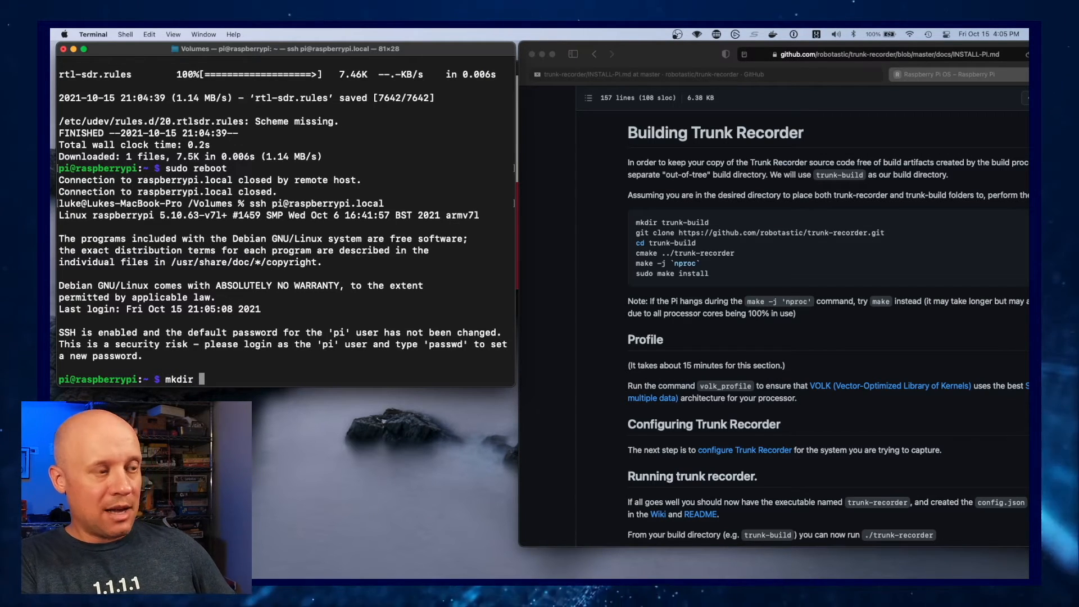
pyautogui.write('trunk')
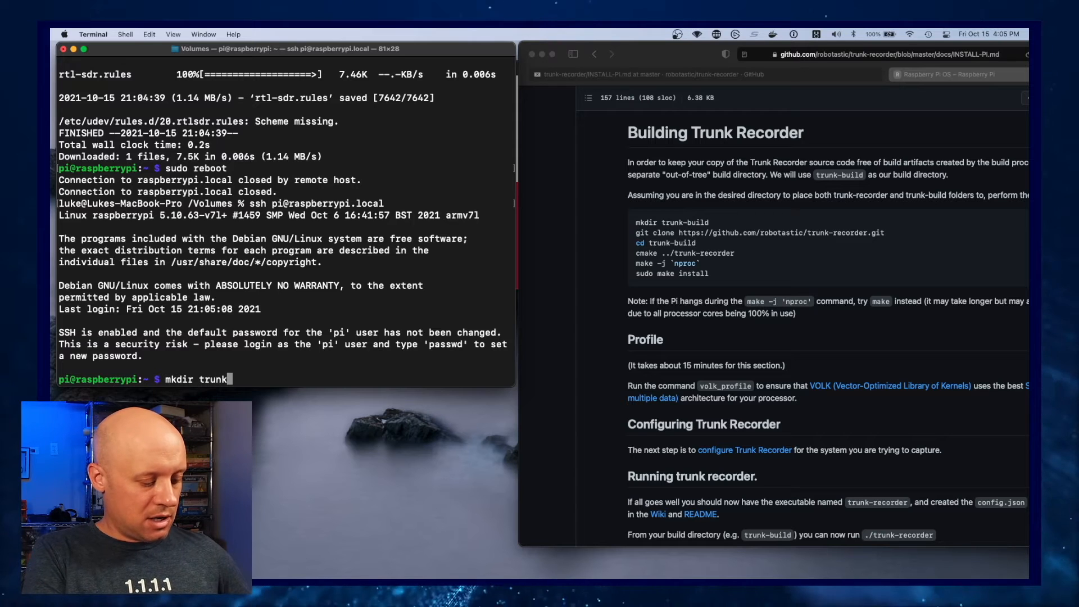
pyautogui.write('-build')
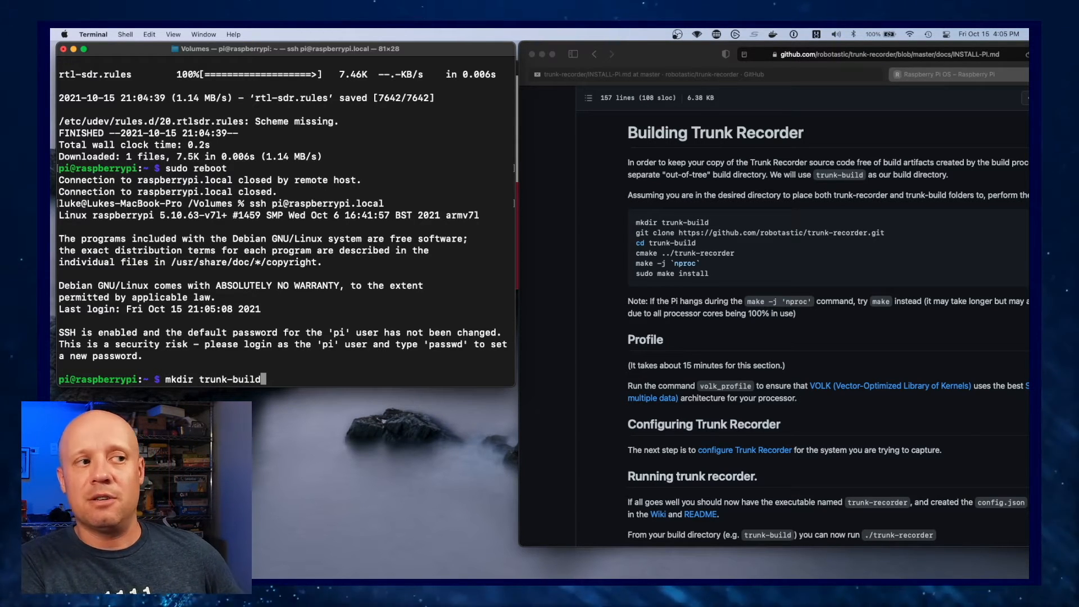
pyautogui.press('Return')
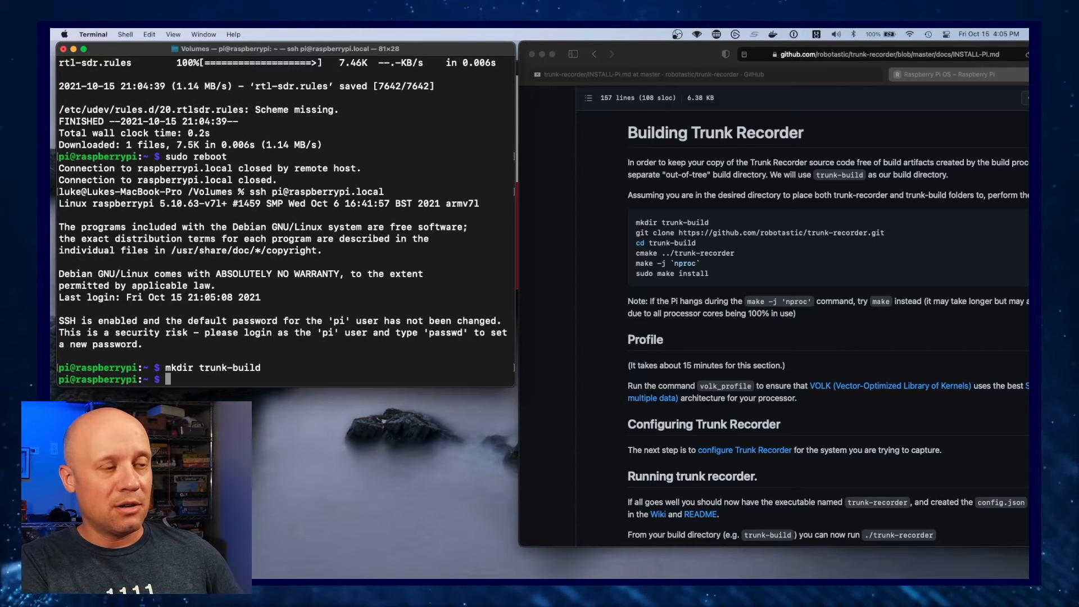
pyautogui.moveTo(865, 226)
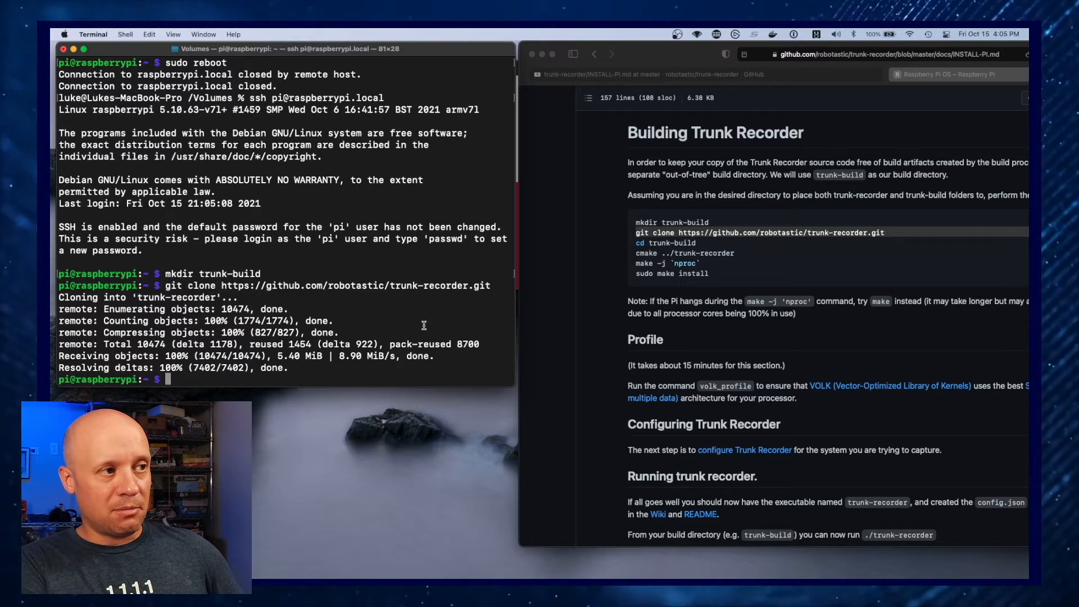
# - Enter trunk-build and run cmake ../trunk-recorder/, which reports 'cmake: command not found'
pyautogui.write('cd tr')
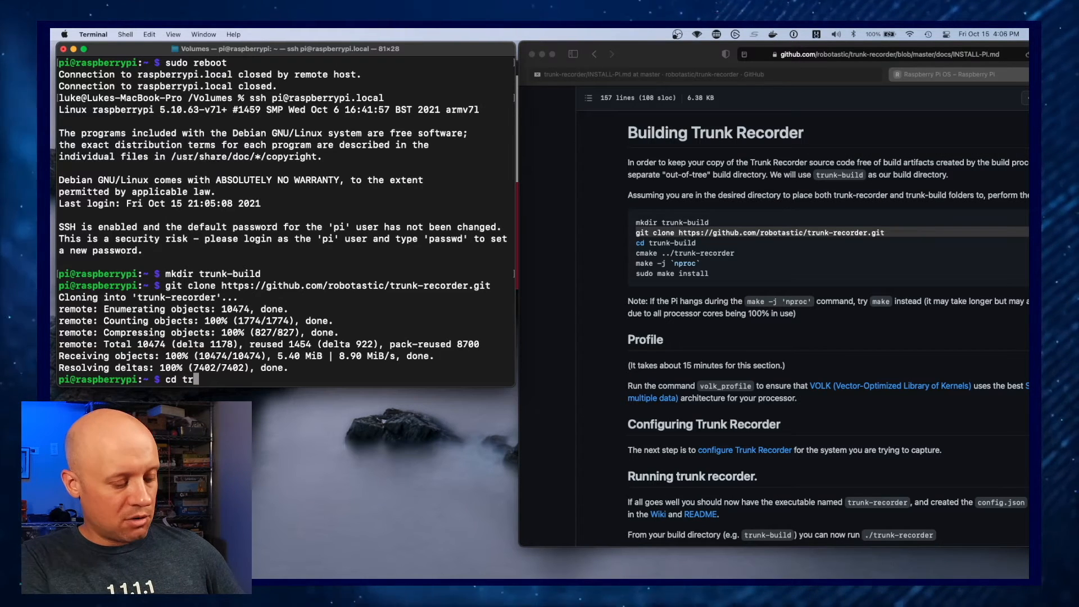
pyautogui.write('unk-b')
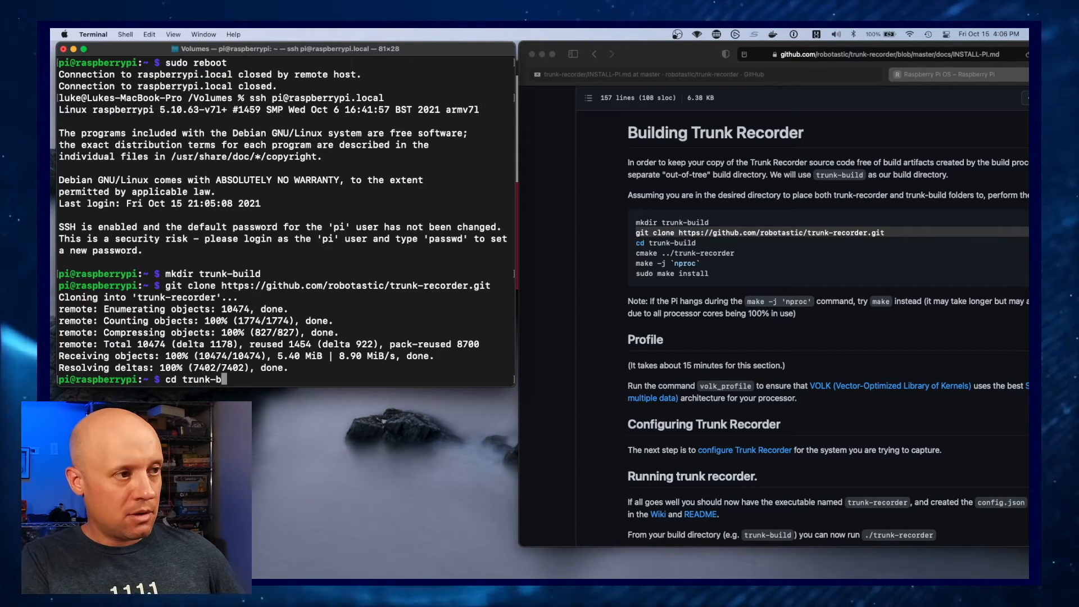
pyautogui.press('Return')
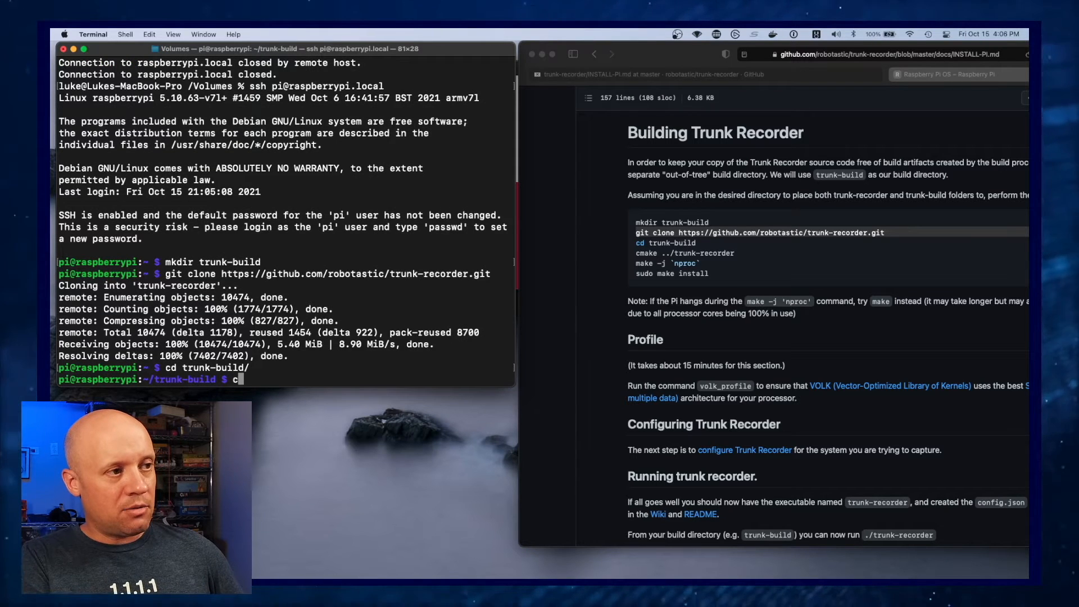
pyautogui.write('male')
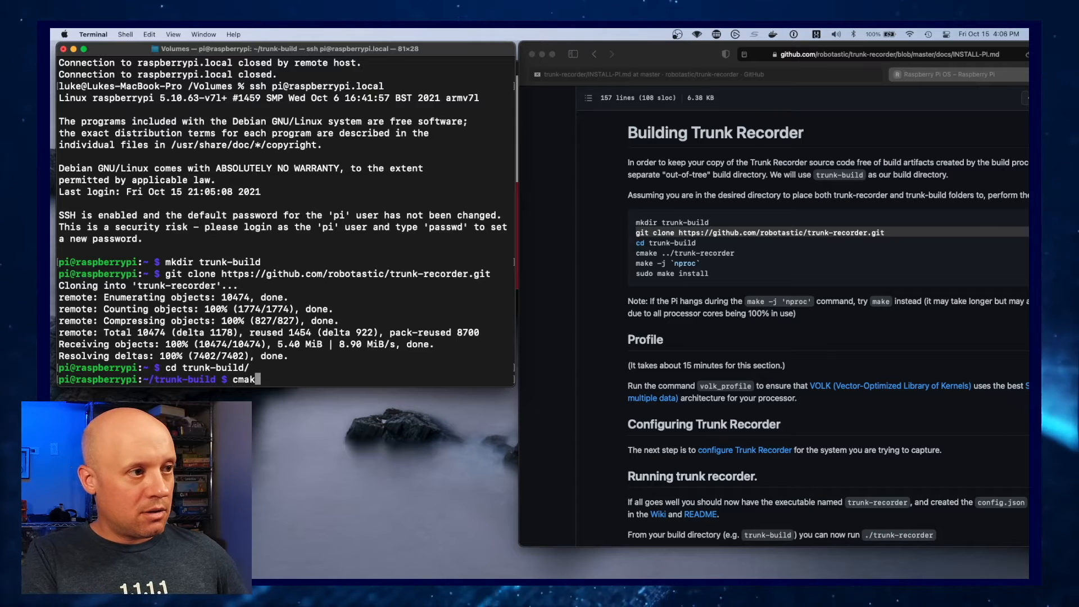
pyautogui.write(',,.')
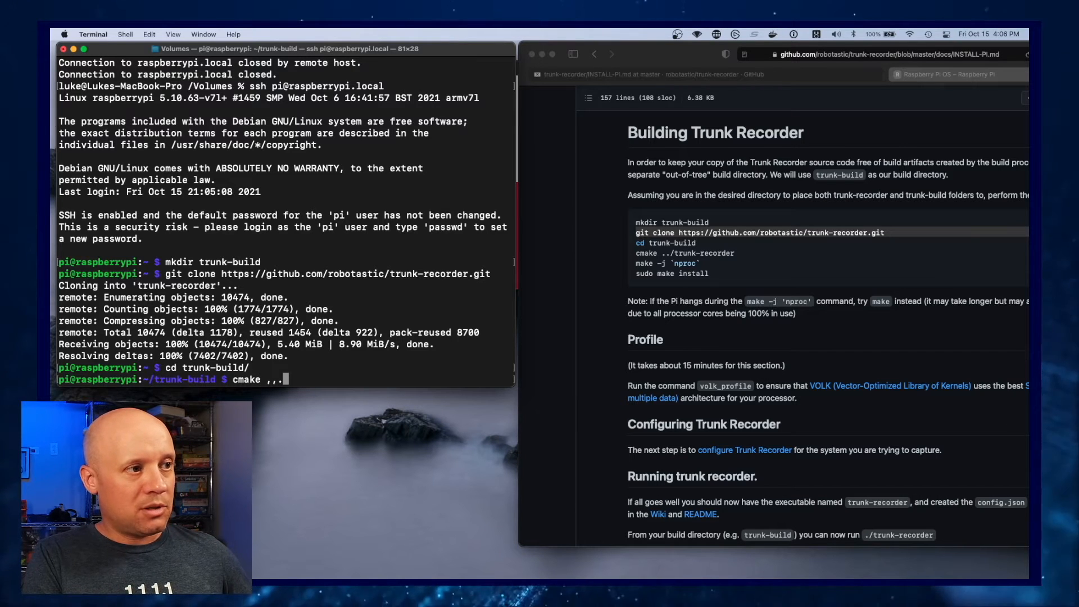
pyautogui.write('../')
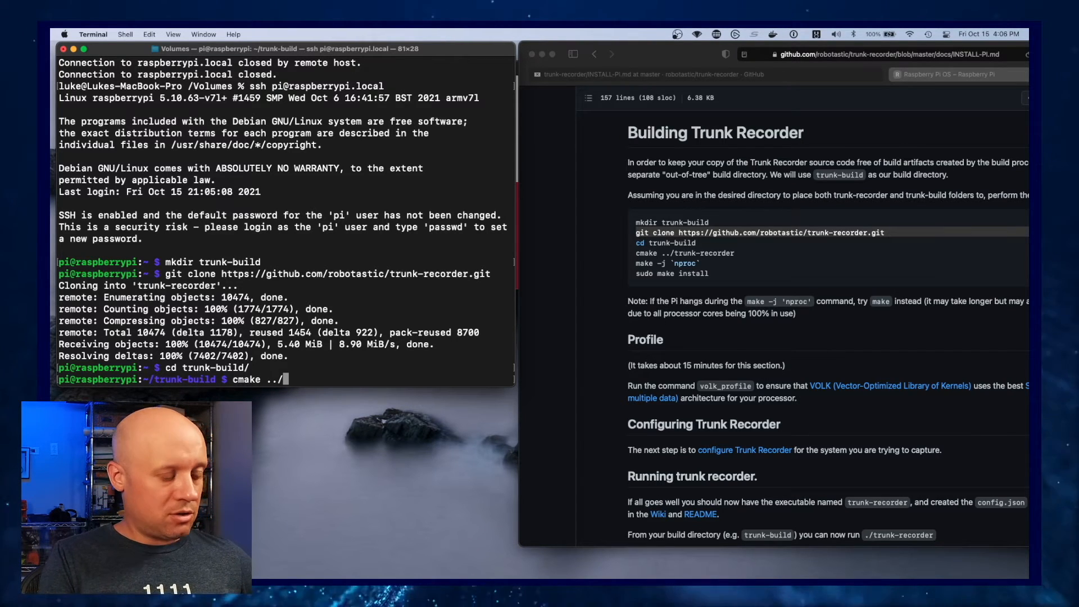
pyautogui.write('trunk-recorder/')
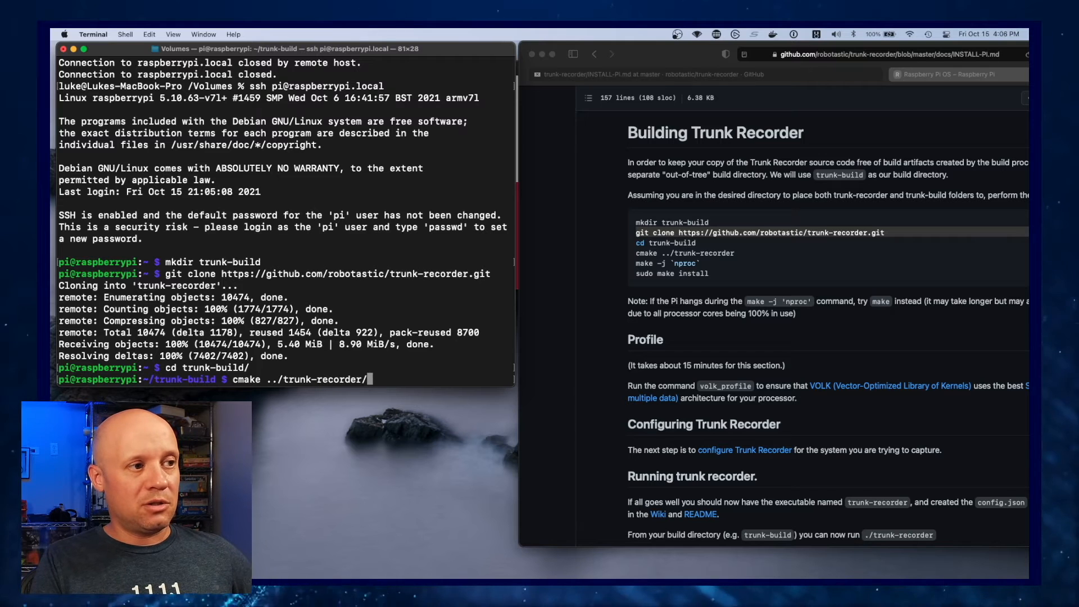
pyautogui.press('Return')
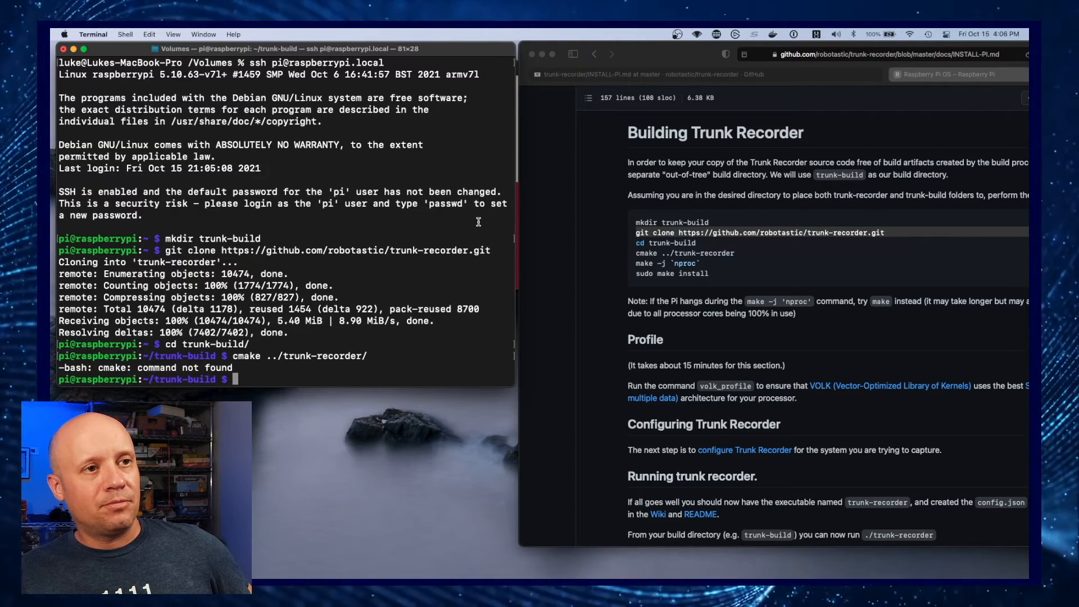
# - Scroll up through the output while git, cmake, libboost-all-dev and libusb install
pyautogui.scroll(3)
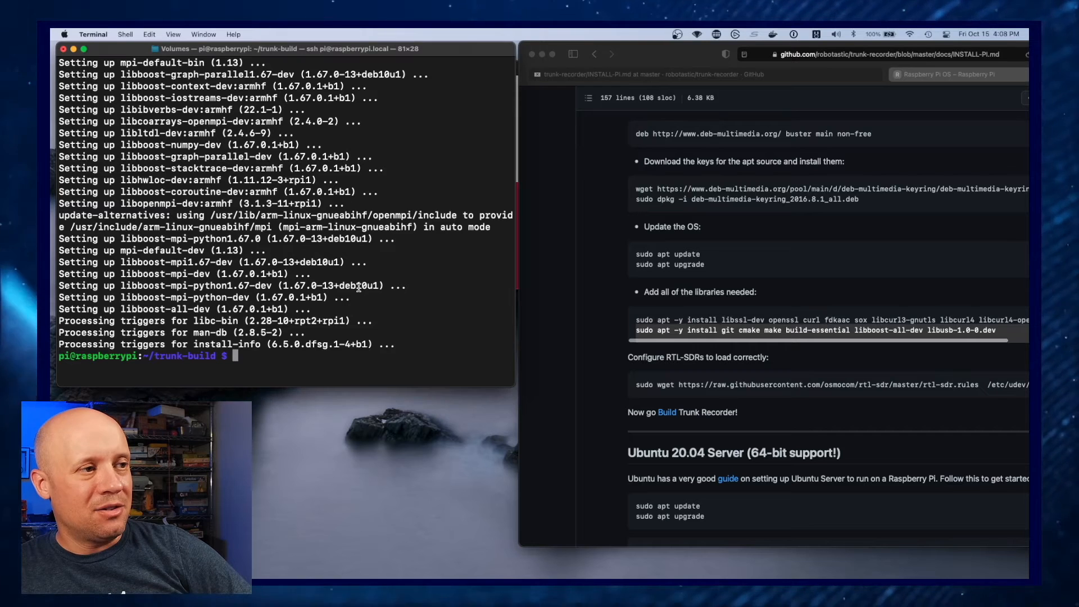
pyautogui.moveTo(480, 320)
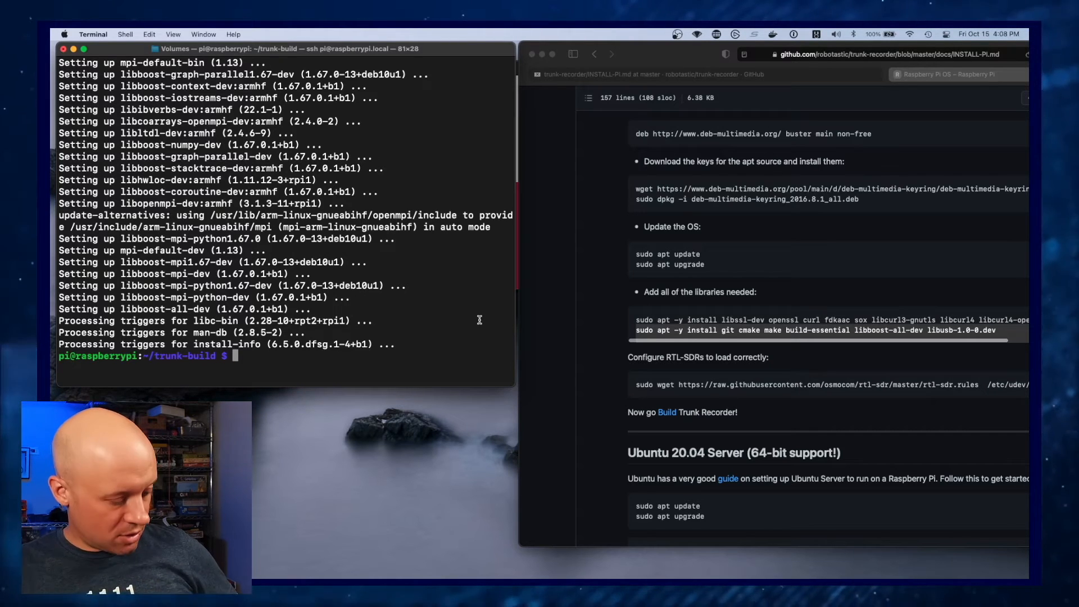
# - Install the build packages and rerun cmake ../trunk-recorder/ until build files are written
pyautogui.write('sudo apt -y install git cmake make build-essential libboost-all-dev libusb-1.0-0.dev')
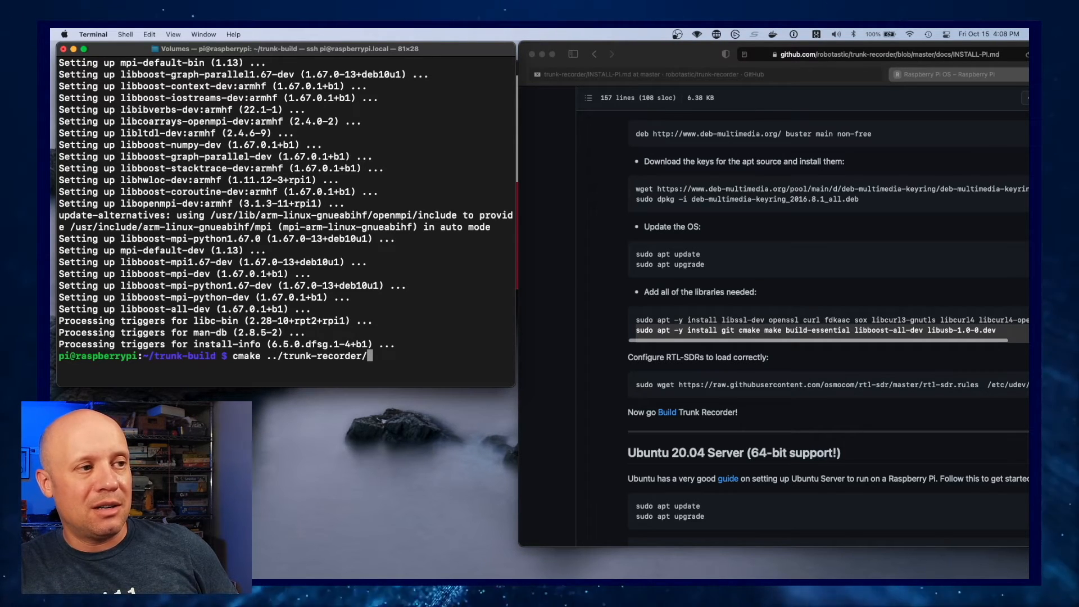
pyautogui.press('Return')
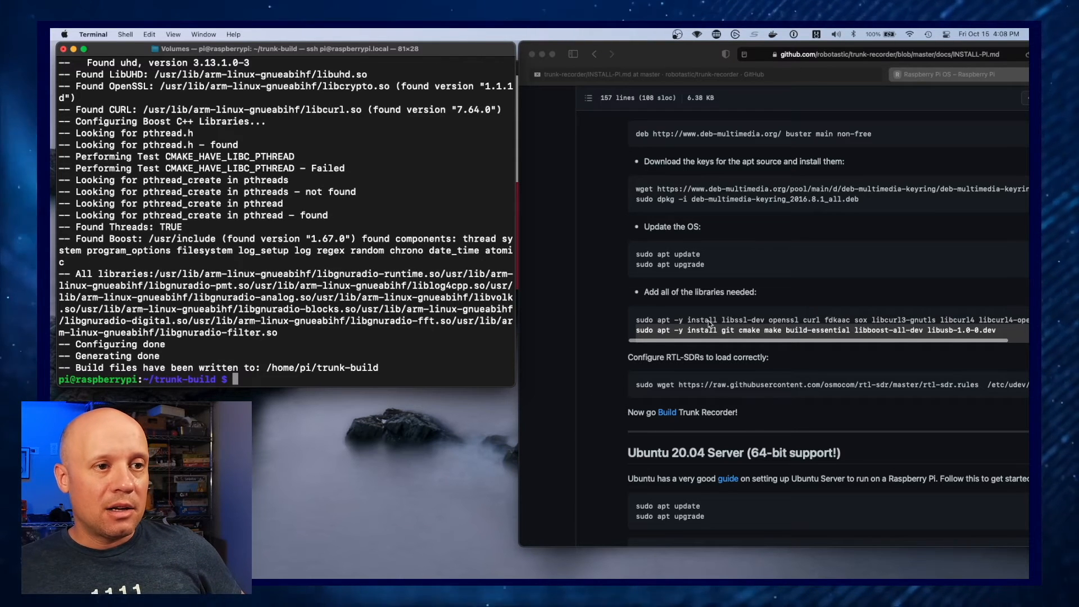
pyautogui.scroll(-3)
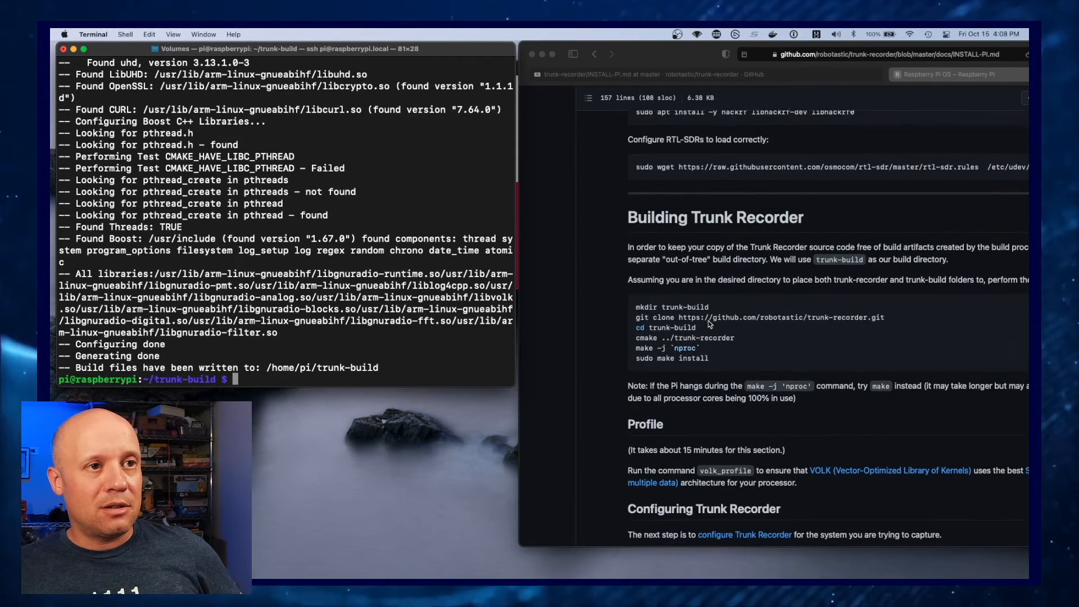
pyautogui.scroll(-3)
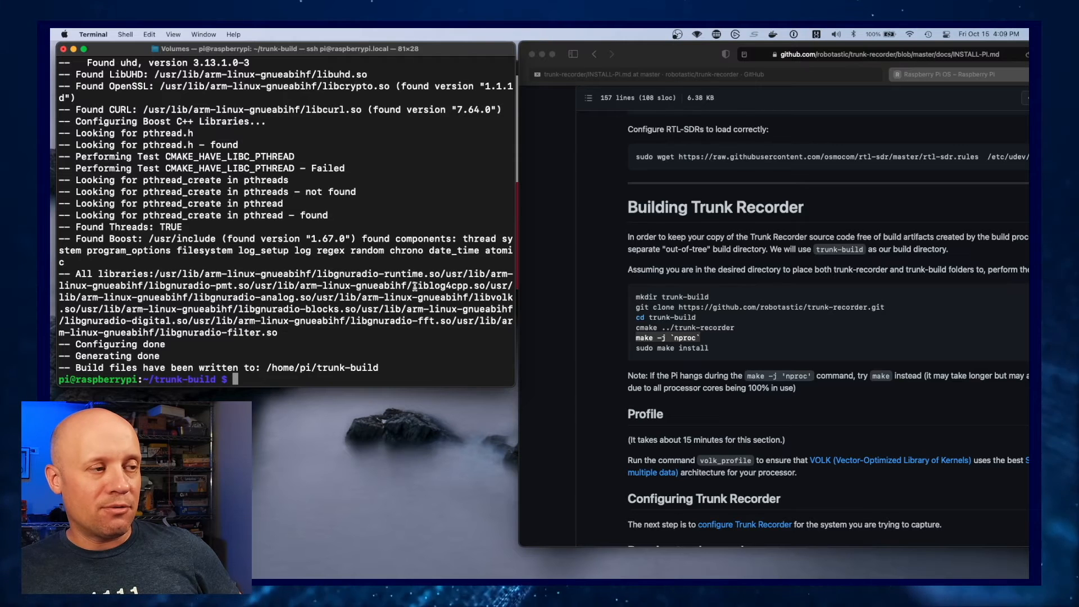
# - Start compiling Trunk Recorder with make -j `nproc`
pyautogui.write('make -j `nproc`')
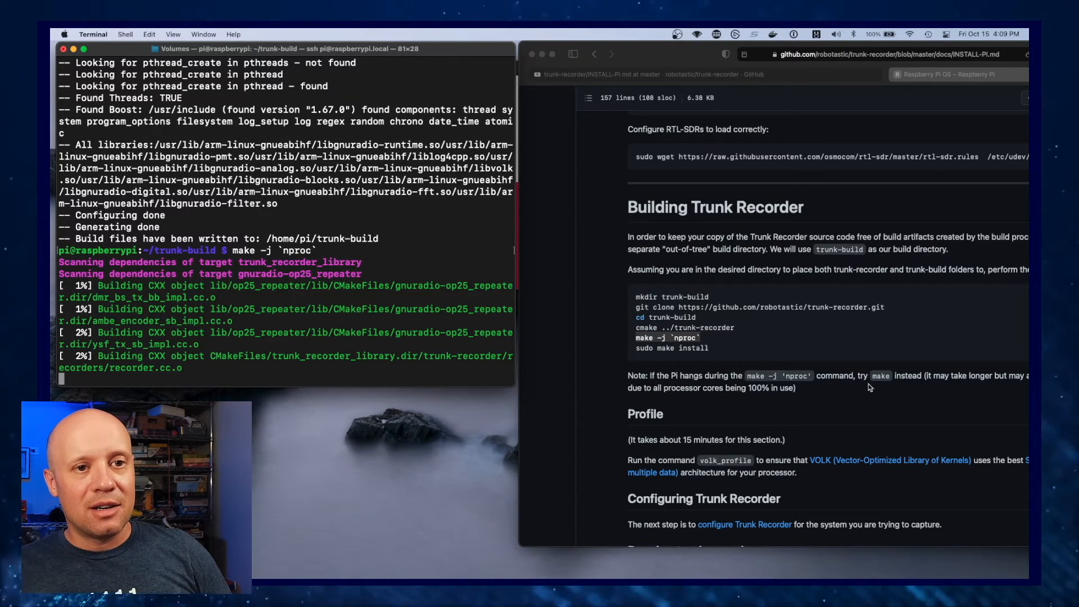
pyautogui.moveTo(895, 378)
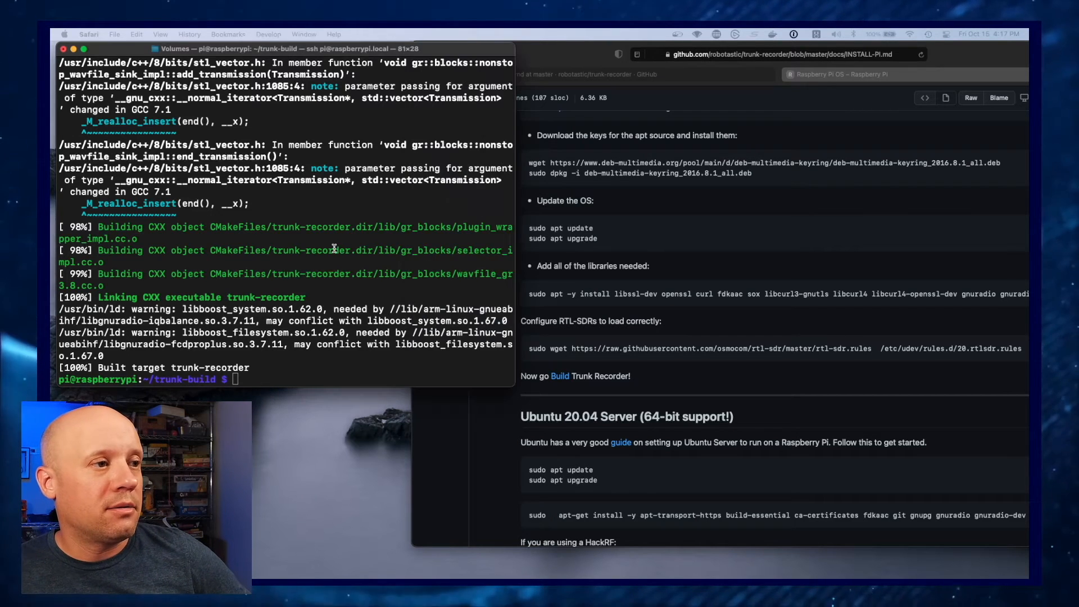
# - Bring the INSTALL-Pi.md guide forward and scroll toward the Building Trunk Recorder section
pyautogui.click(270, 357)
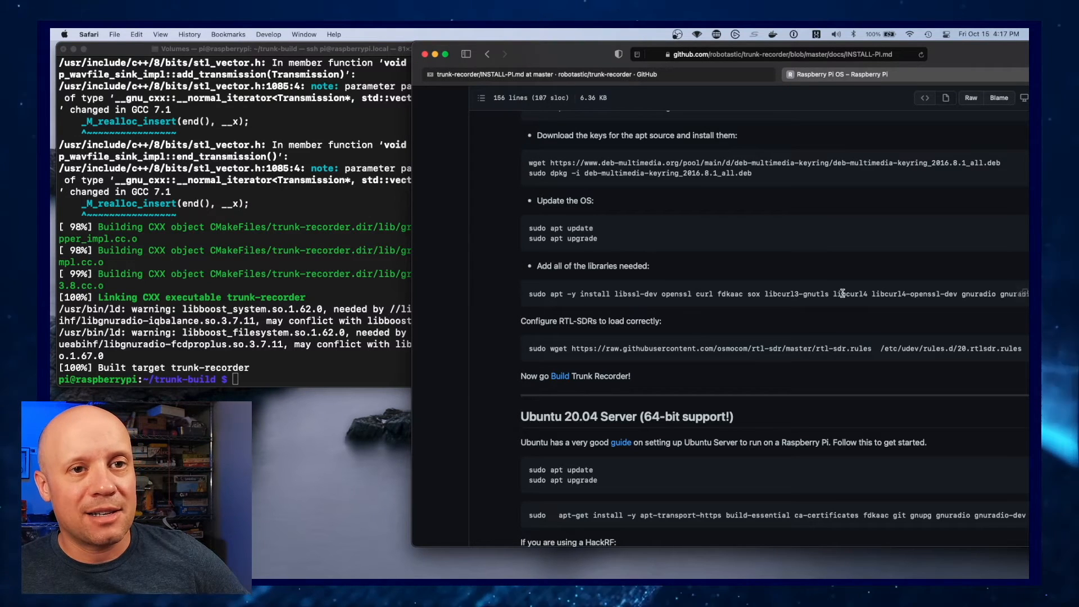
pyautogui.moveTo(549, 289)
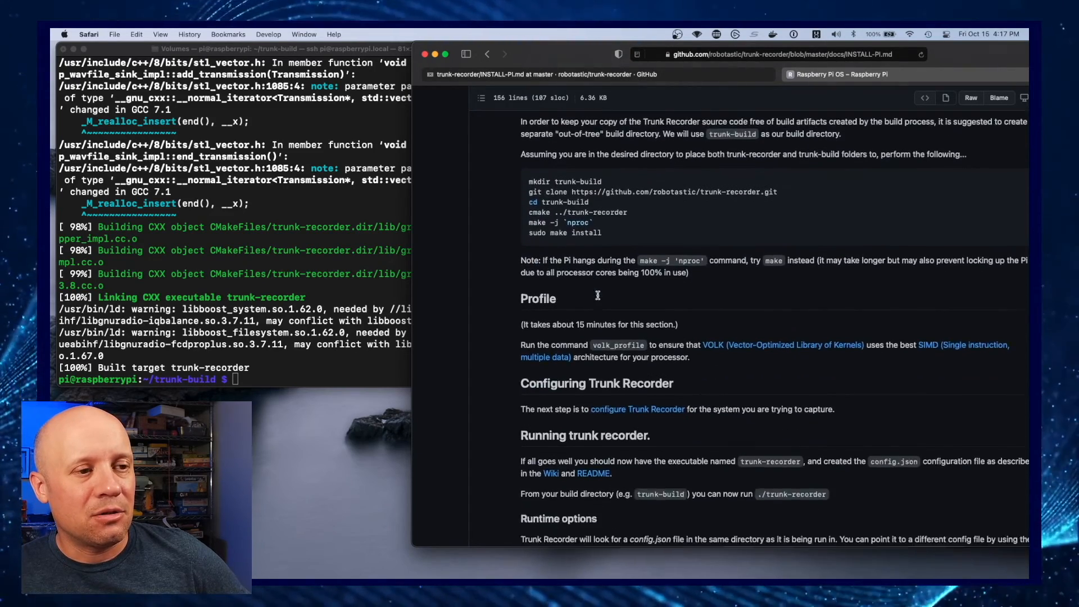
pyautogui.scroll(3)
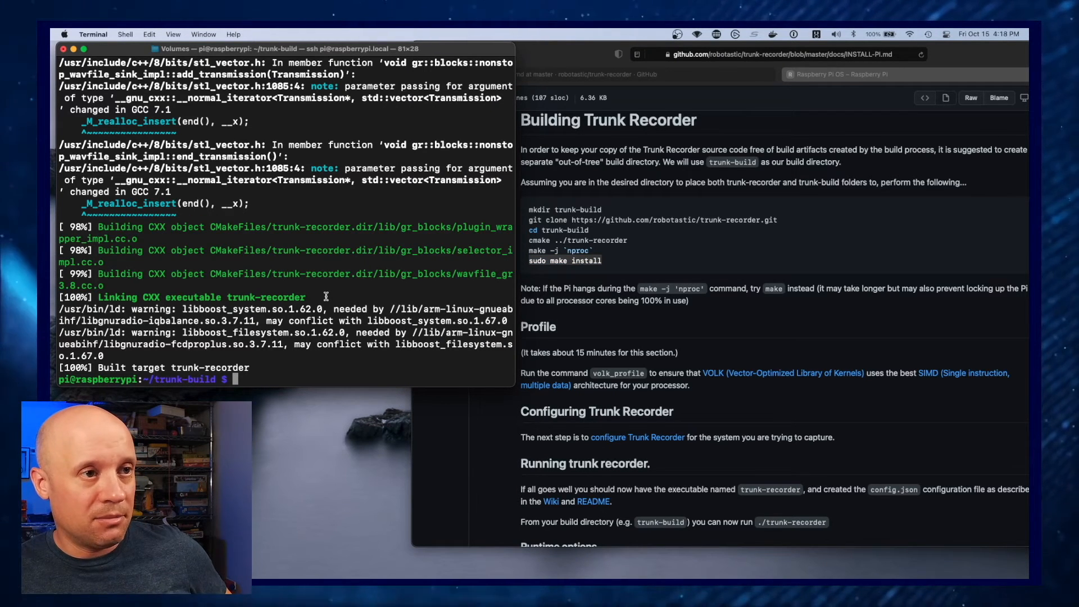
# - Run sudo make install to put trunk-recorder in /usr/local/bin and plugins in /usr/local/lib
pyautogui.write('sudo make install')
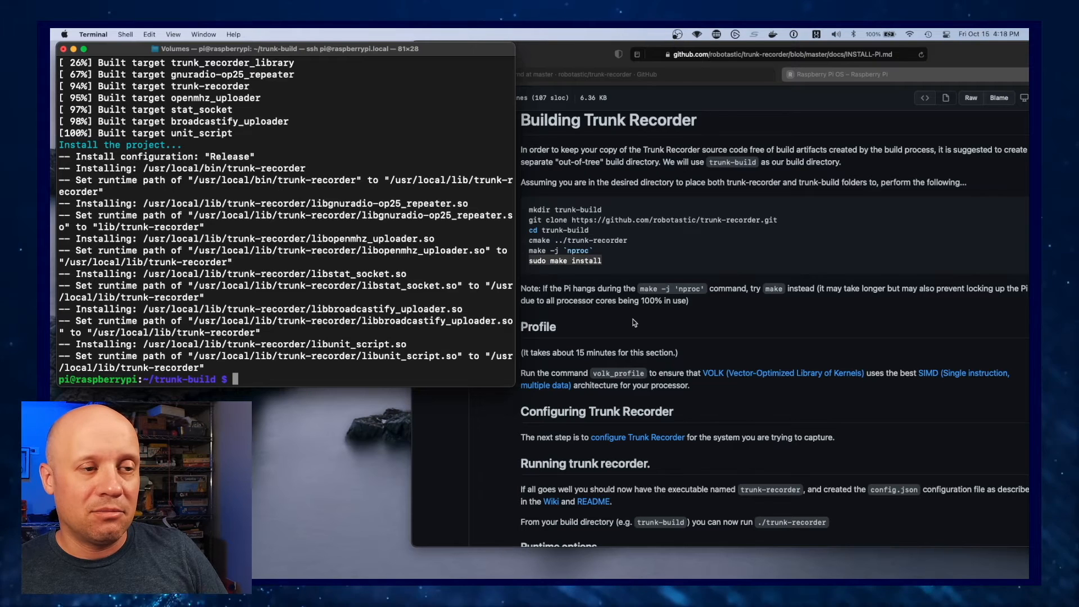
pyautogui.moveTo(324, 297)
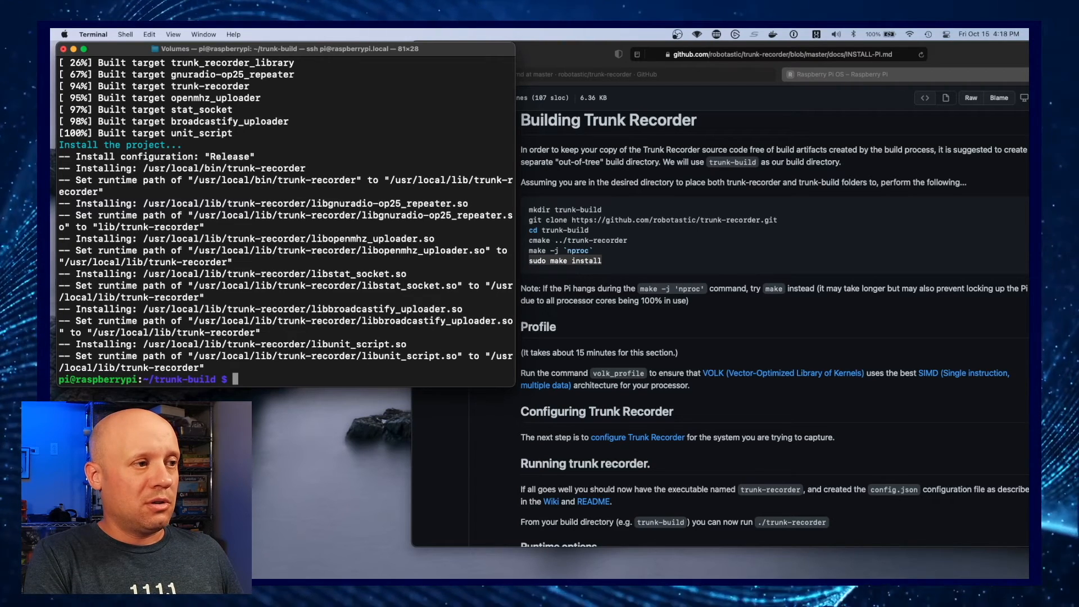
# - Write config.json in nano, trimming device, talkgroups and status server lines, and save
pyautogui.write('nano con')
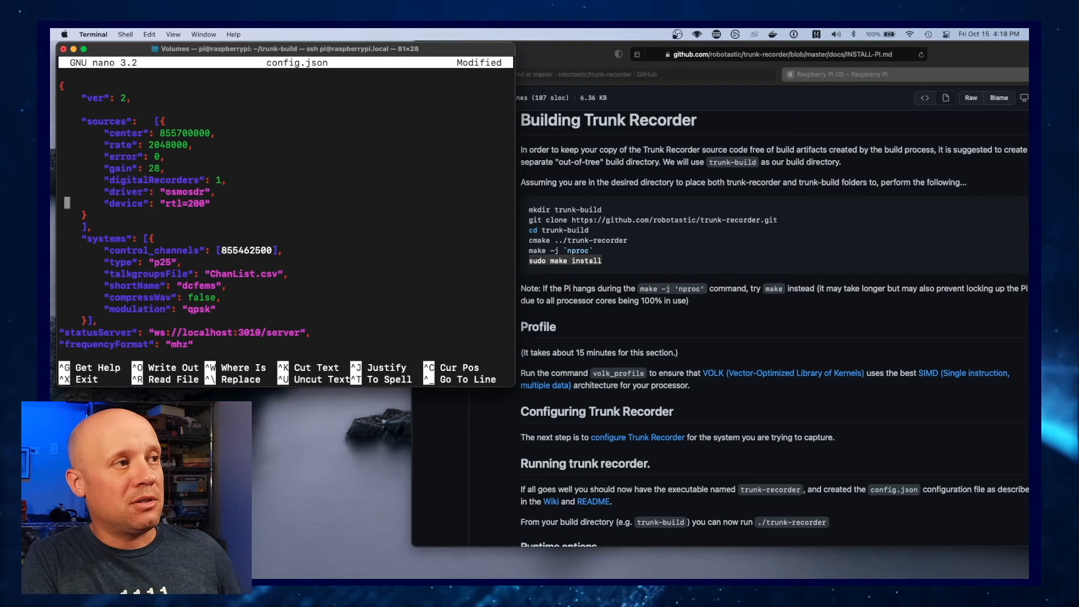
pyautogui.press('Delete')
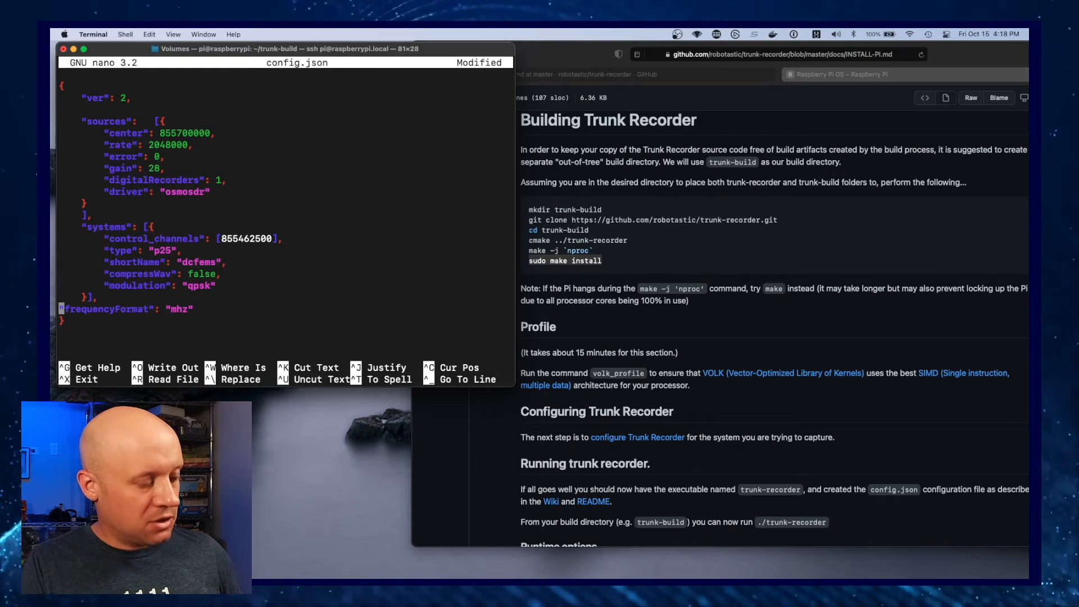
pyautogui.press('ctrl+o')
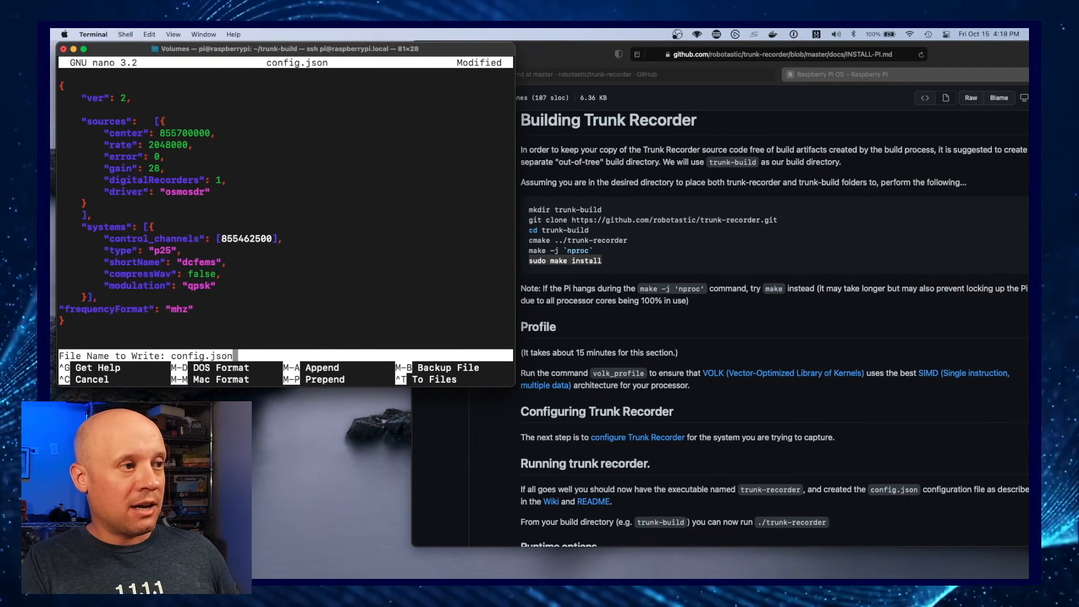
pyautogui.press('Return')
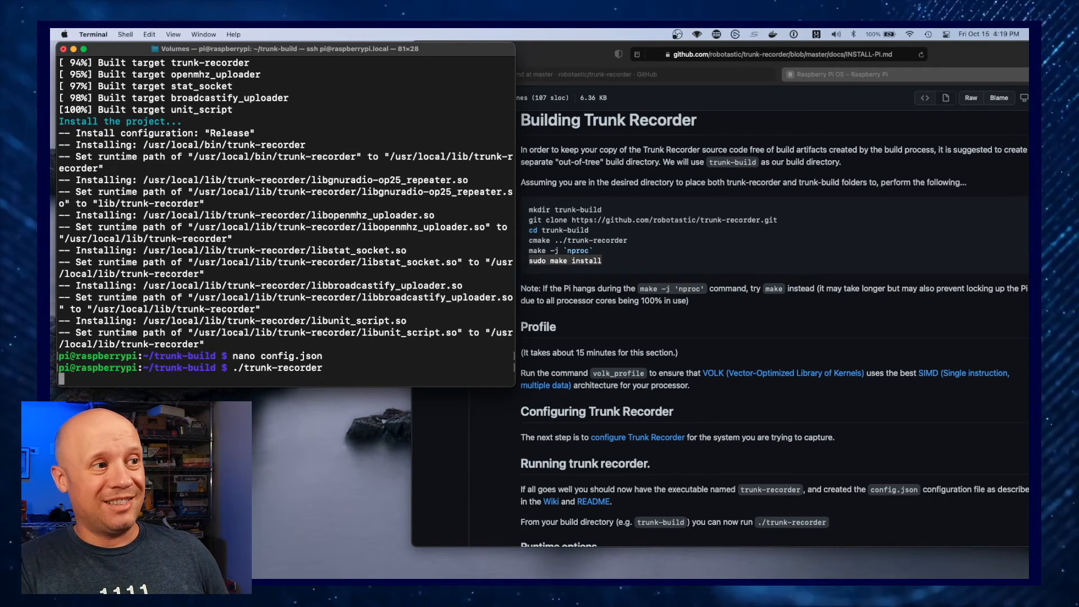
# - Launch ./trunk-recorder and follow dcfems talkgroup calls on control channel 855.4625 MHz
pyautogui.press('Return')
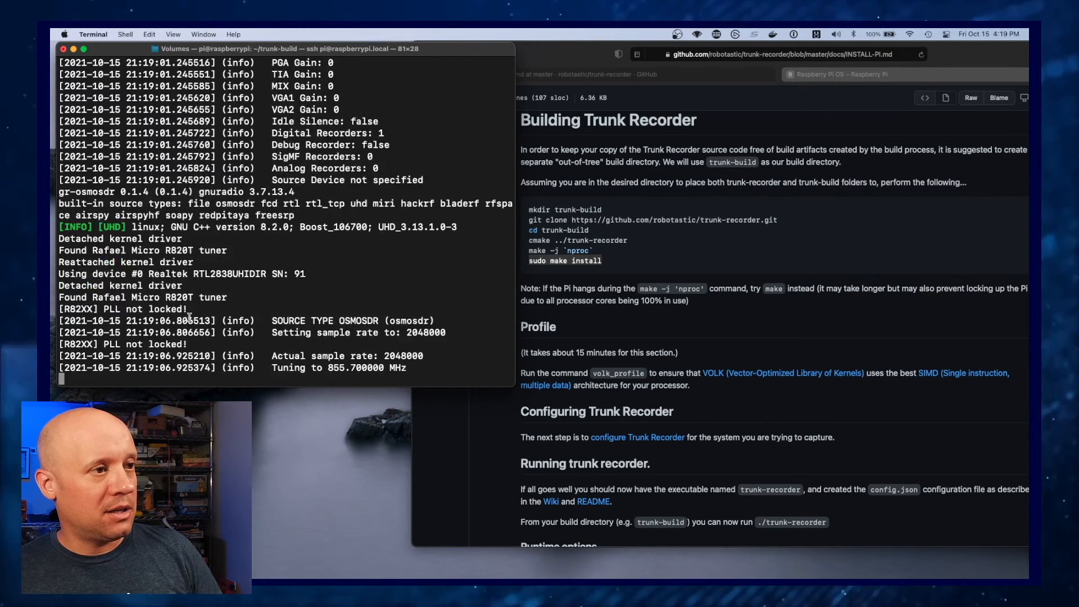
pyautogui.scroll(-3)
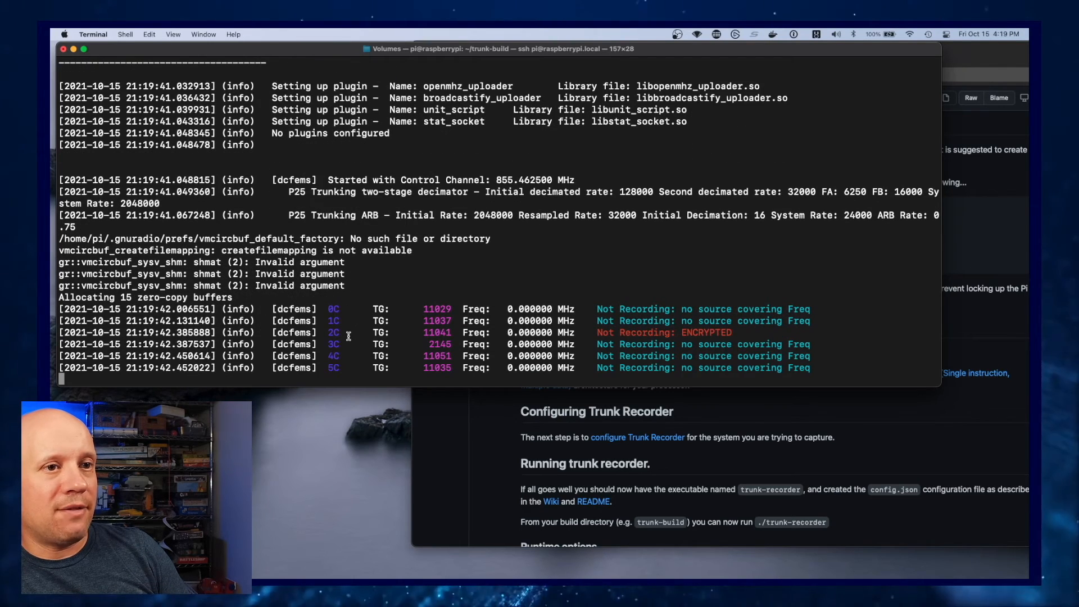
pyautogui.scroll(-3)
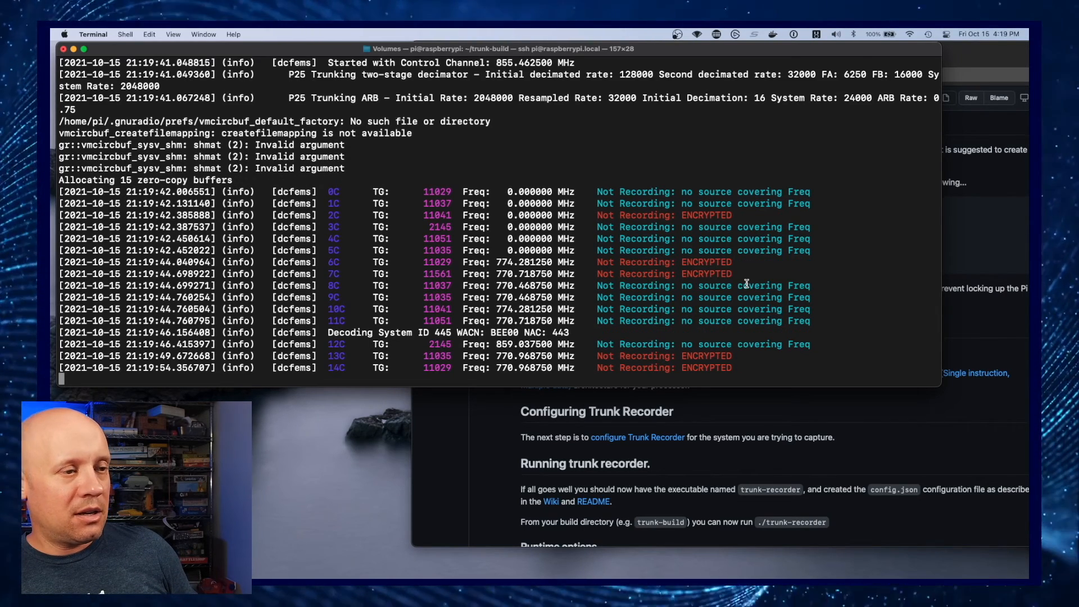
# - Interrupt trunk-recorder with Ctrl+C until plugins stop and the trunk-build prompt returns
pyautogui.press('ctrl+c')
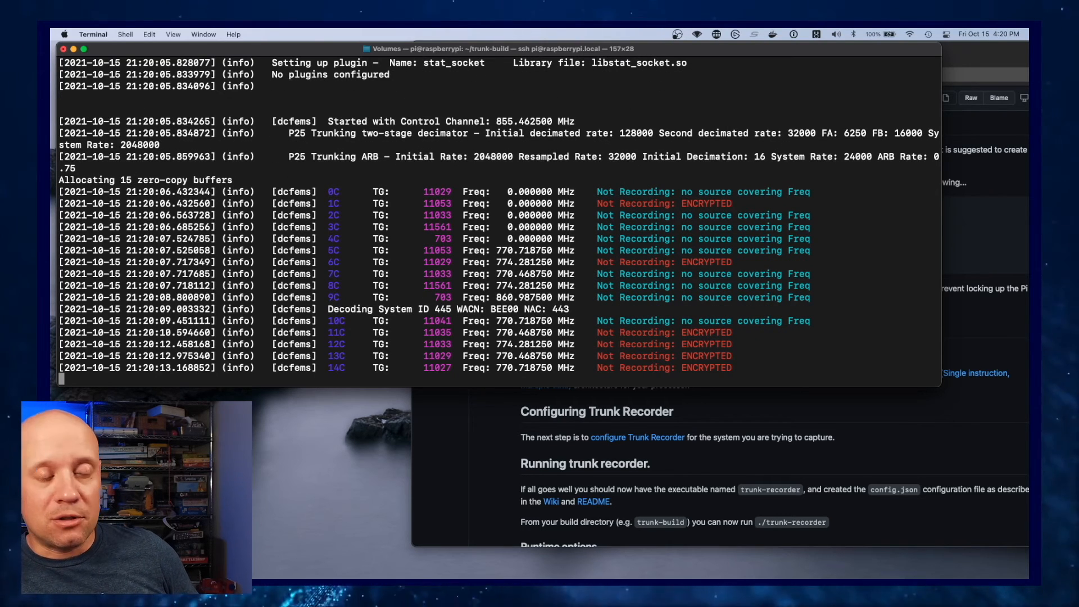
pyautogui.press('ctrl+c')
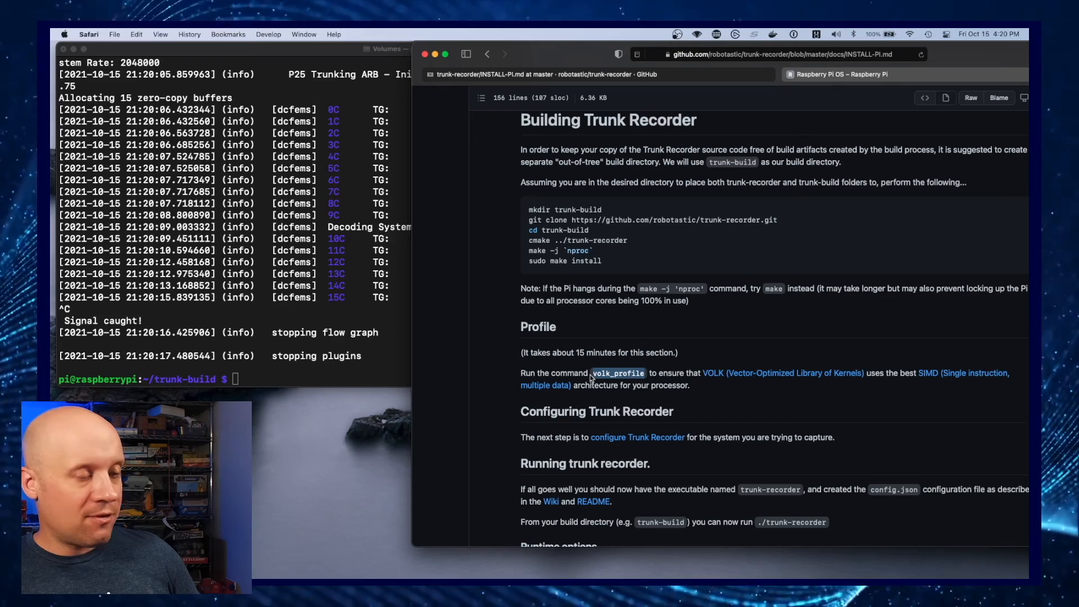
# - Run volk_profile to benchmark VOLK kernels on the Pi
pyautogui.write('volk_profile')
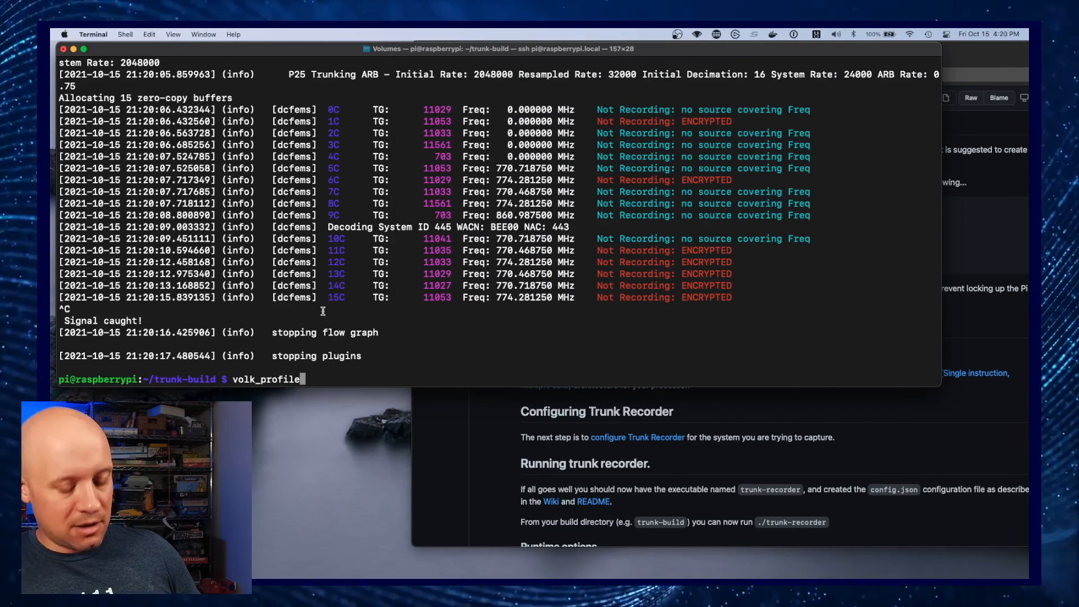
pyautogui.press('Return')
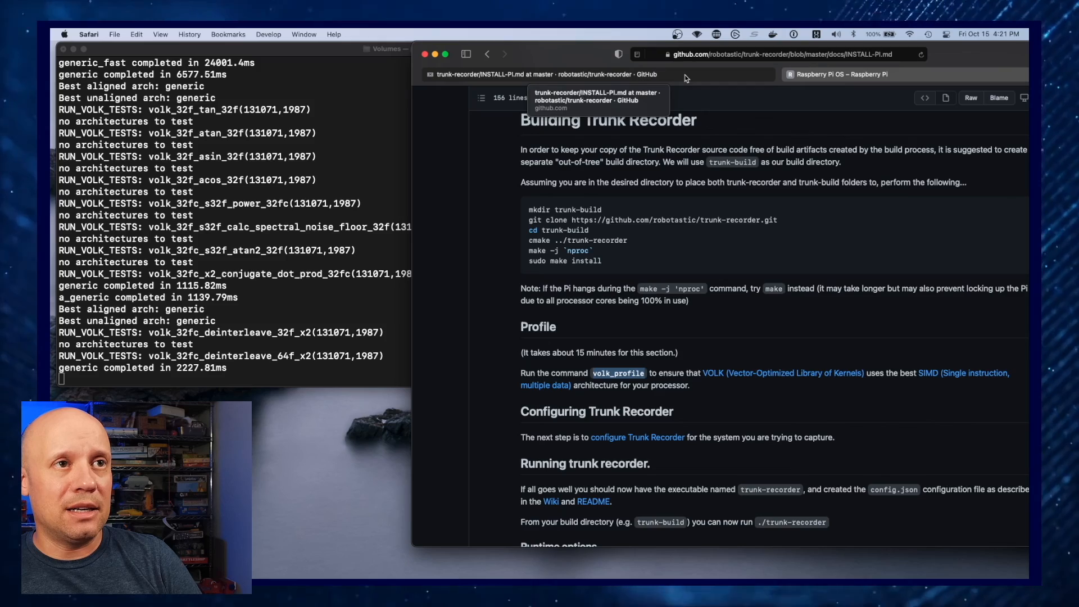
# - Go to the trunk-recorder GitHub repository page and scroll to its v4.0 README
pyautogui.scroll(3)
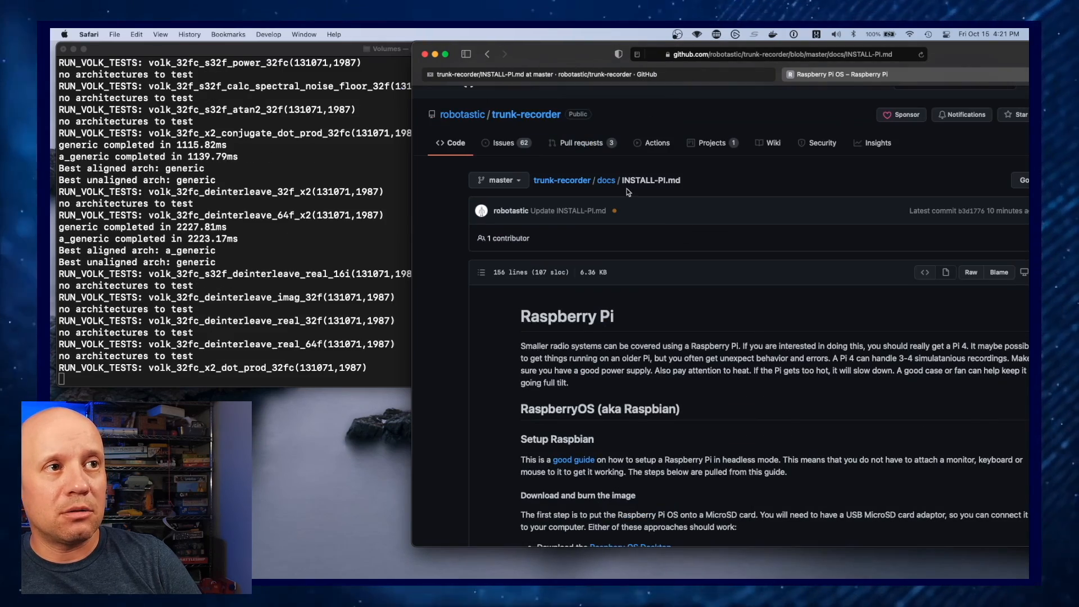
pyautogui.click(562, 180)
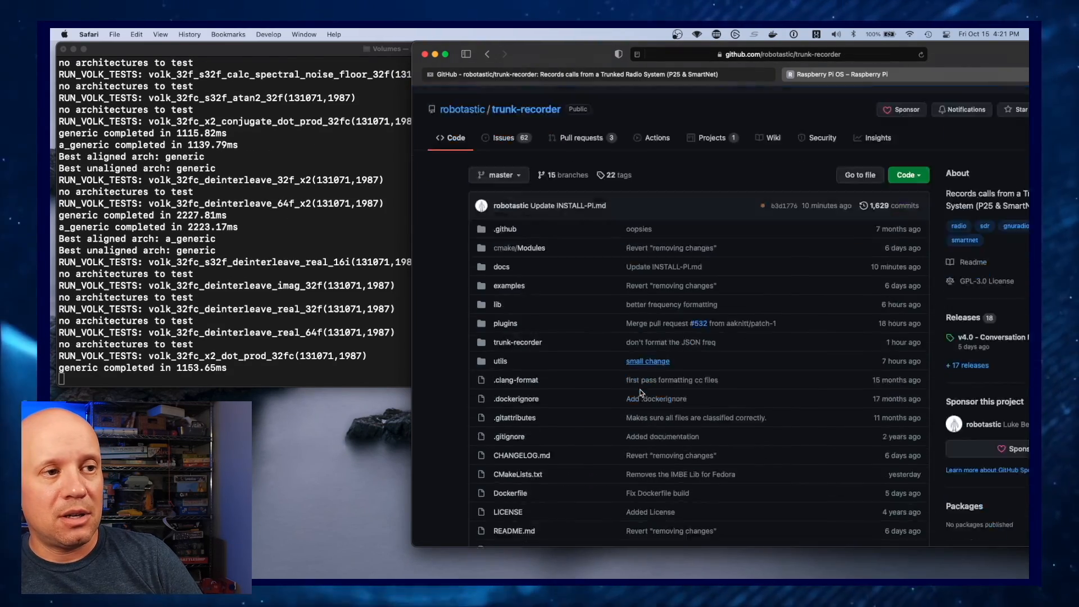
pyautogui.scroll(-3)
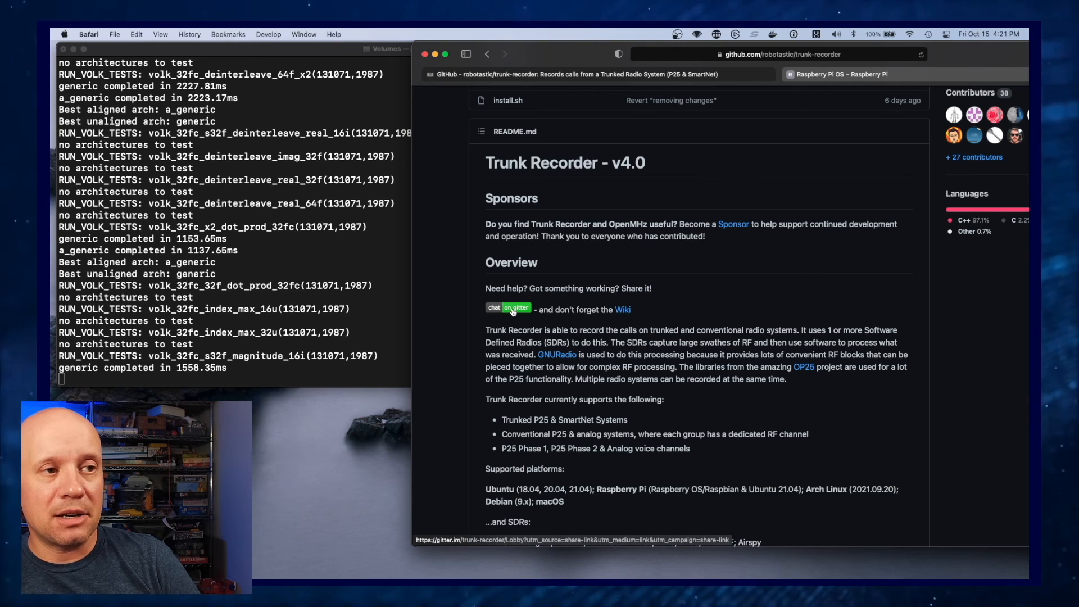